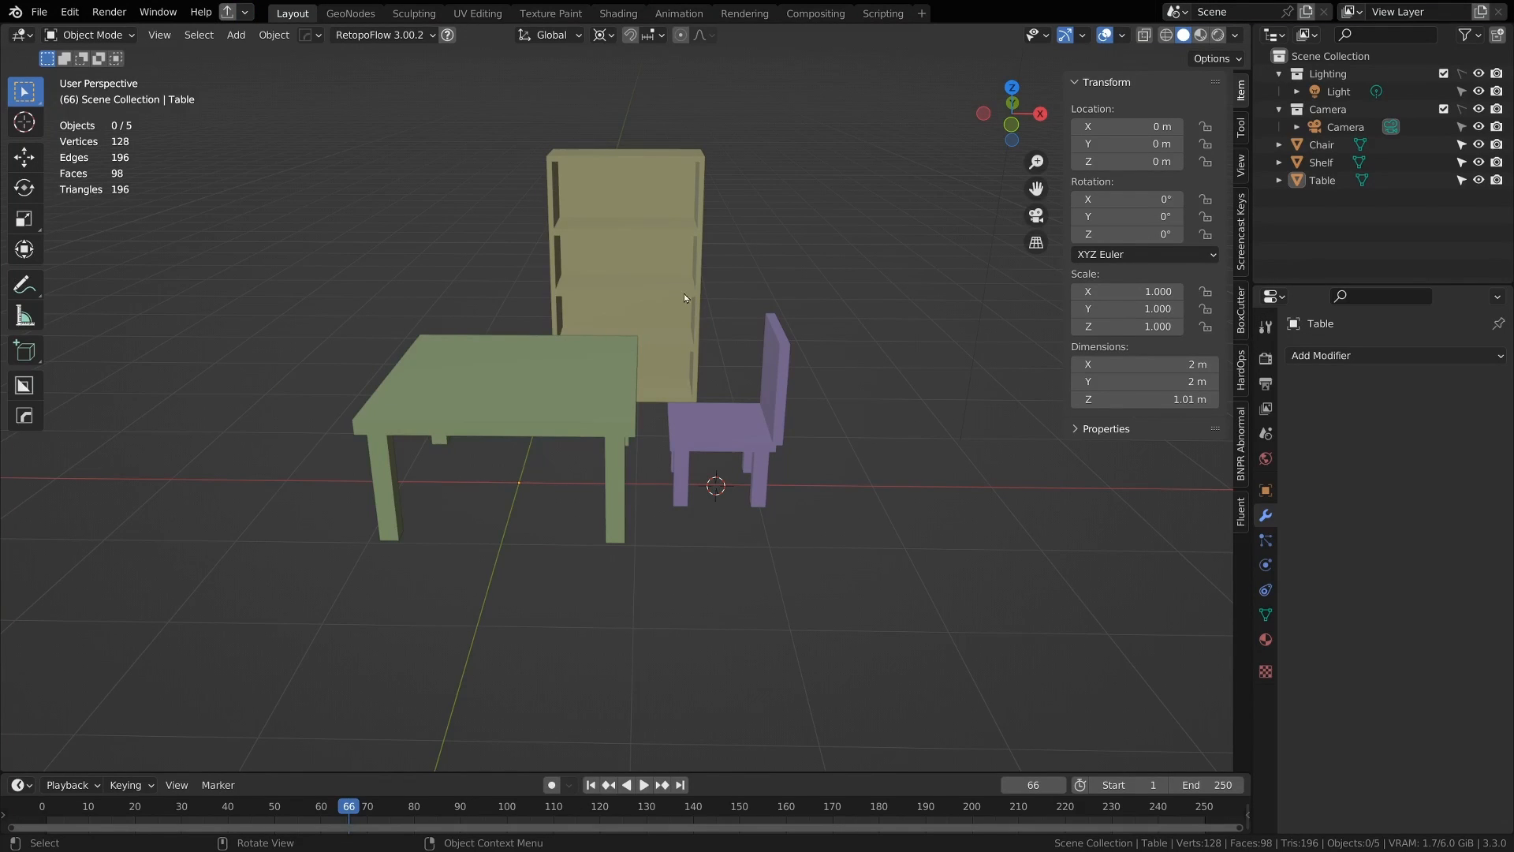
mouse_move(706, 310)
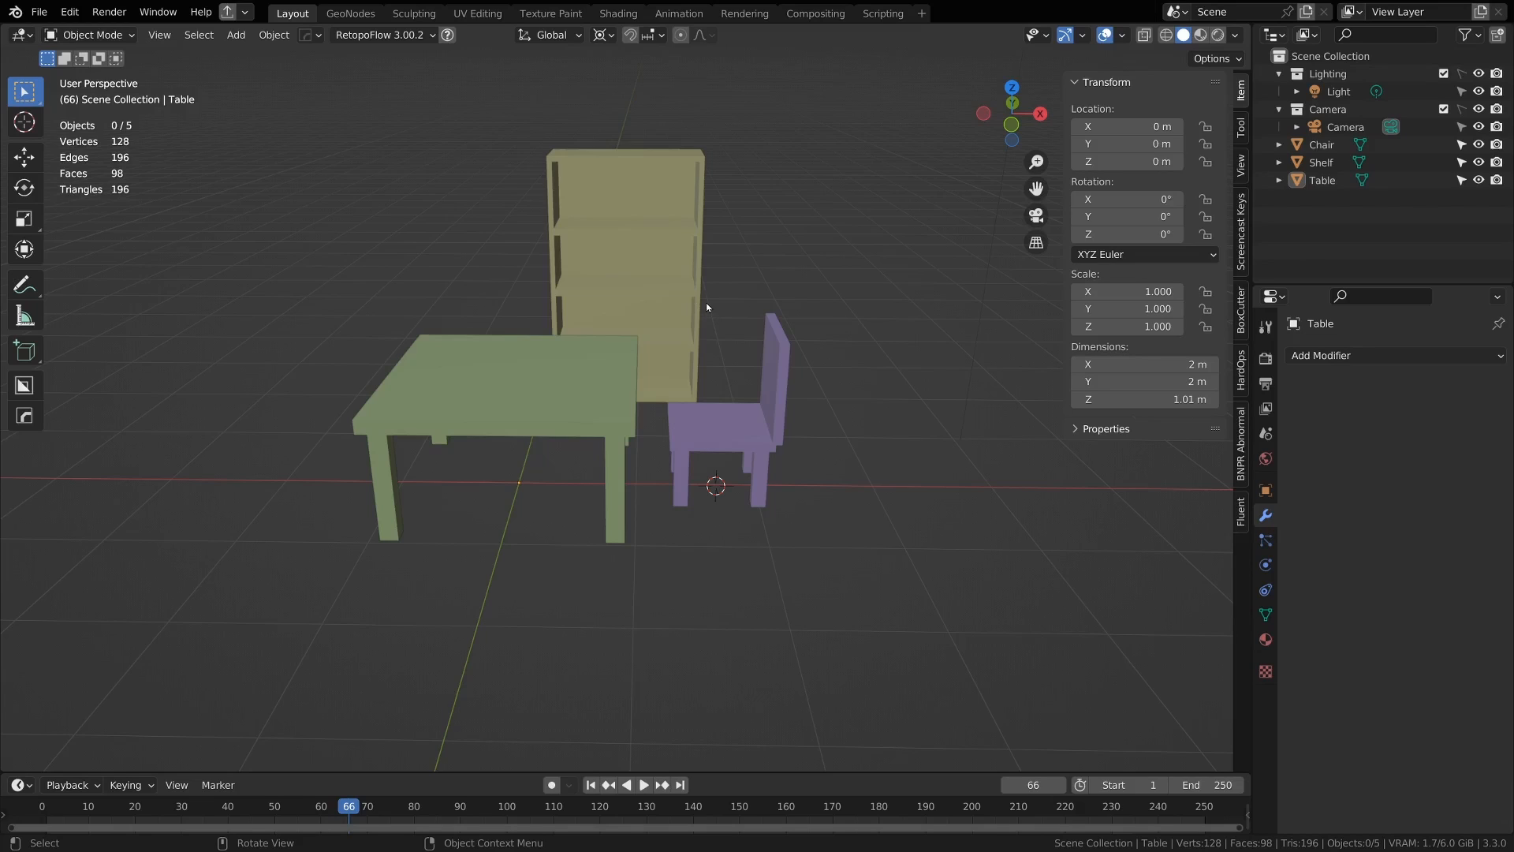
mouse_move(712, 332)
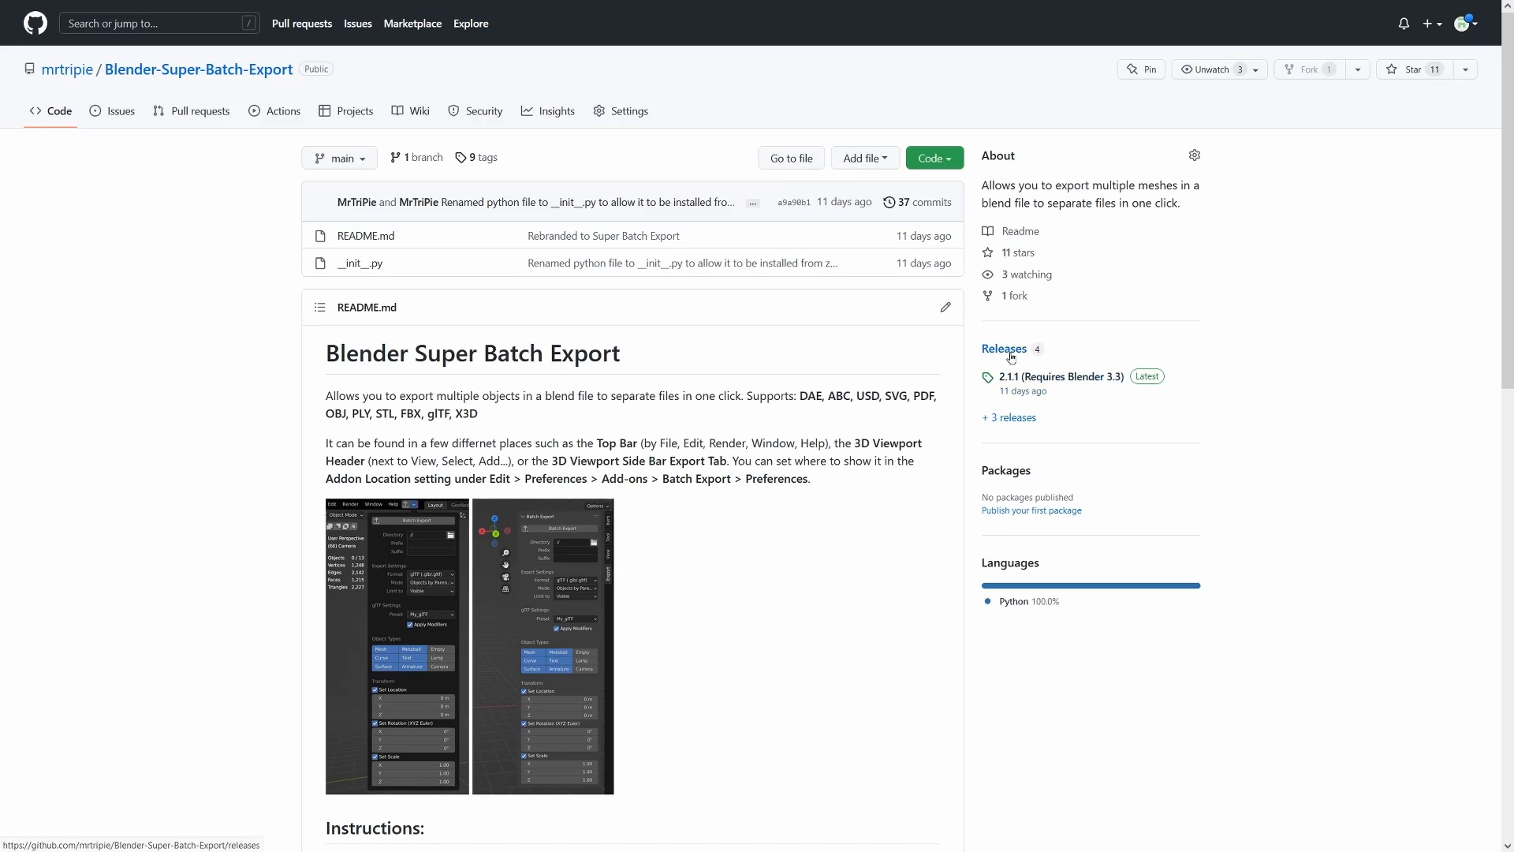
Step: Open the add-on's GitHub Releases page and review the 2.1.1 zip and source assets
left_click(1004, 349)
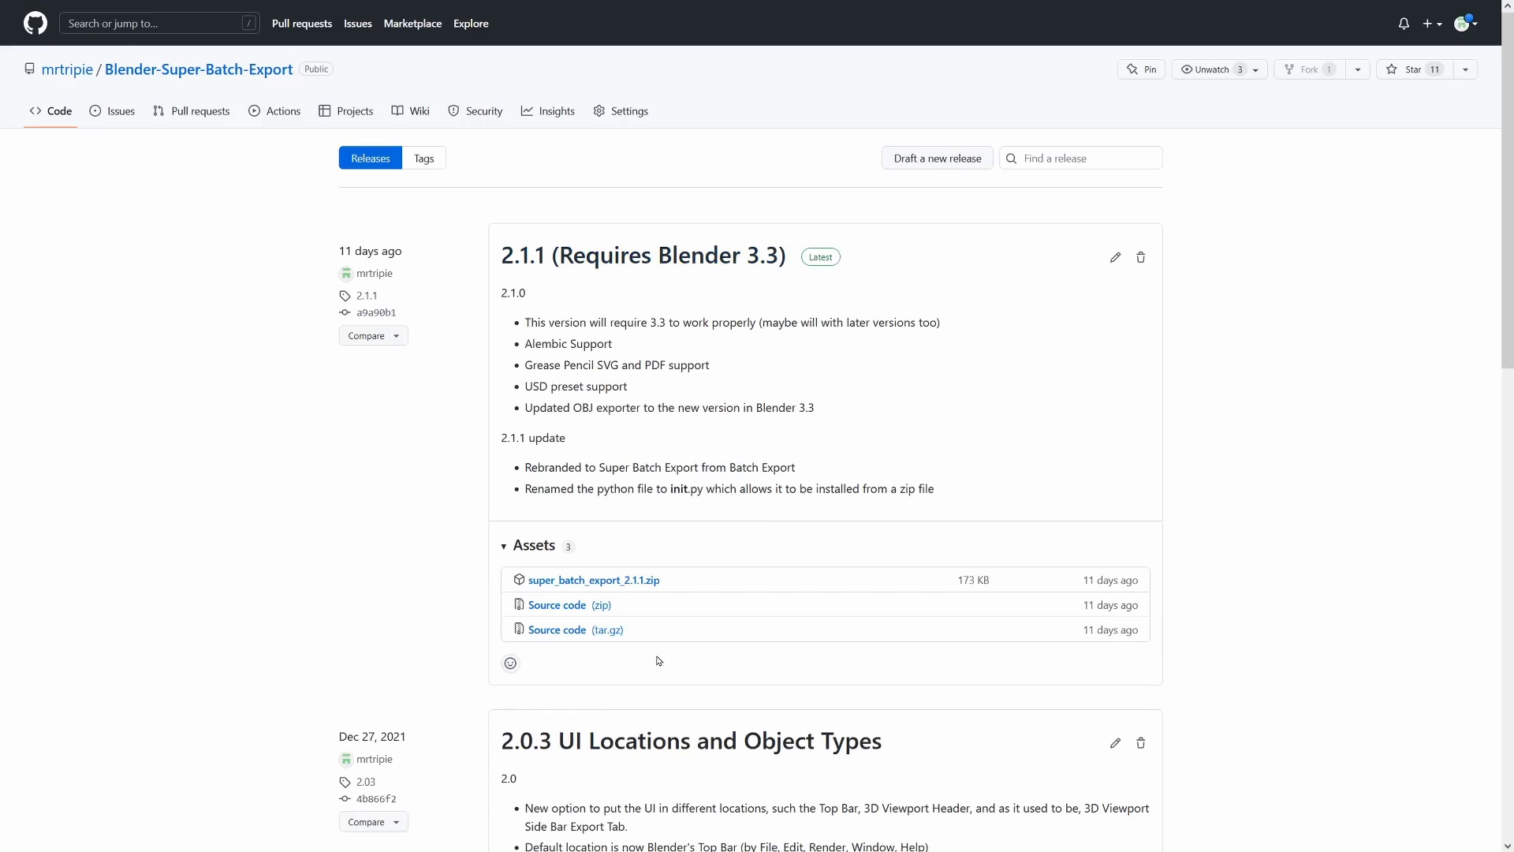
mouse_move(771, 537)
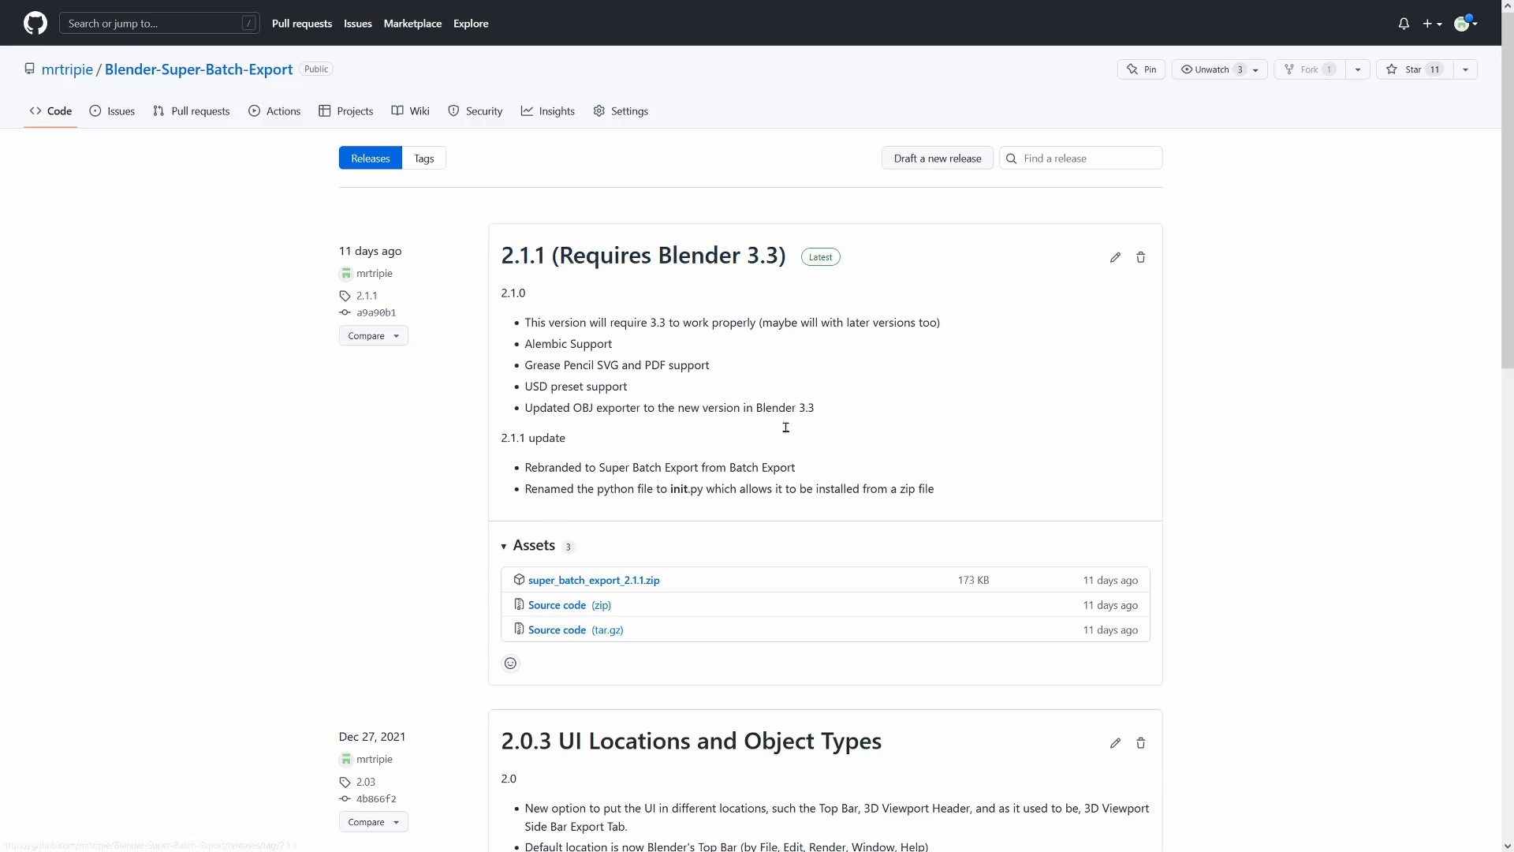
mouse_move(773, 285)
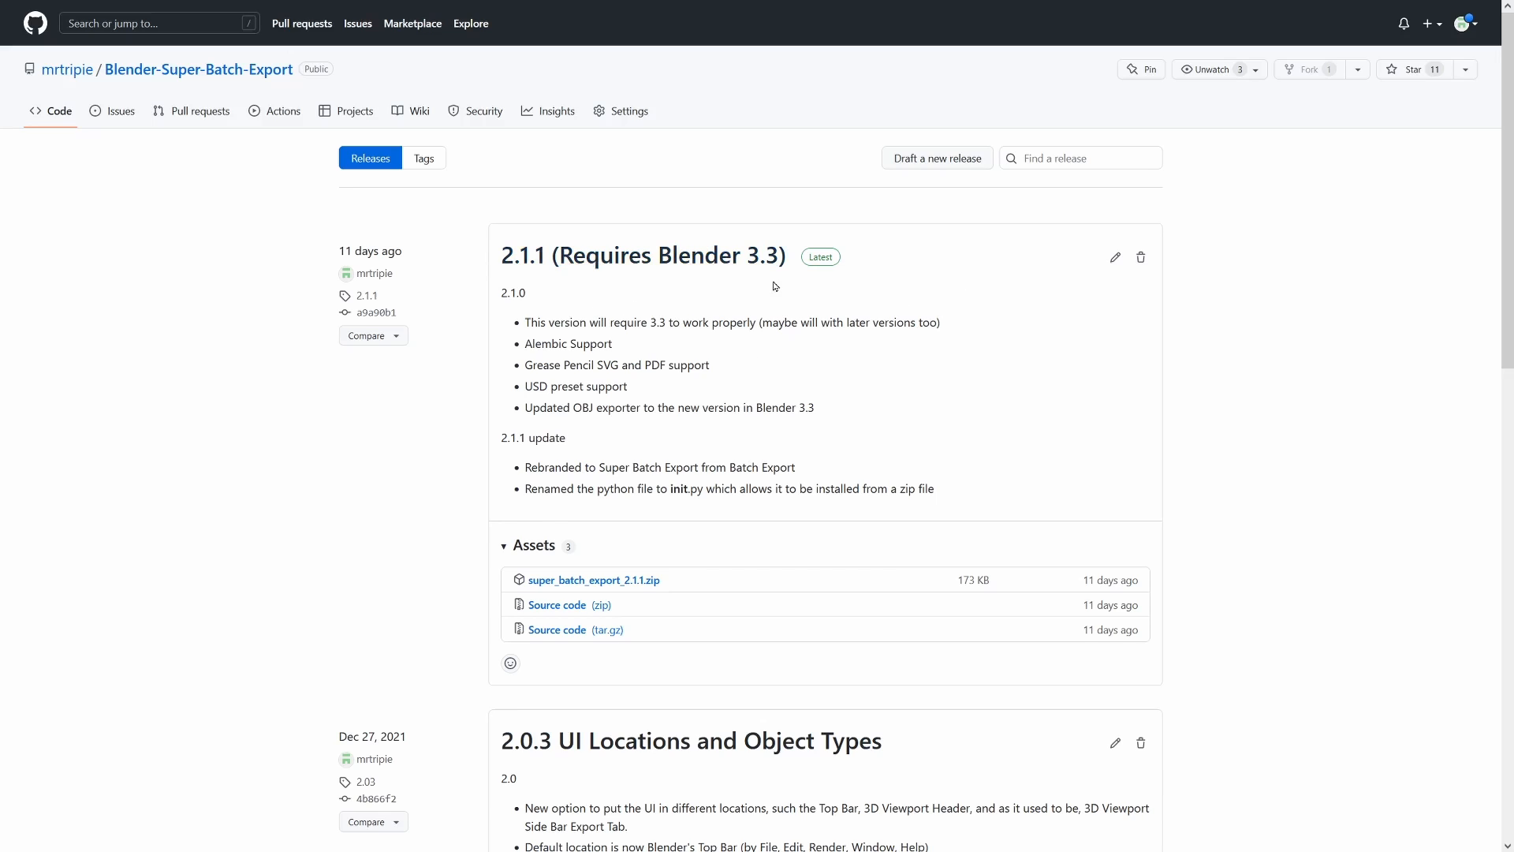
mouse_move(628, 285)
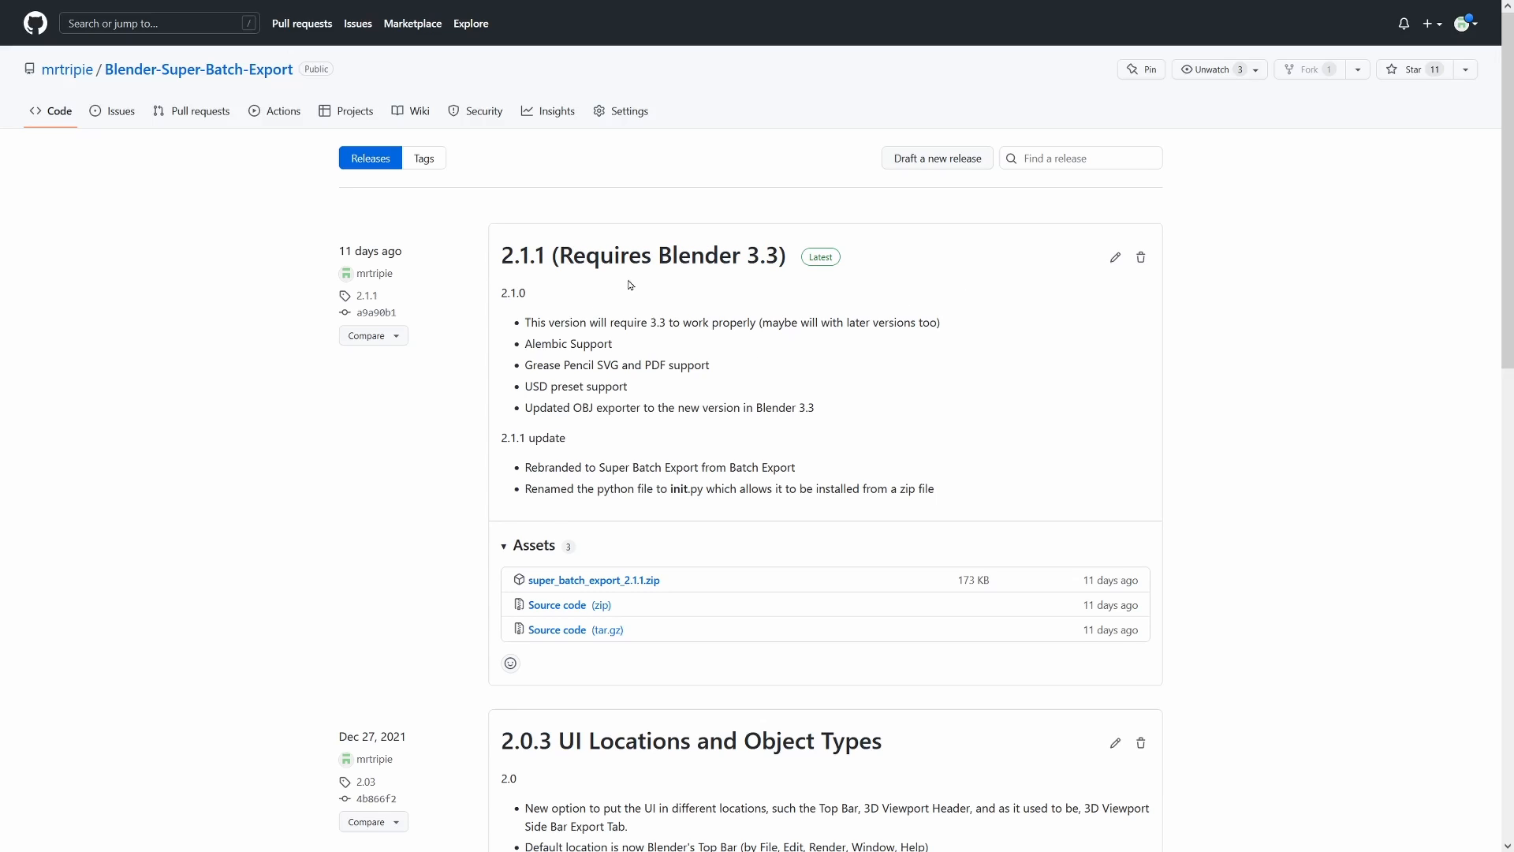
mouse_move(640, 285)
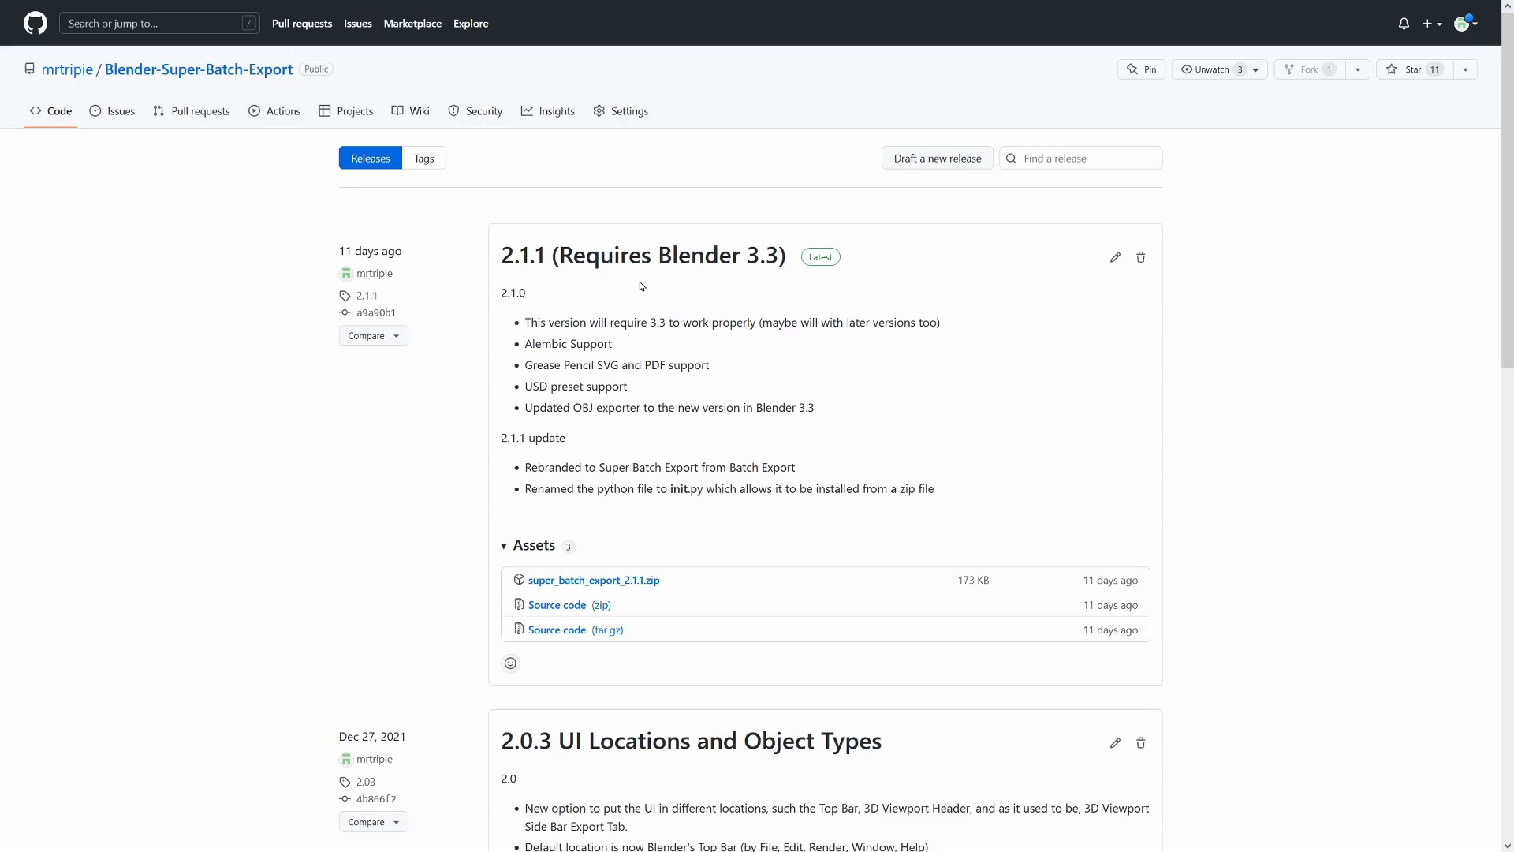
mouse_move(646, 288)
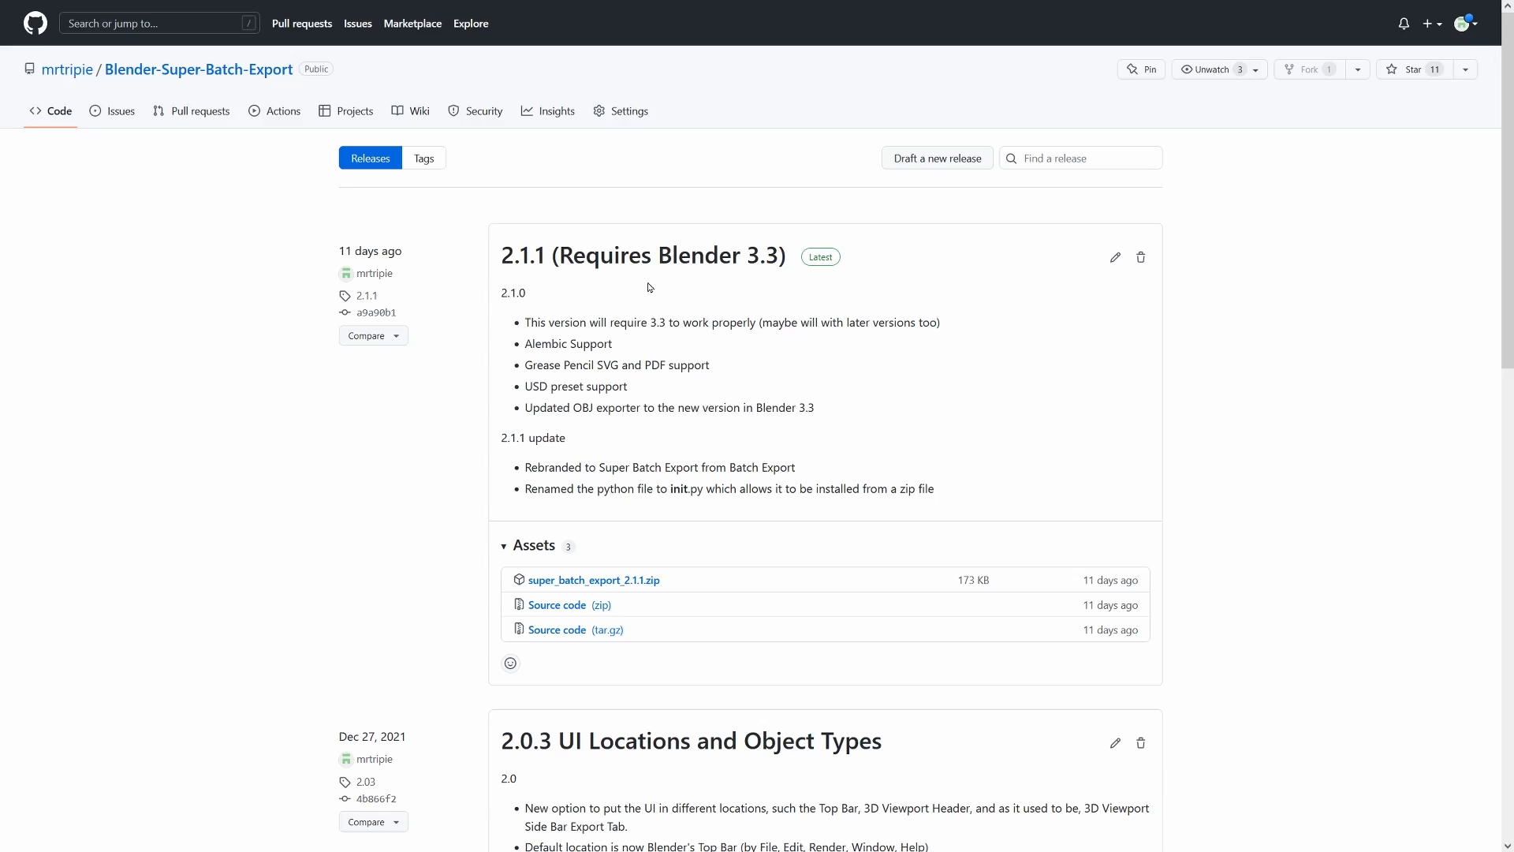
mouse_move(597, 599)
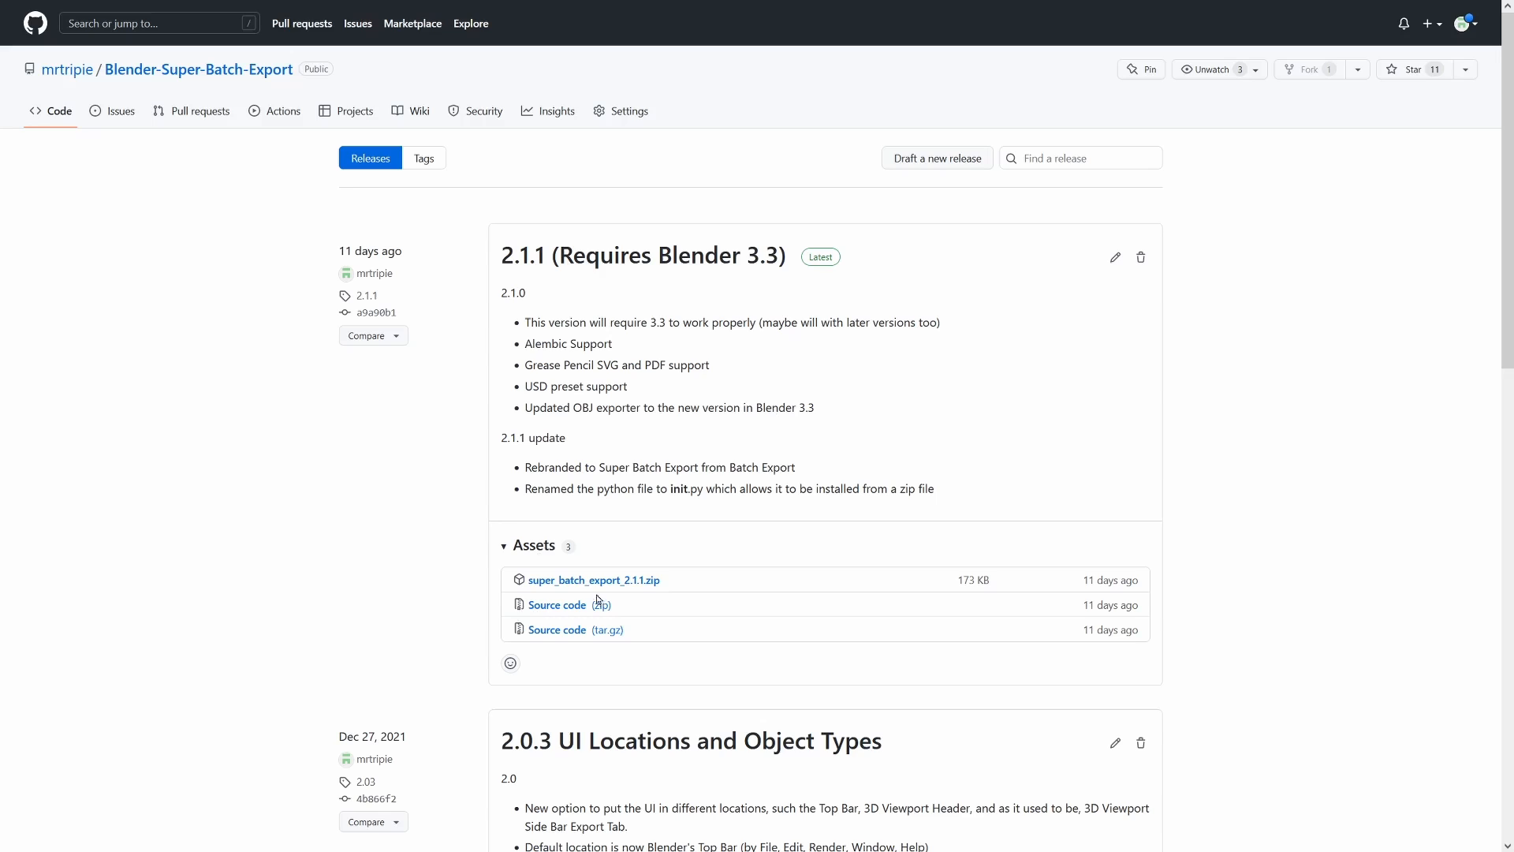
mouse_move(672, 594)
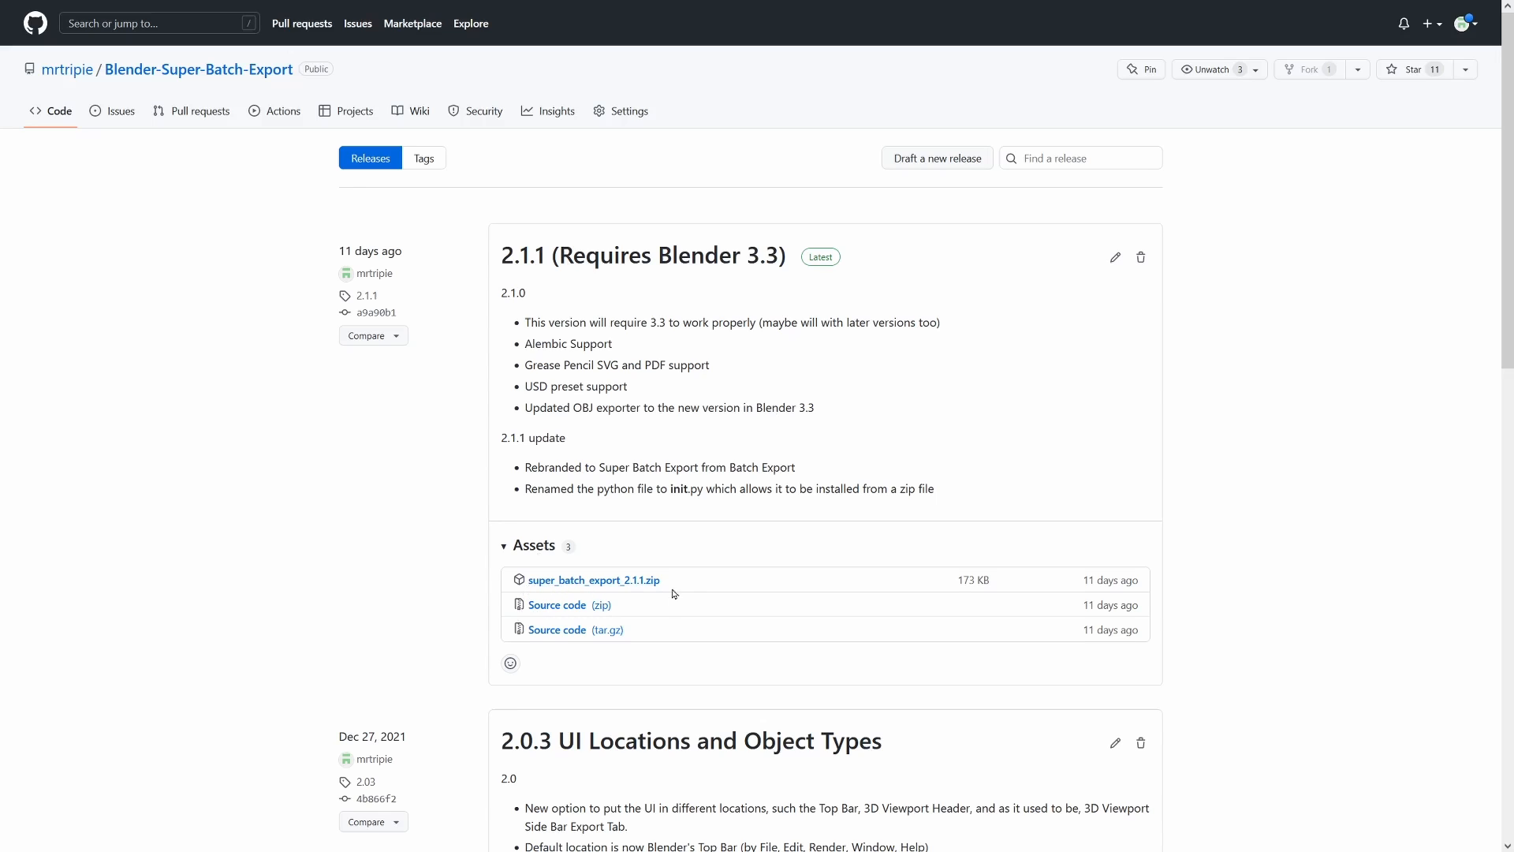
mouse_move(827, 474)
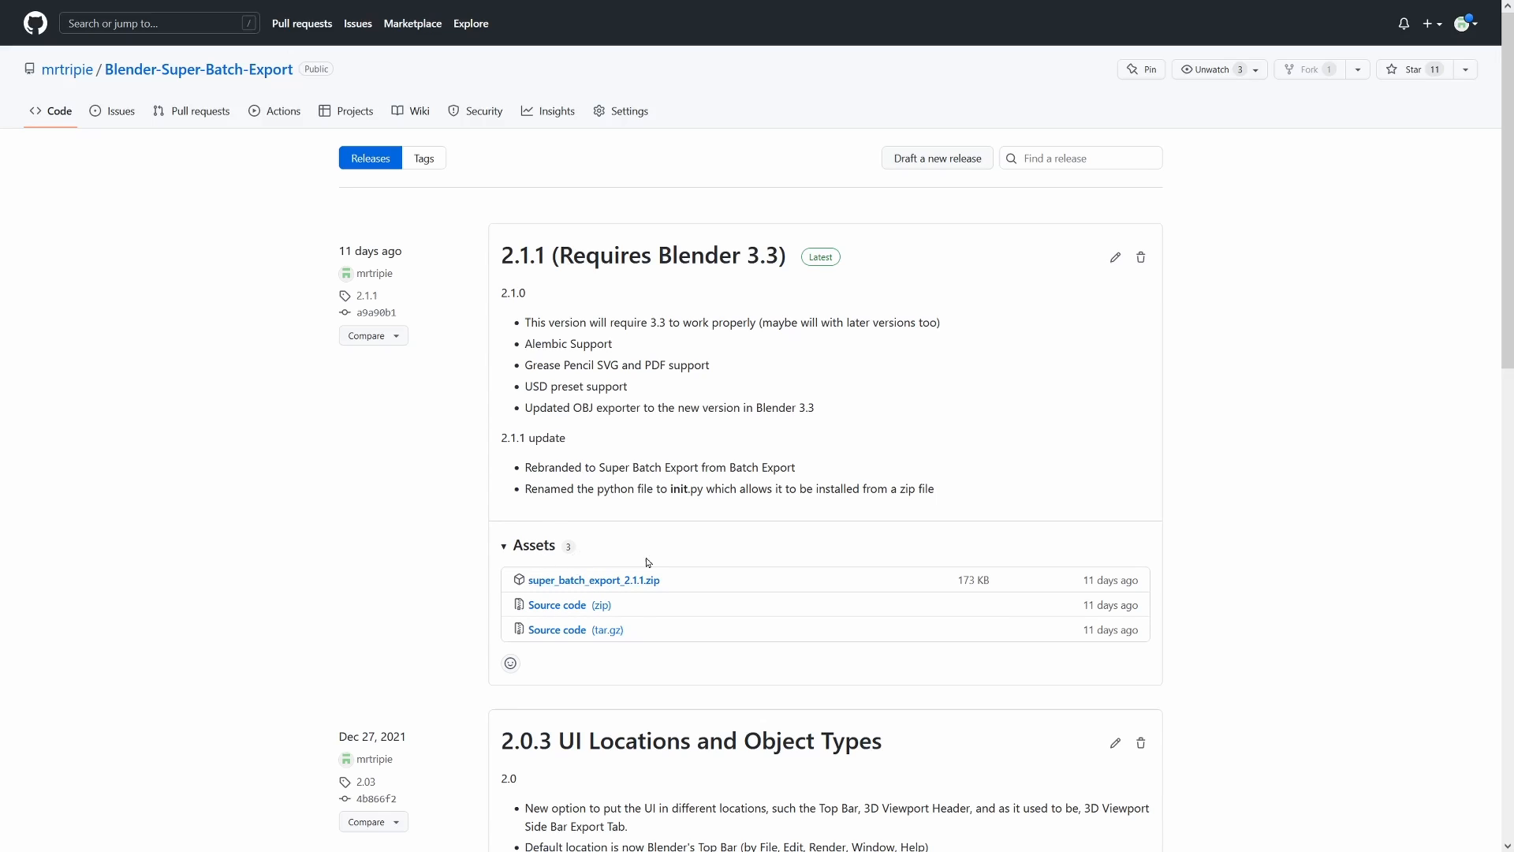
mouse_move(782, 551)
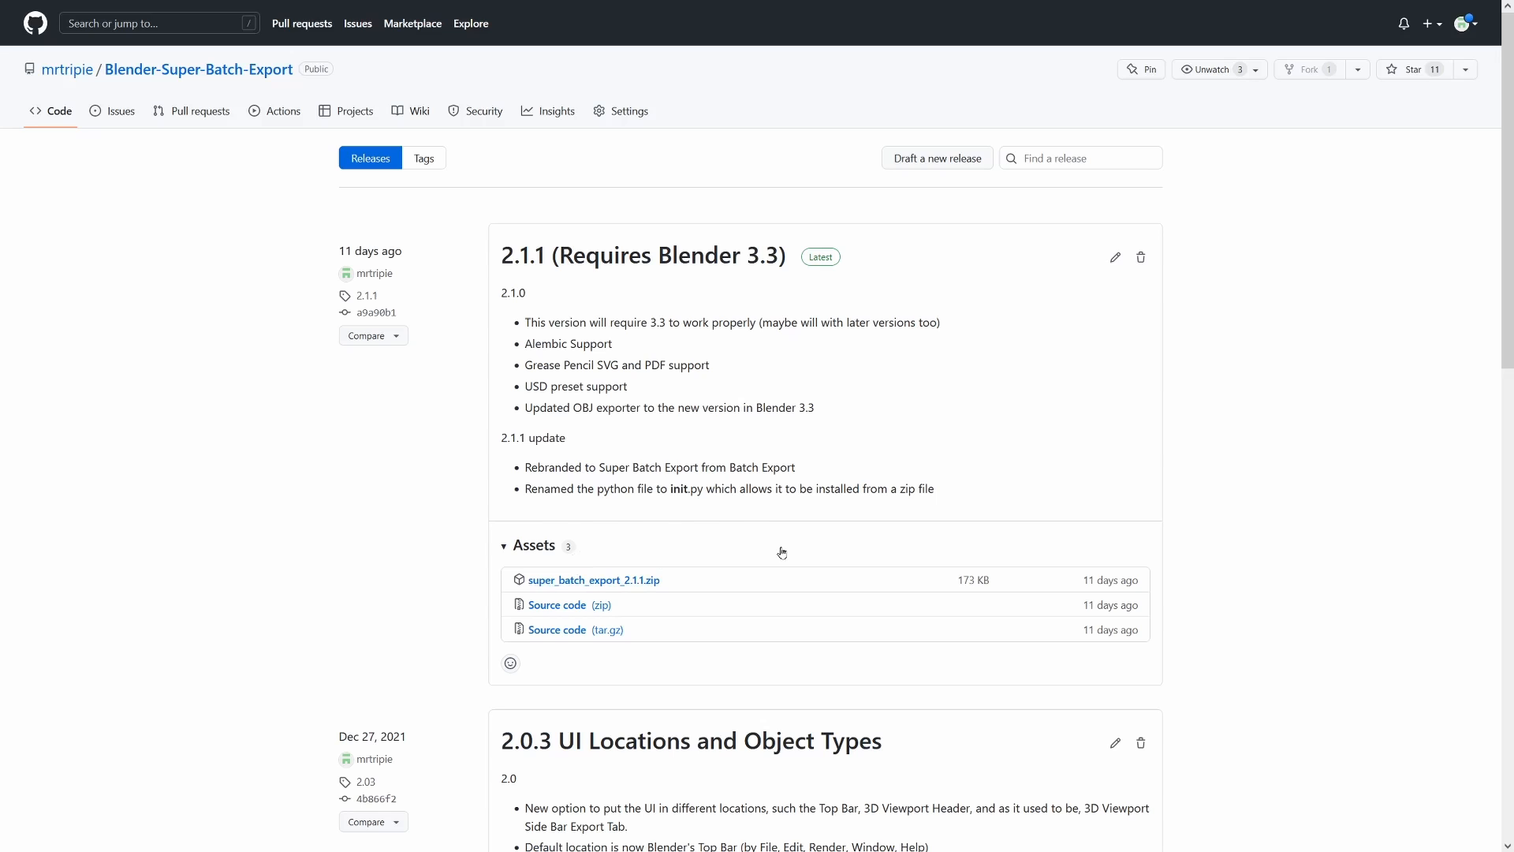
mouse_move(784, 556)
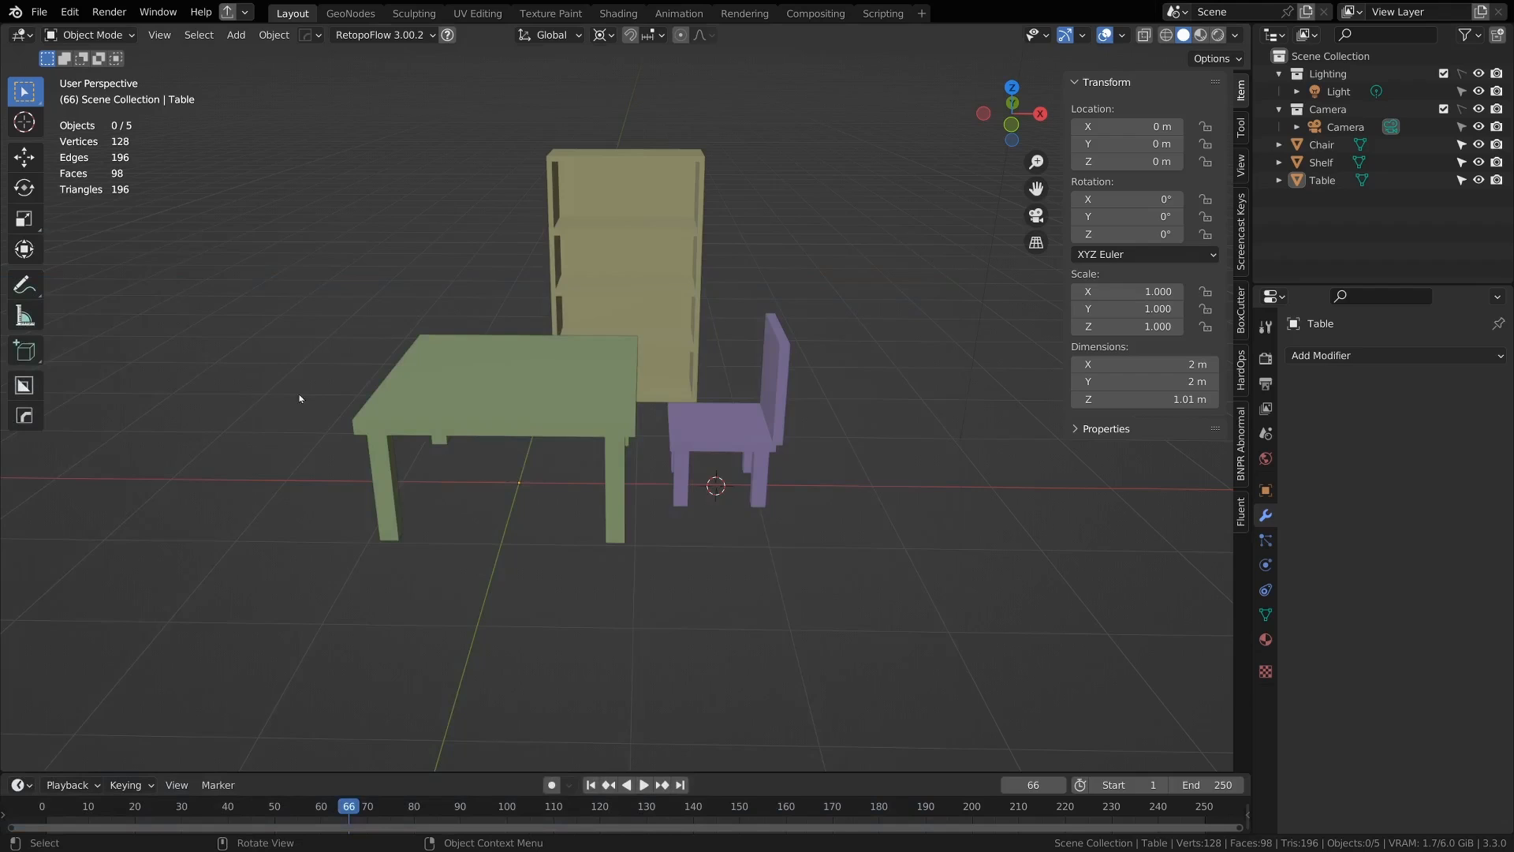
Step: Install the add-on from Preferences, search 'batch', and expand Super Batch Export 2.1.1
left_click(68, 12)
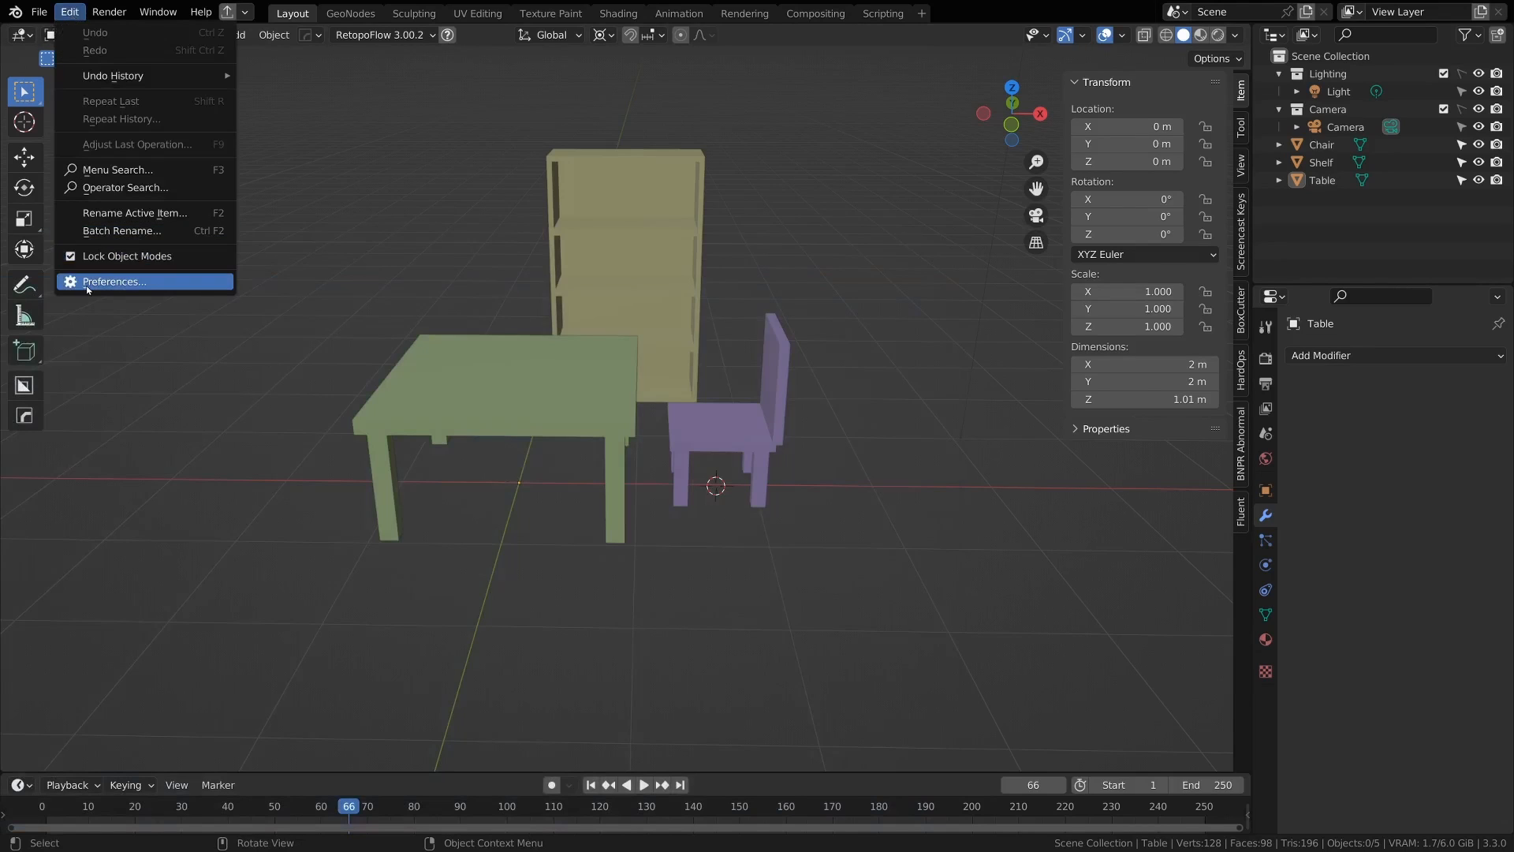
left_click(113, 281)
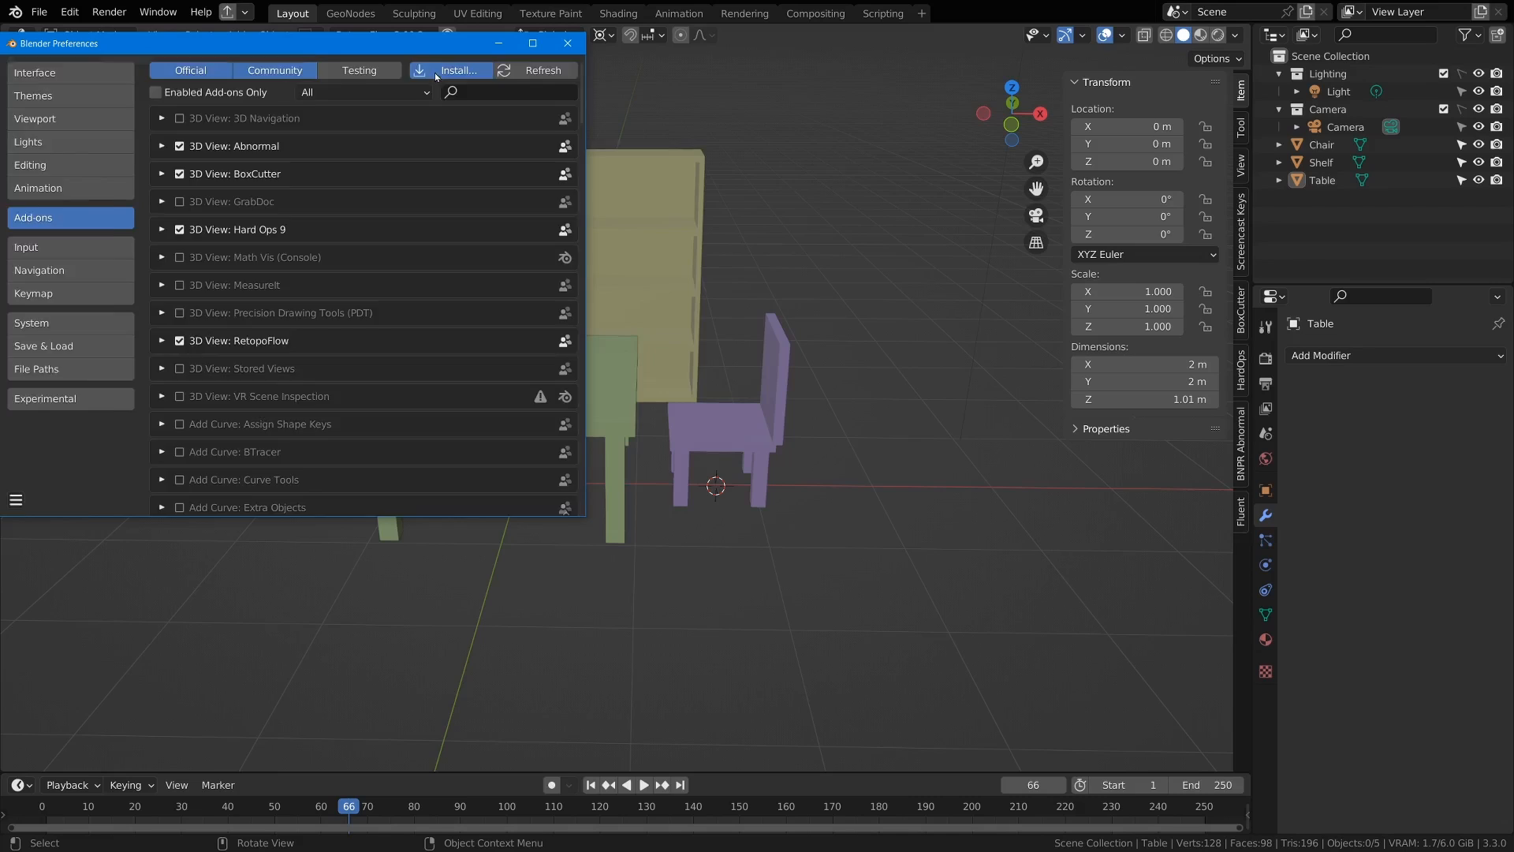
left_click(455, 69)
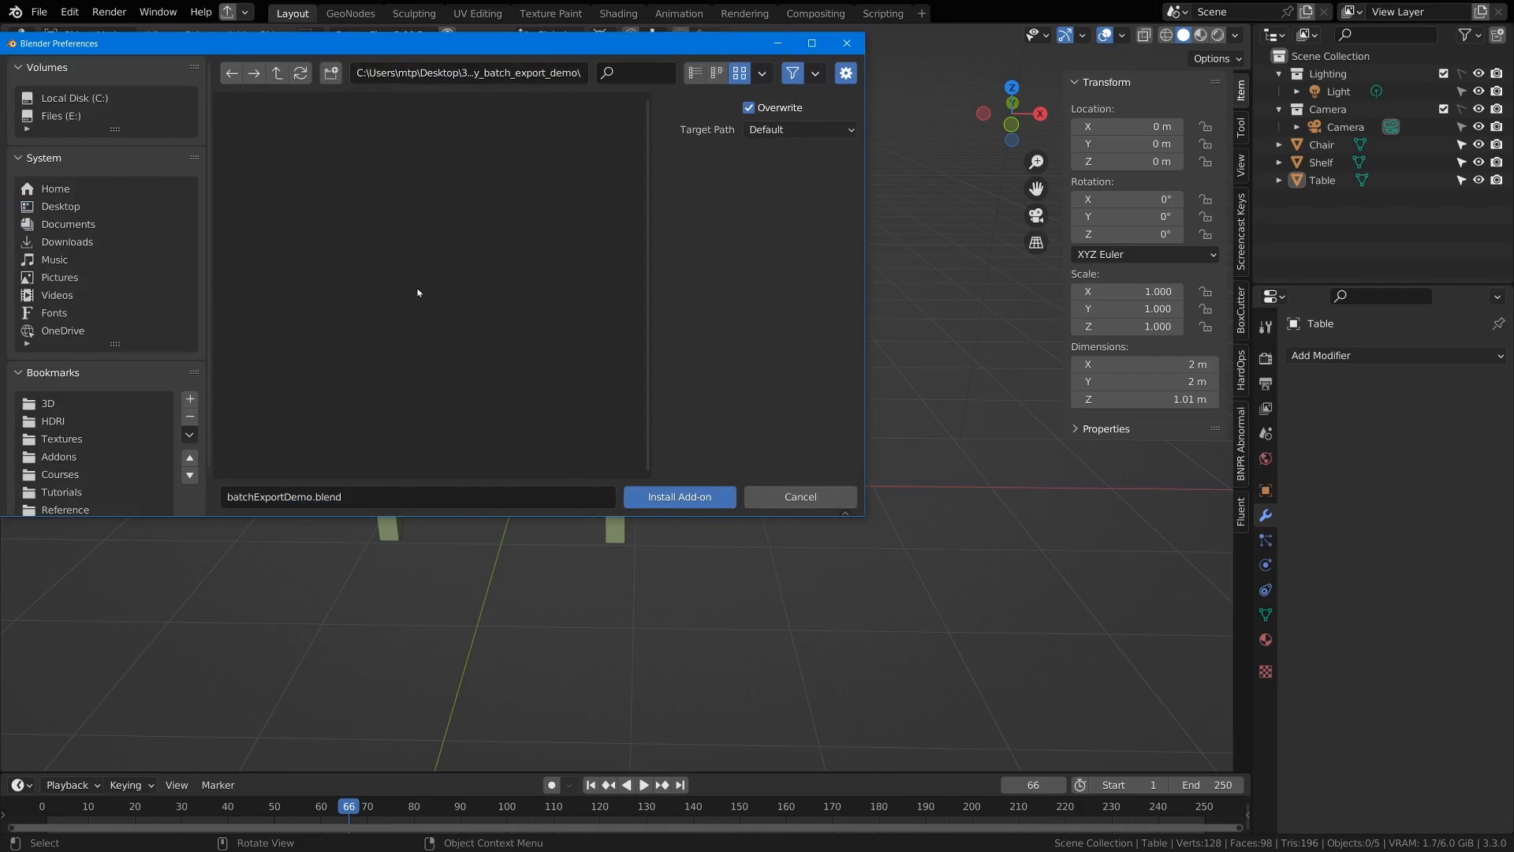
mouse_move(592, 442)
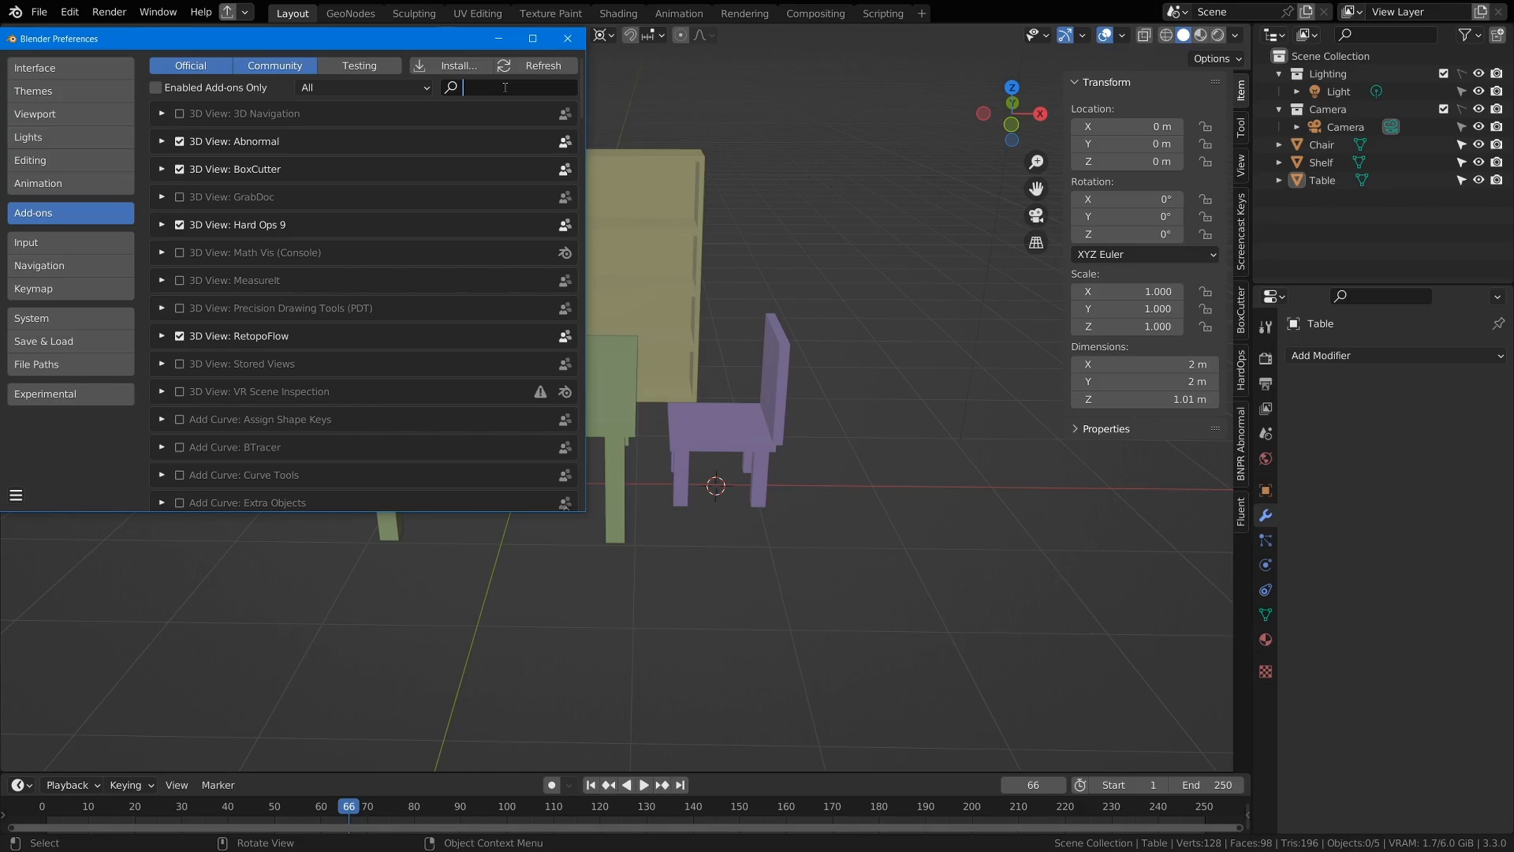
type("batch")
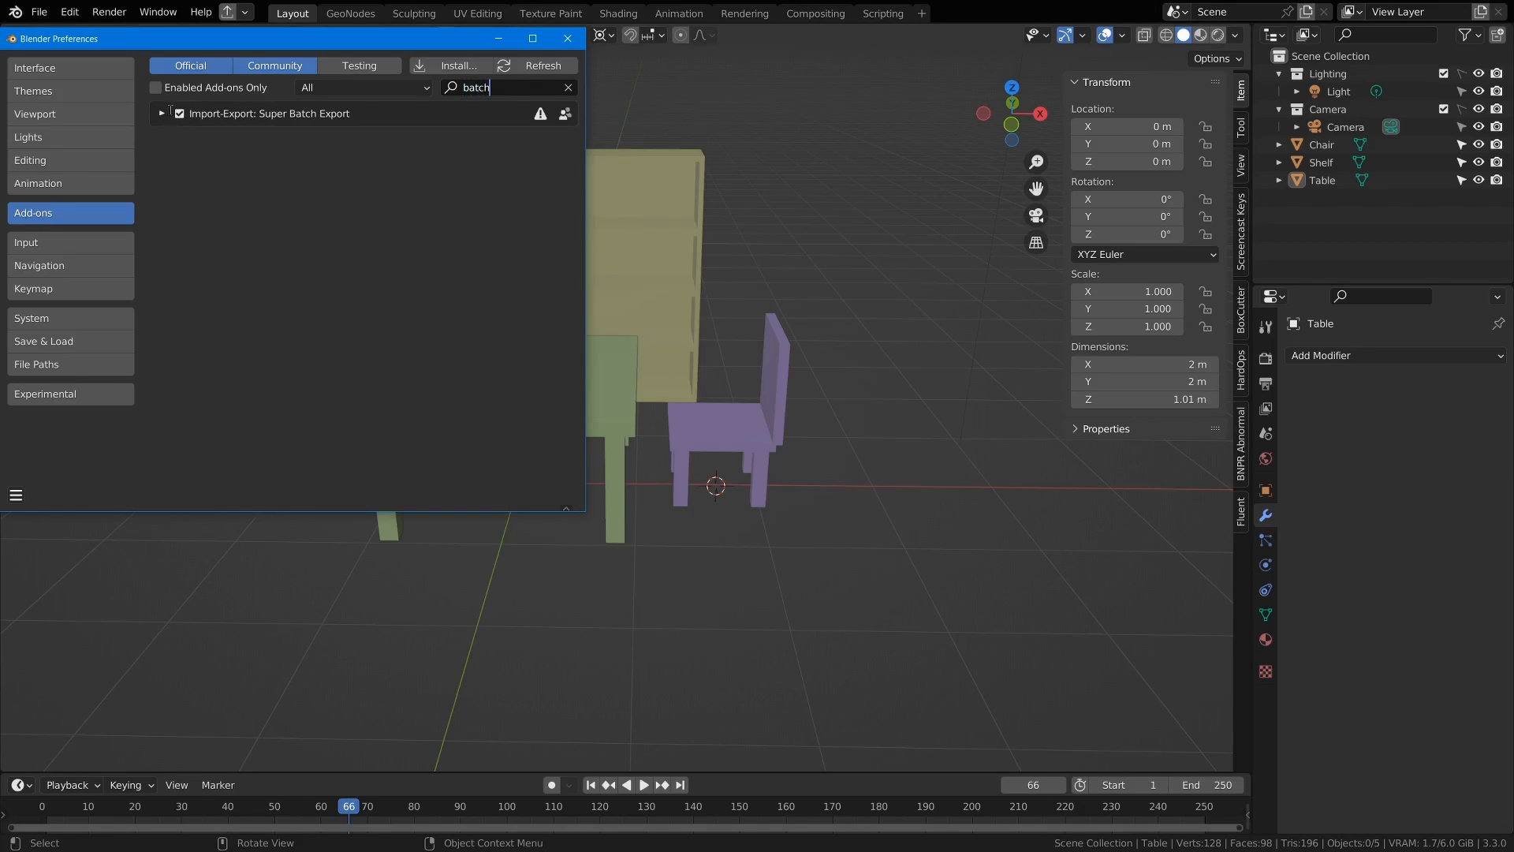
left_click(161, 113)
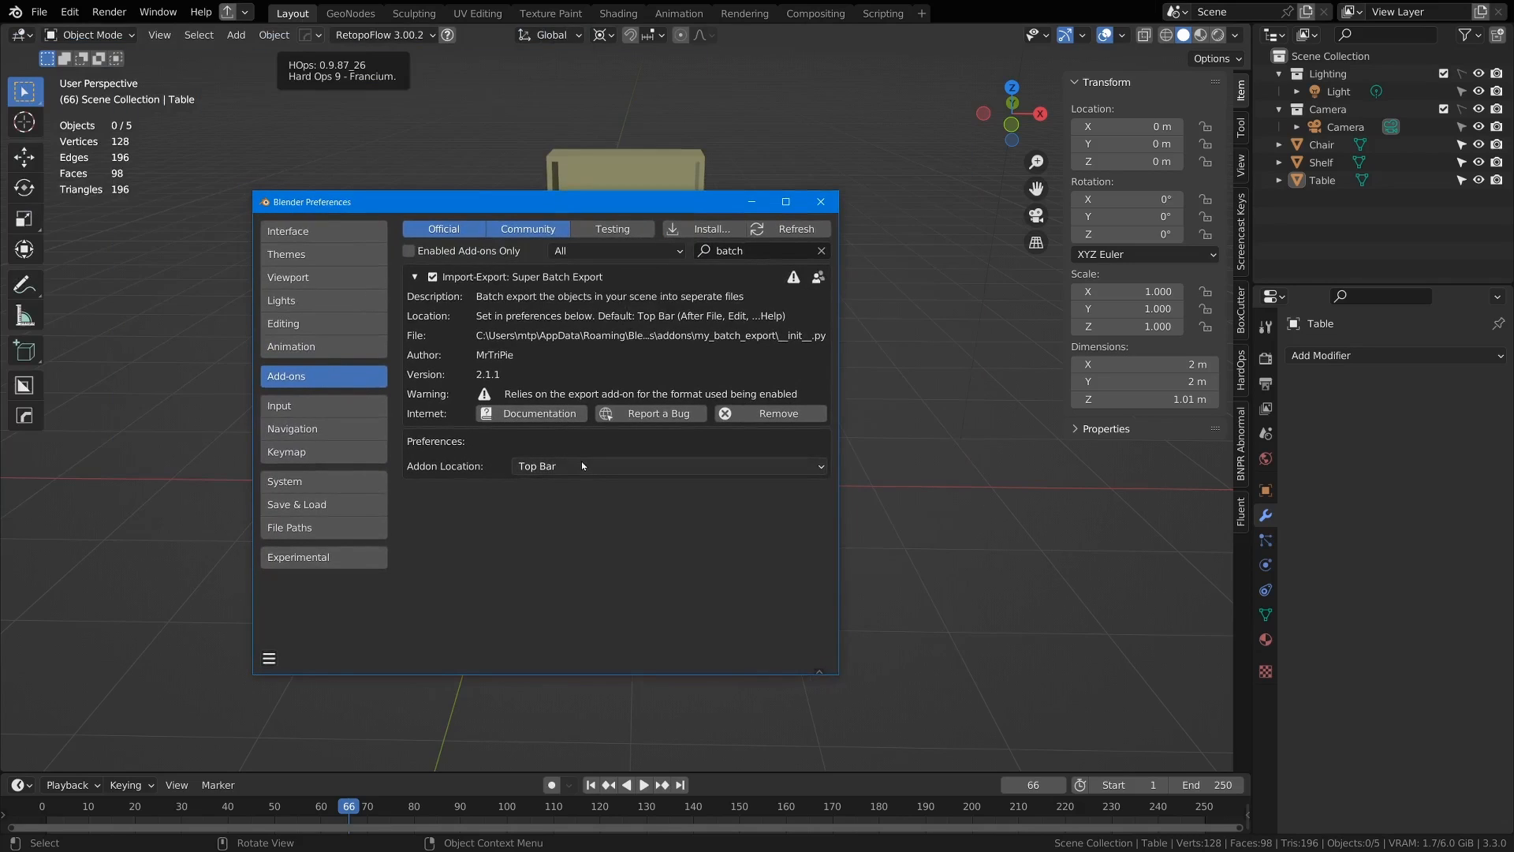
mouse_move(472, 473)
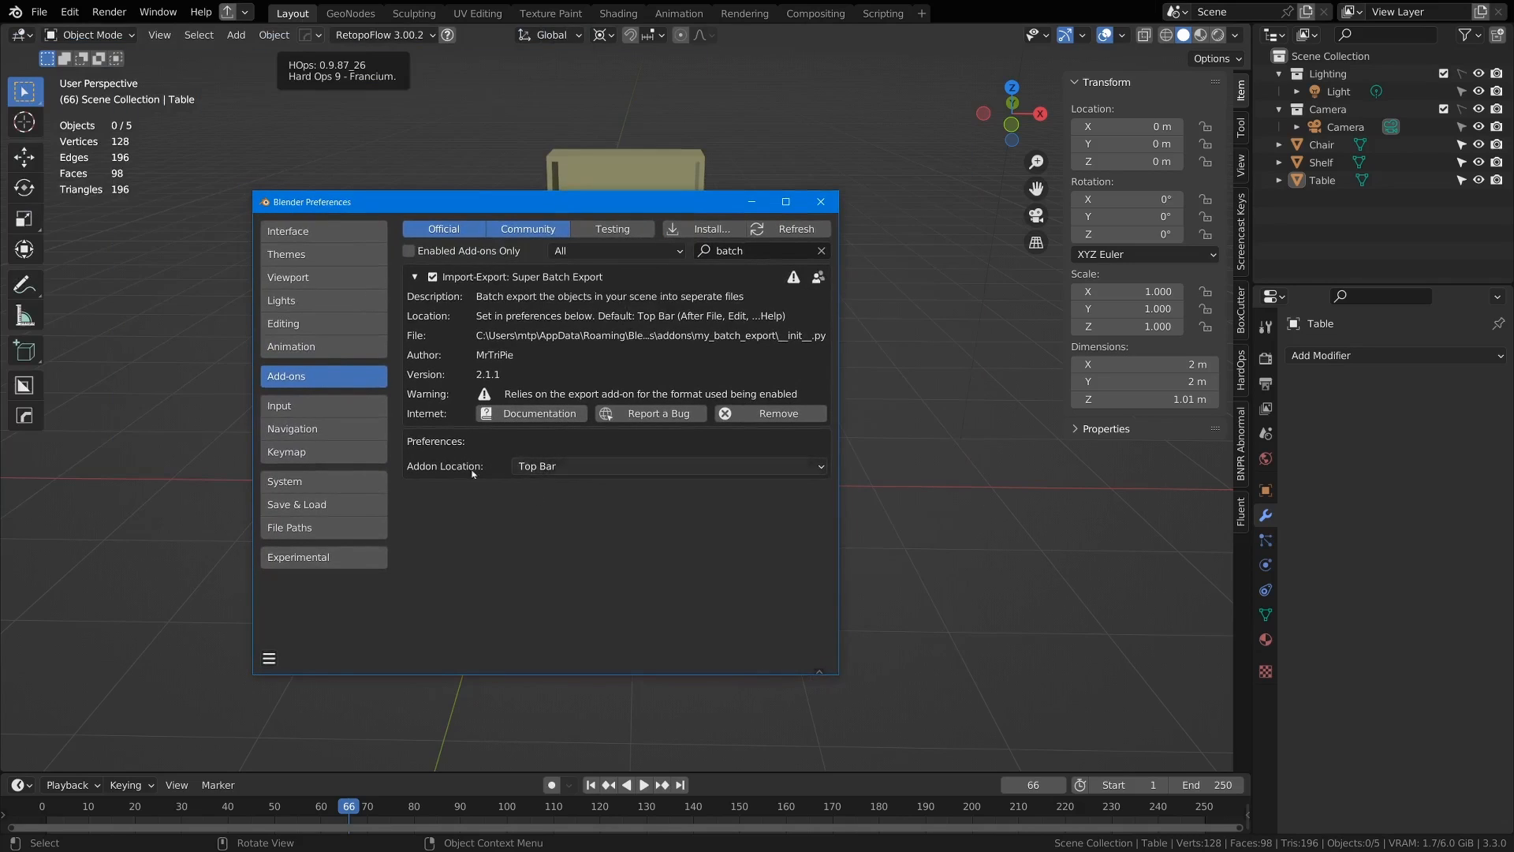
Step: Try Addon Location as 3D Viewport Header, then settle on 3D Viewport Side Panel (Export Tab)
left_click(666, 465)
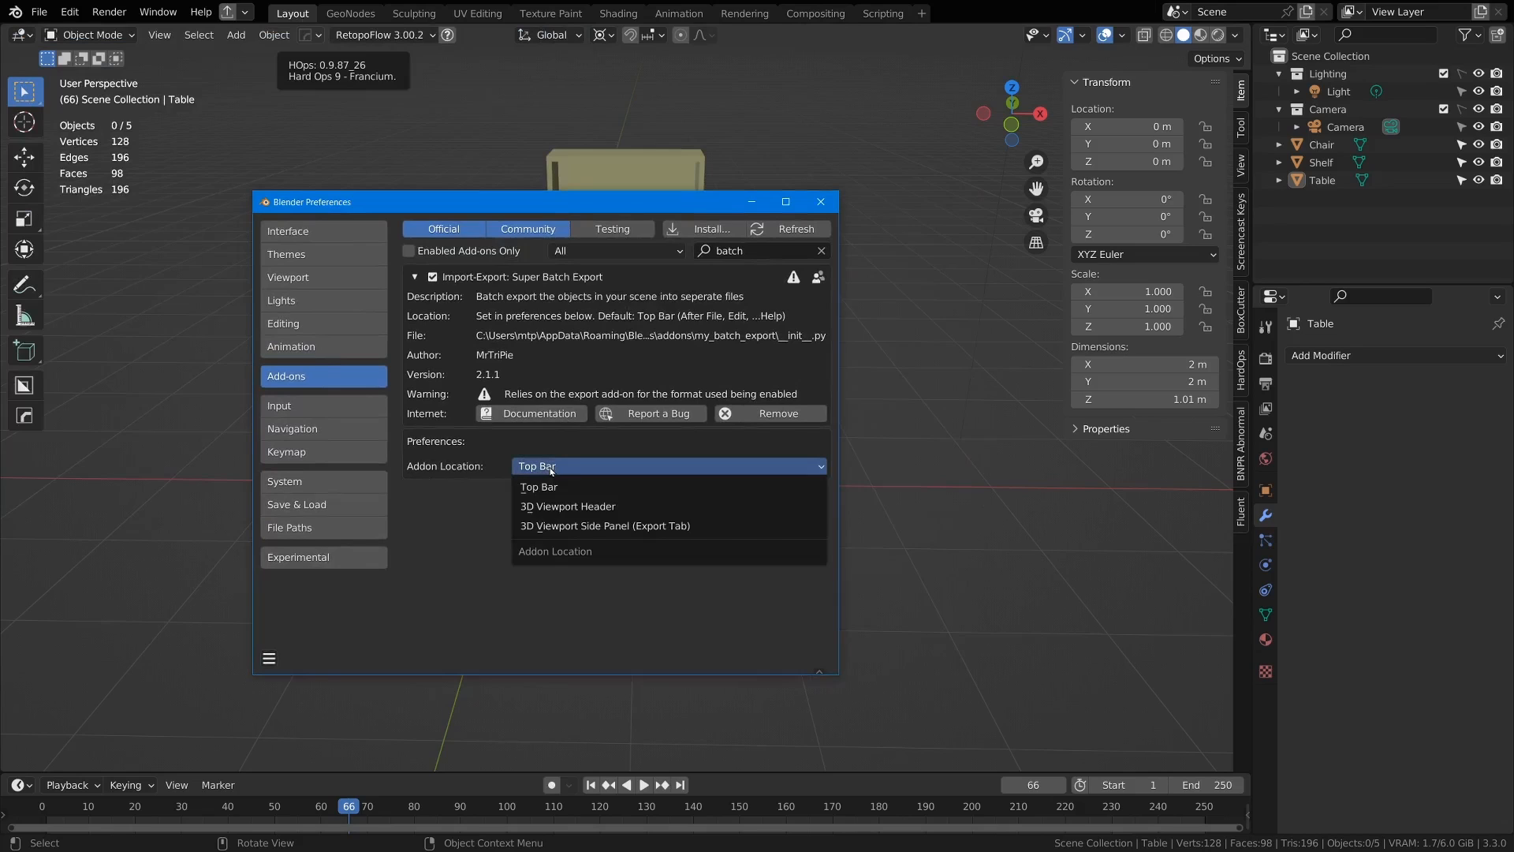
mouse_move(568, 506)
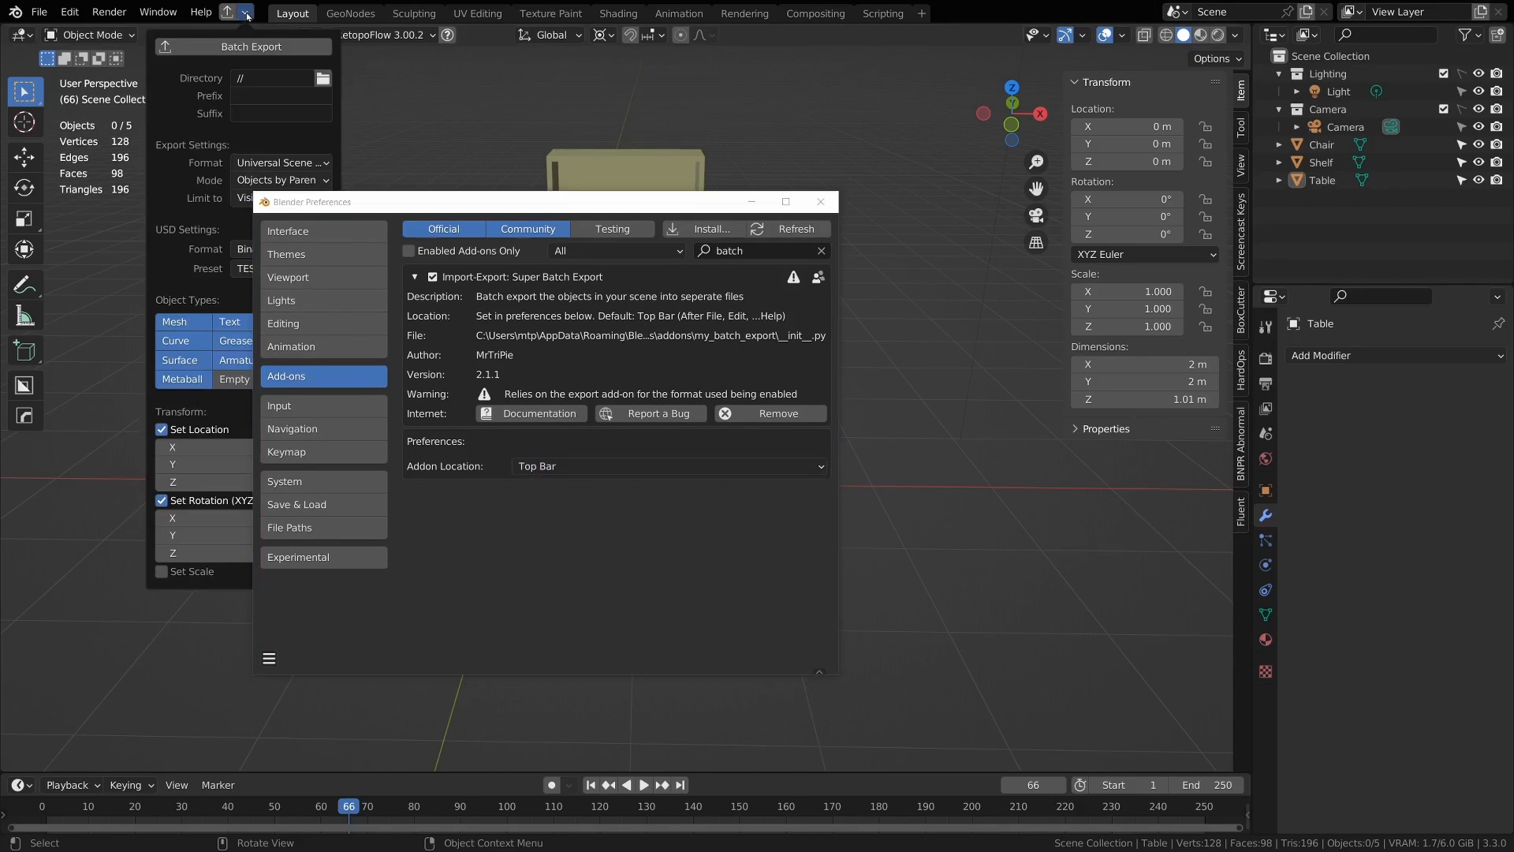
left_click(670, 466)
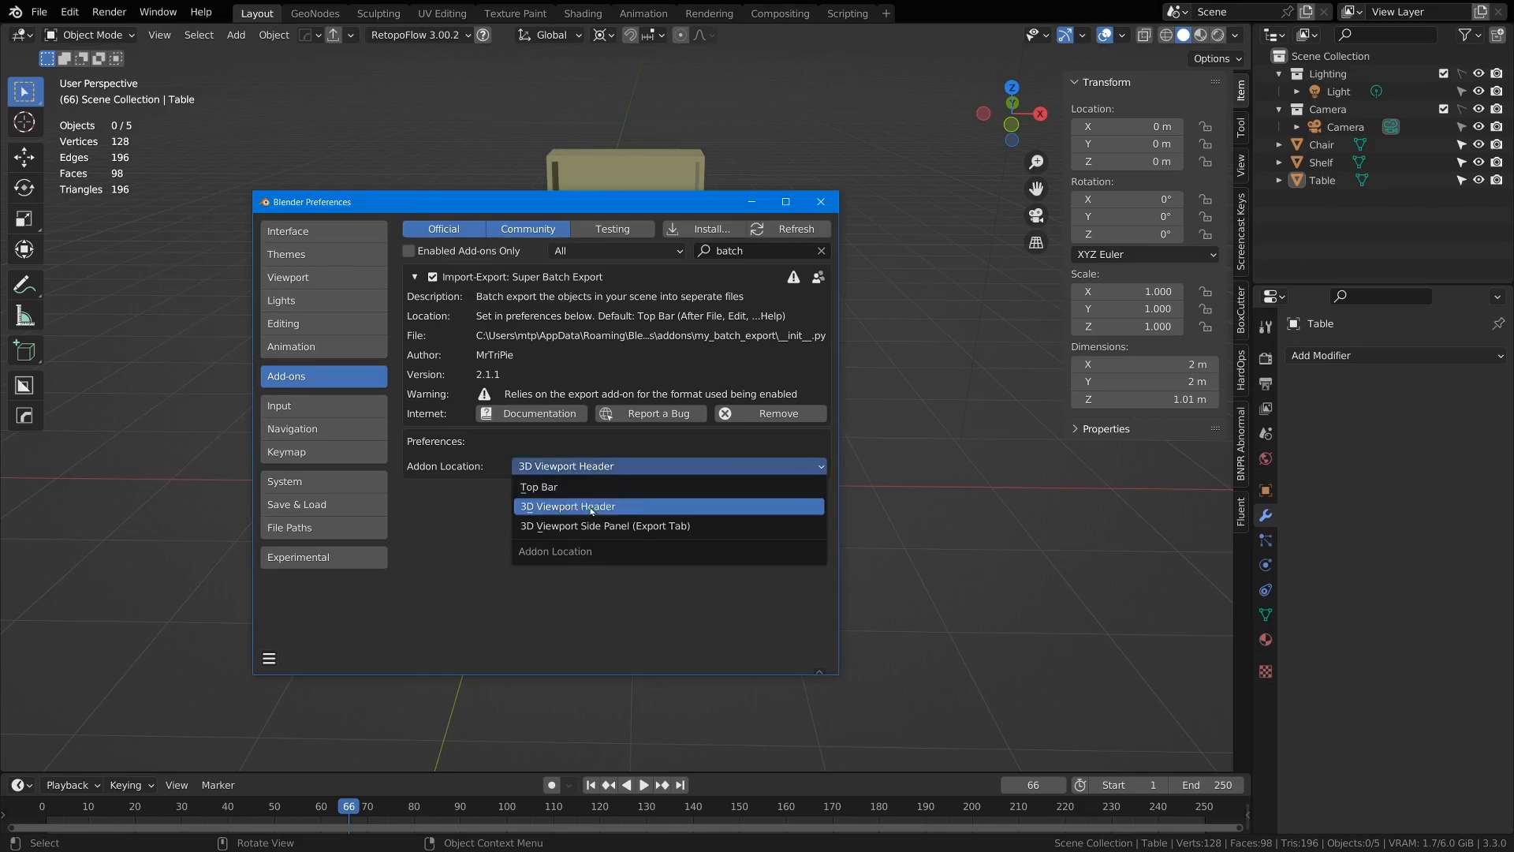
left_click(568, 506)
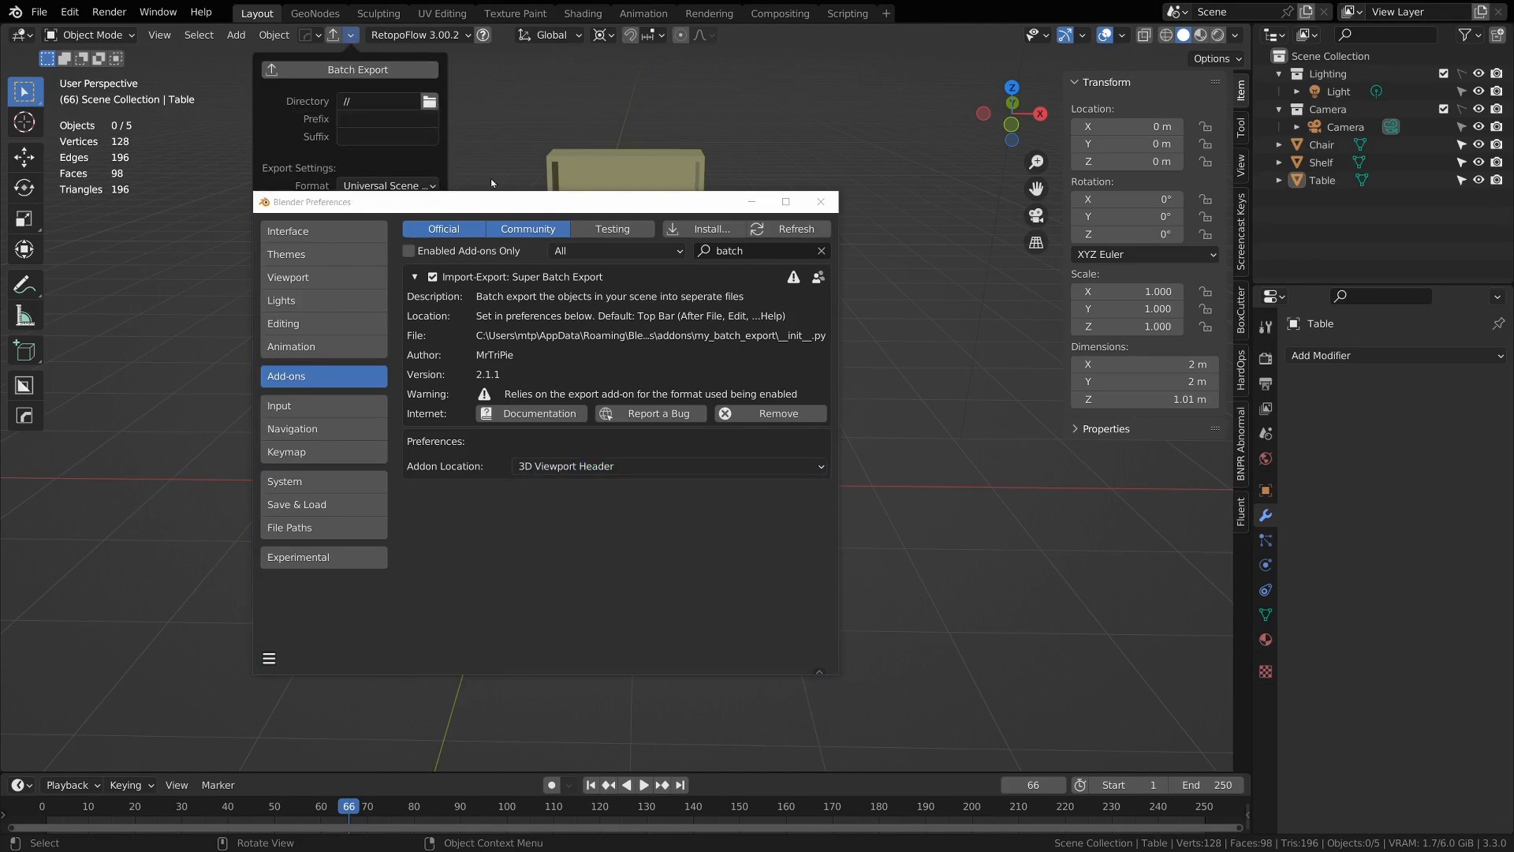
left_click(668, 465)
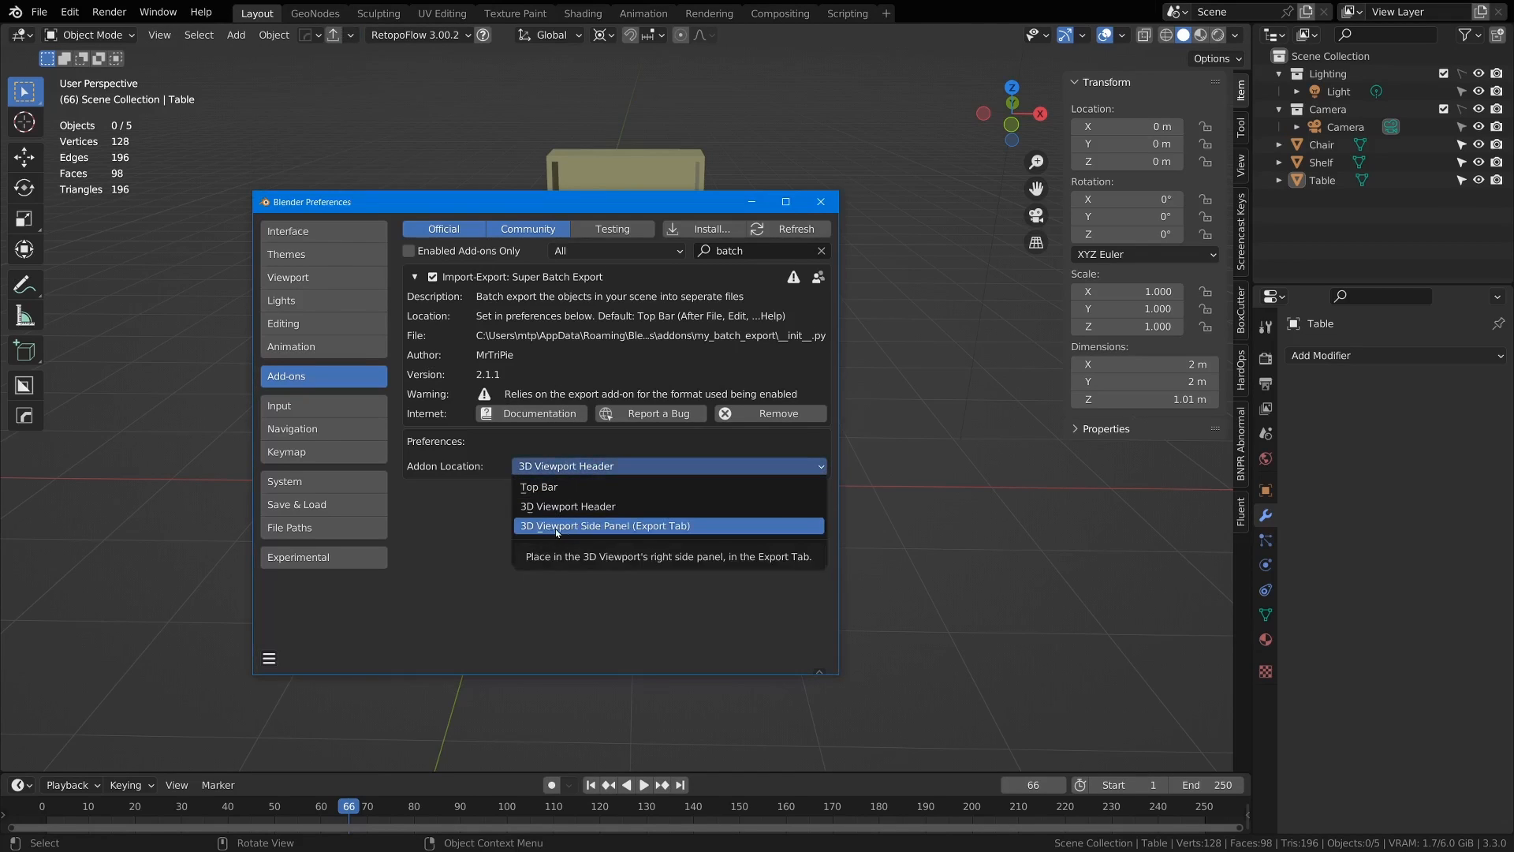
left_click(606, 525)
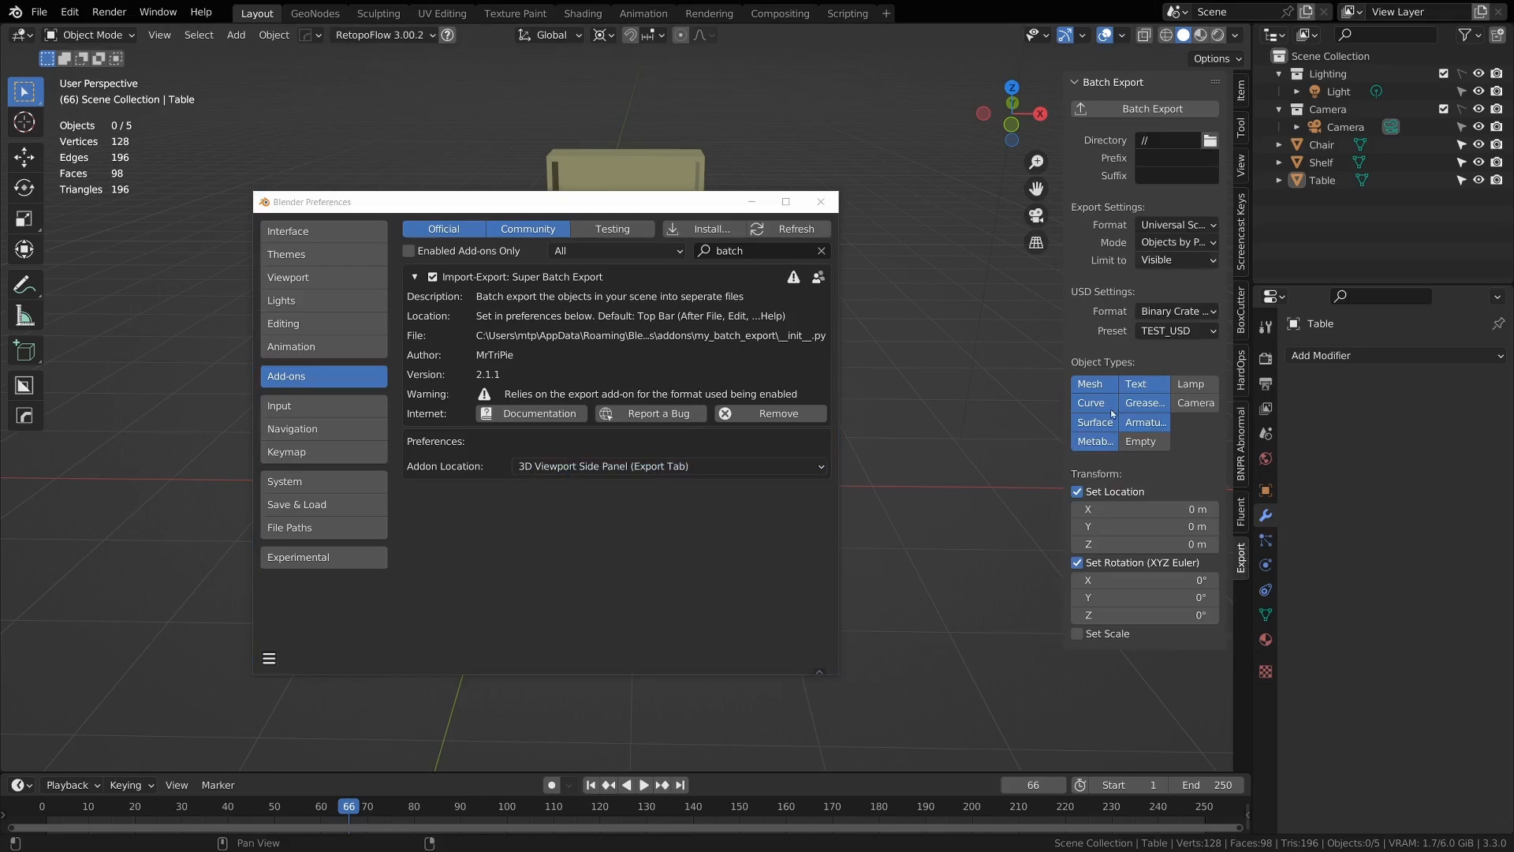
left_click(820, 201)
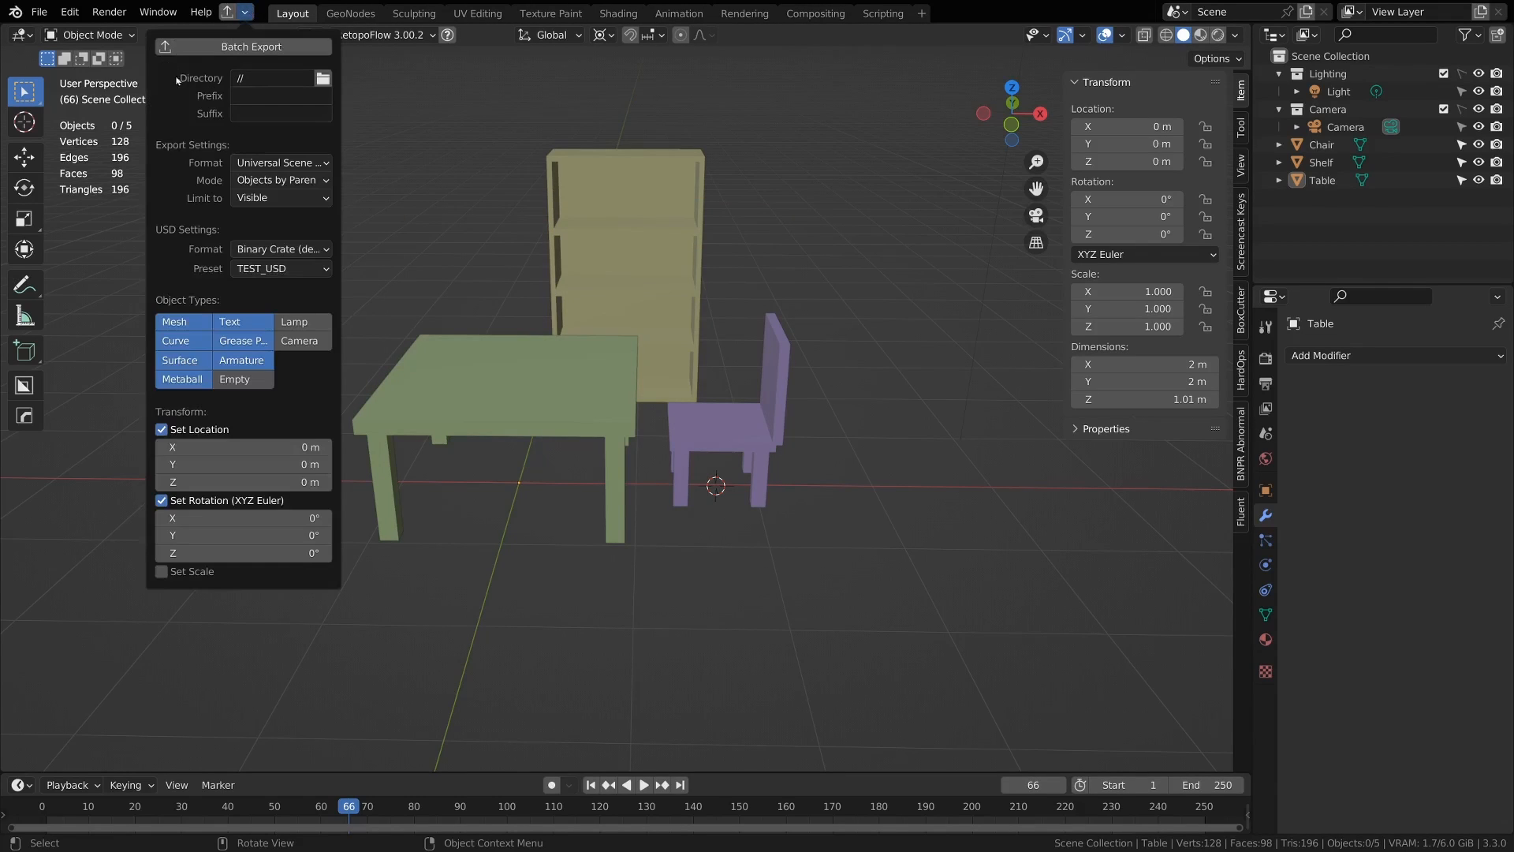
Step: Open the file browser from the Batch Export Directory field's folder icon
left_click(280, 78)
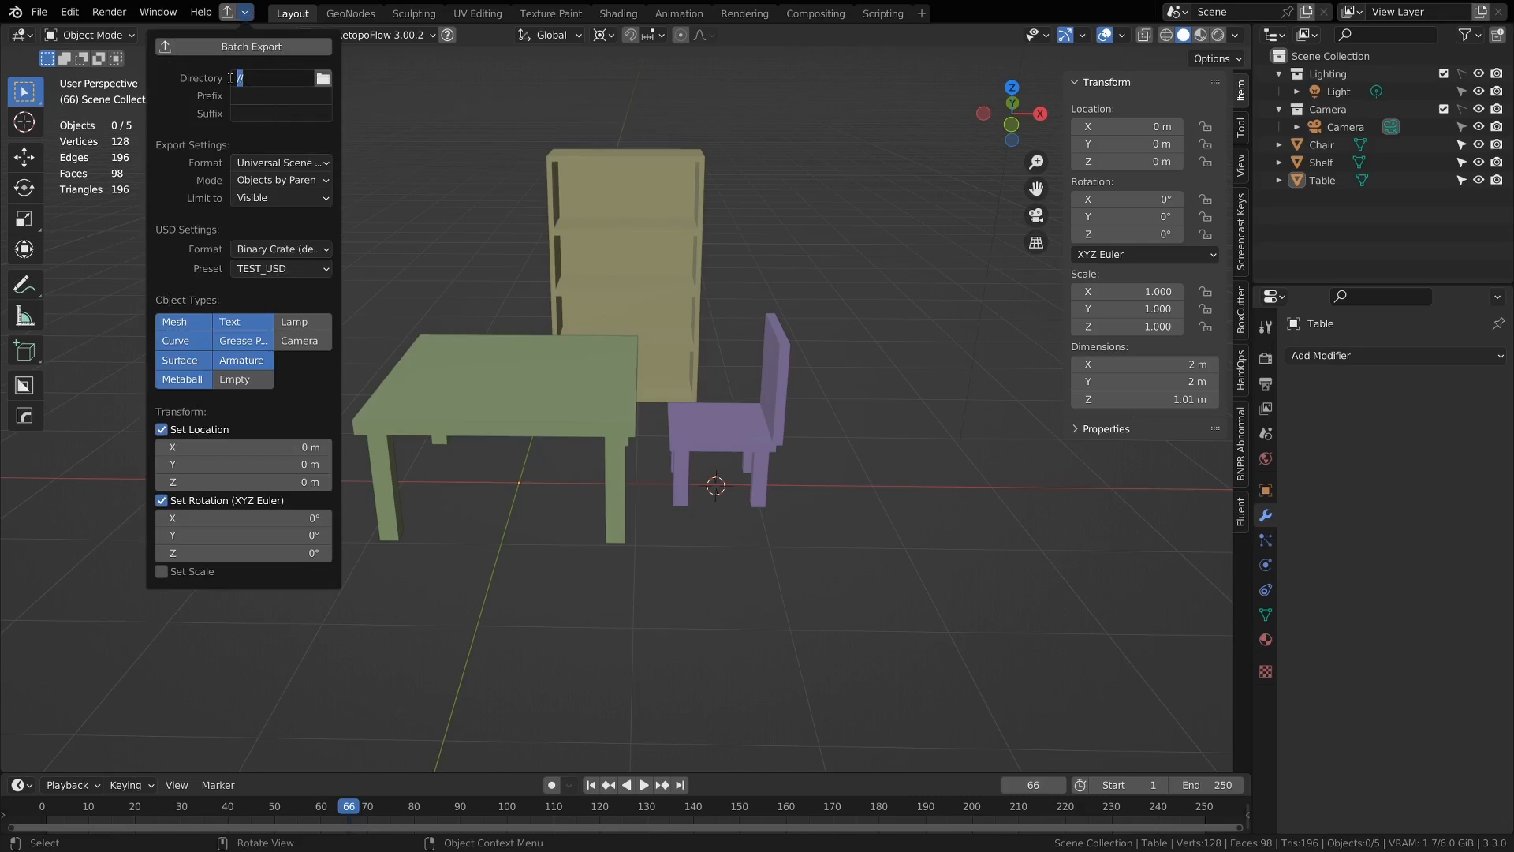
left_click(275, 78)
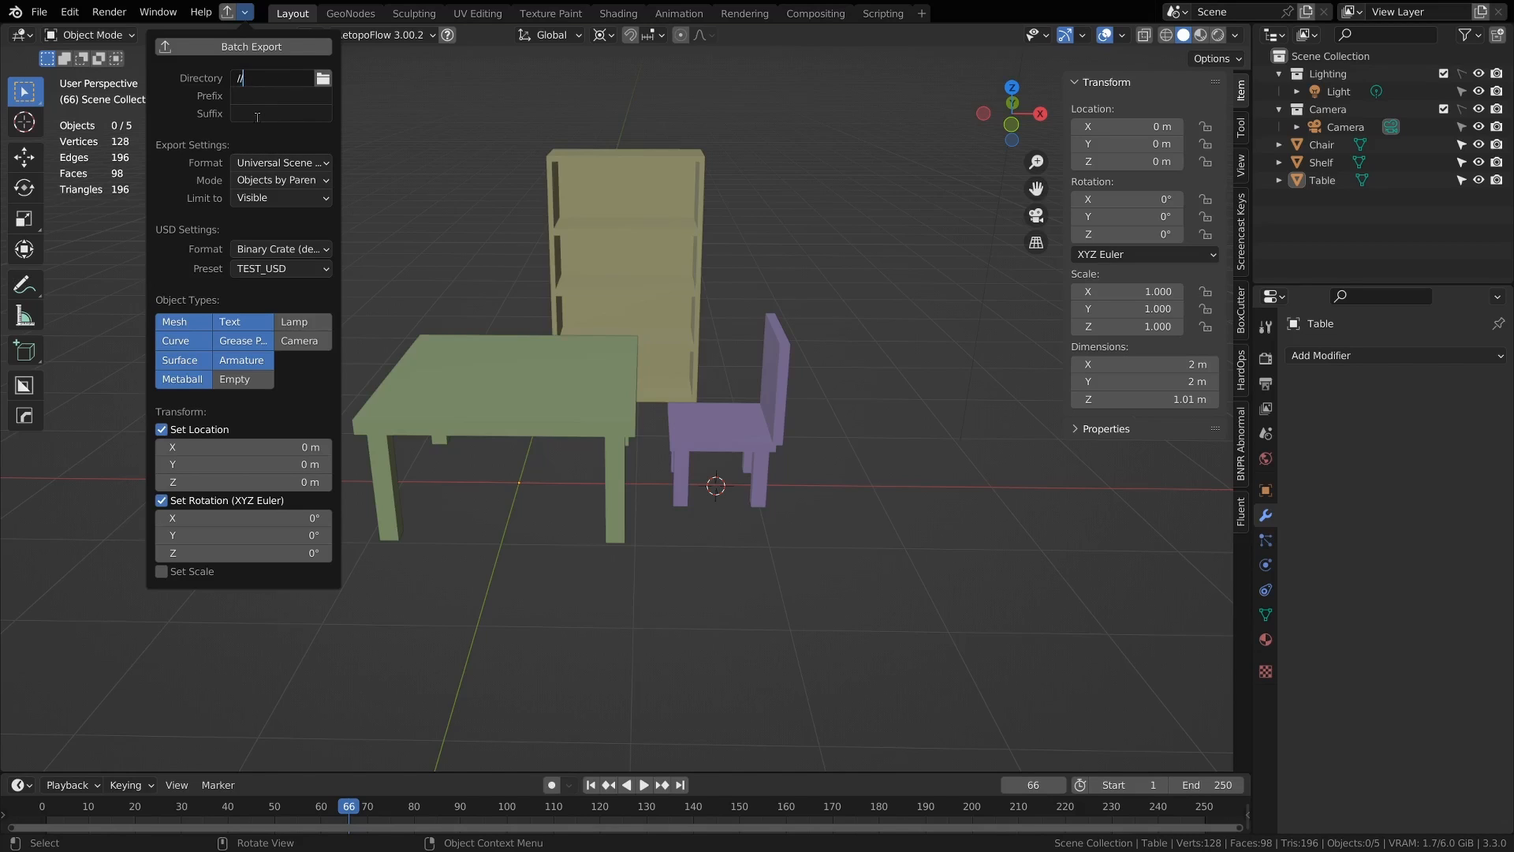
left_click(323, 78)
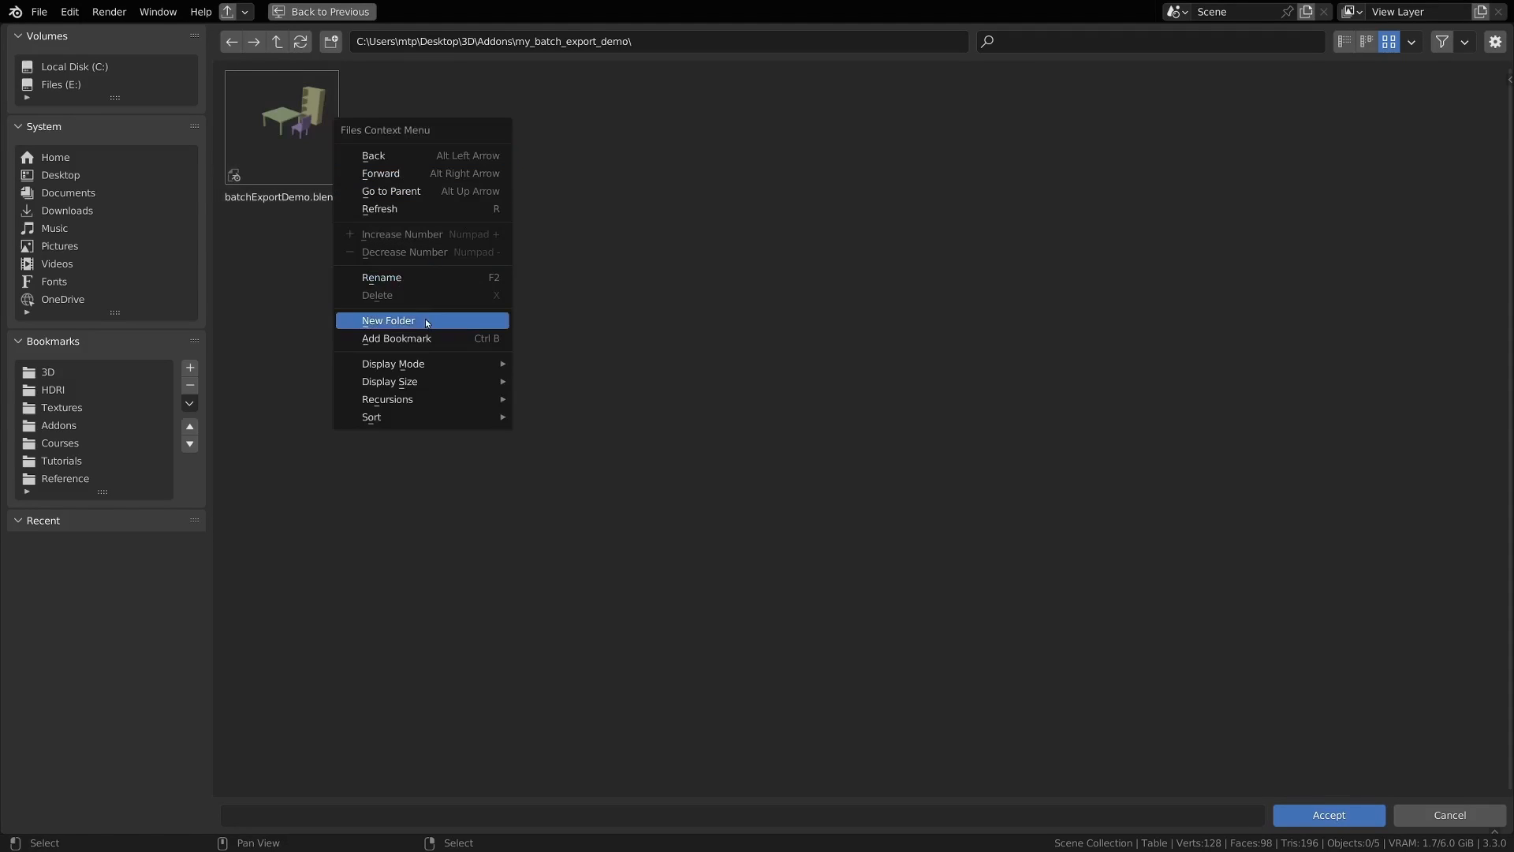
Step: Create an 'export' folder beside the blend file and accept it as //export\
left_click(388, 319)
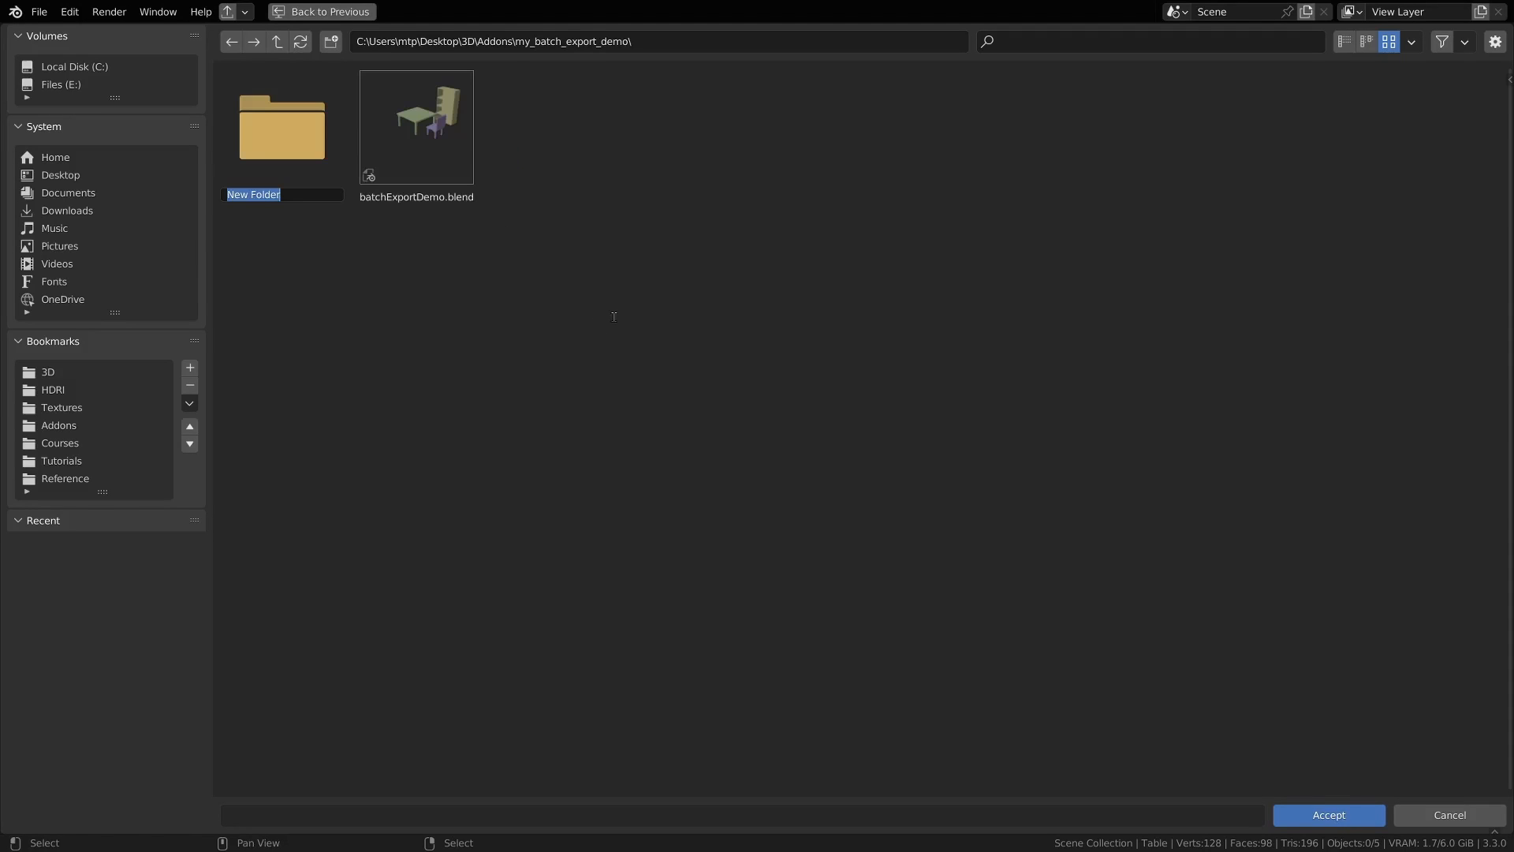
type("export")
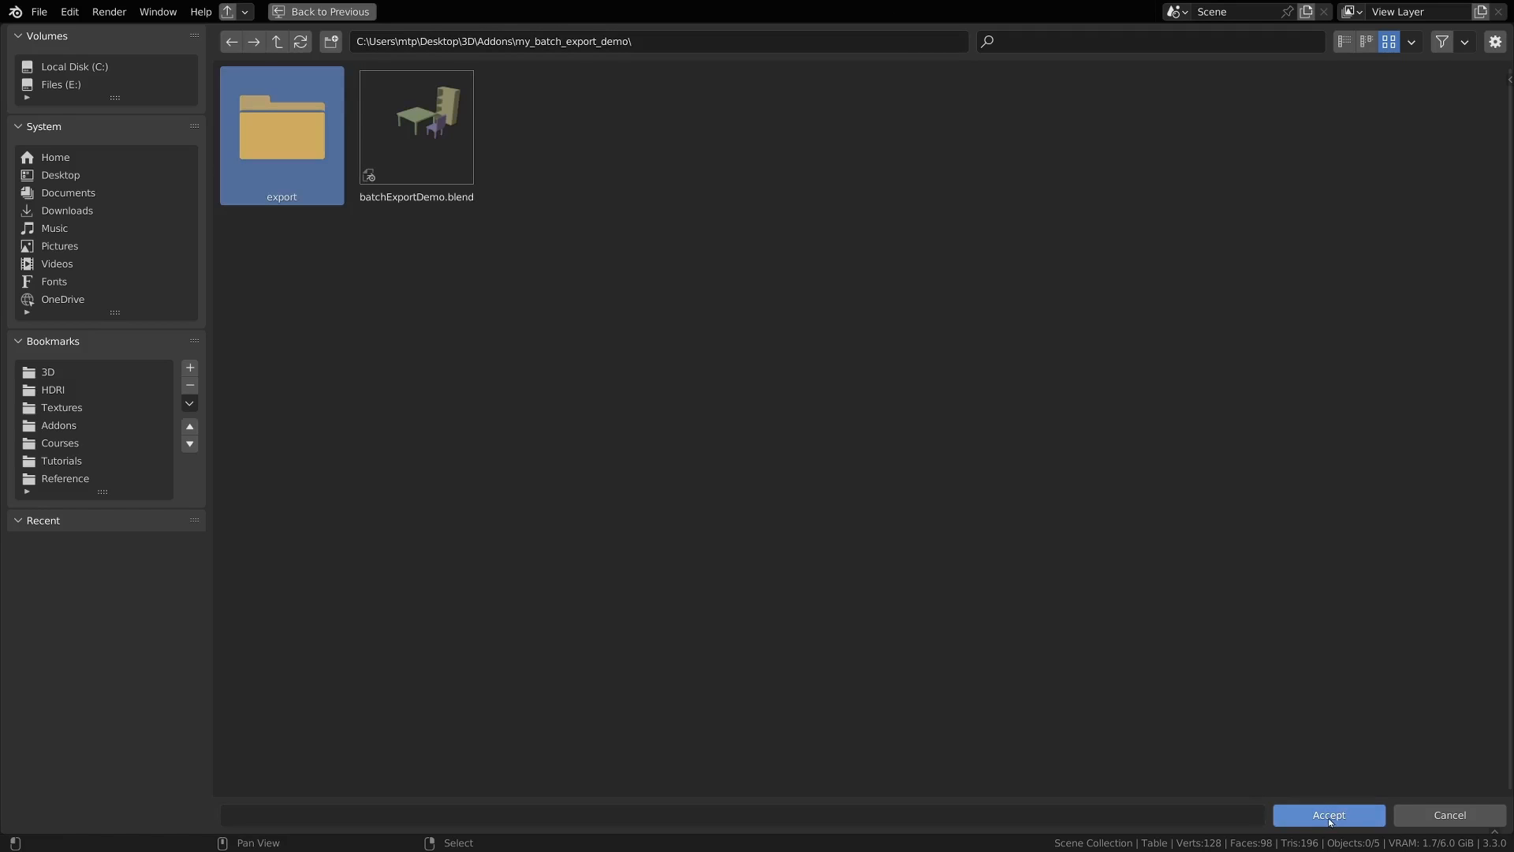
left_click(1329, 814)
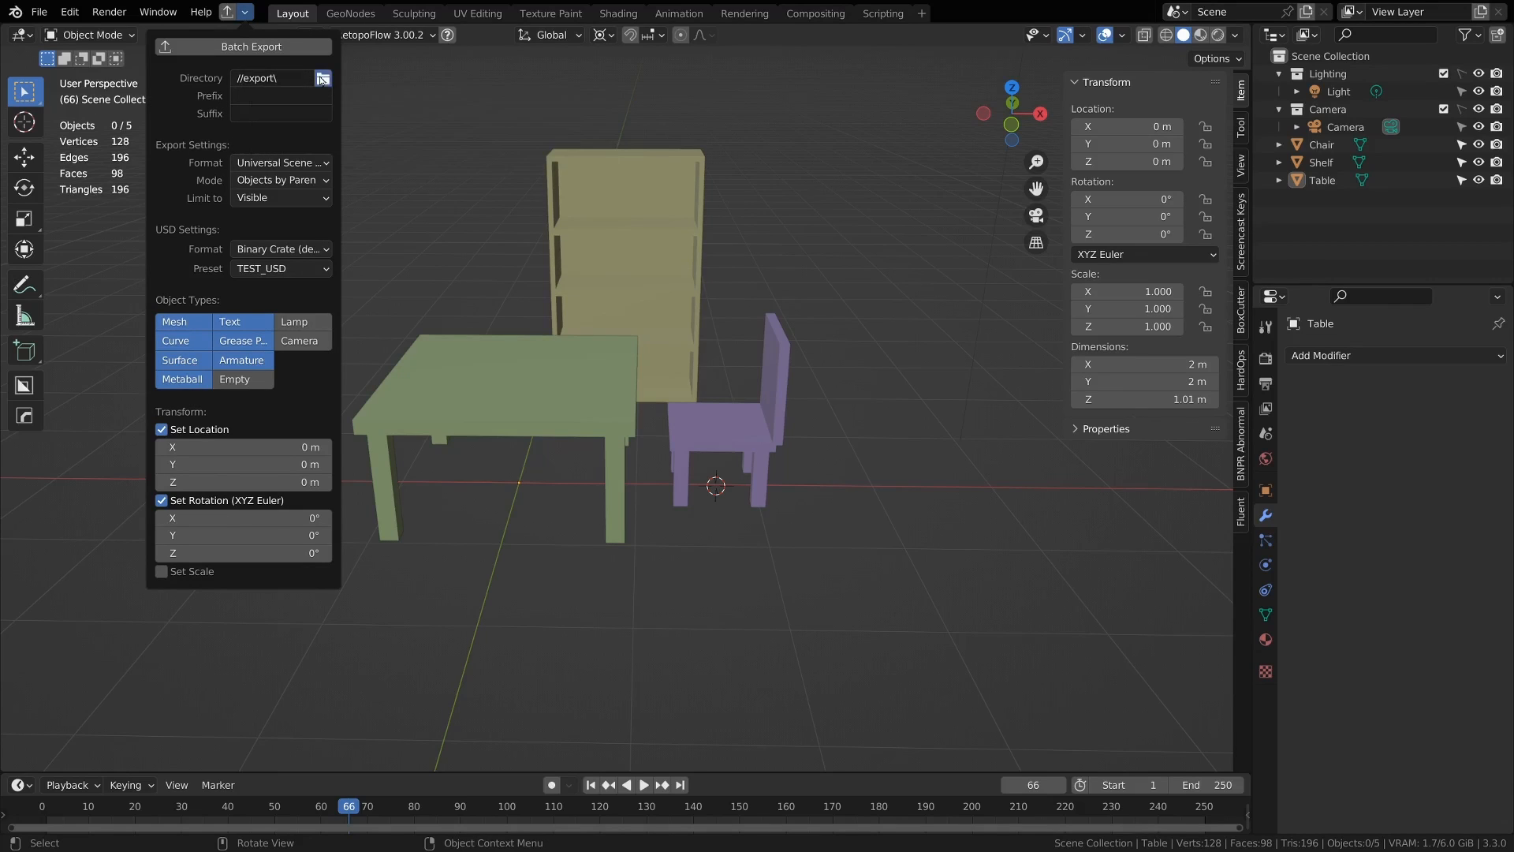
Step: Enter SM_ as the batch export file name prefix
left_click(321, 79)
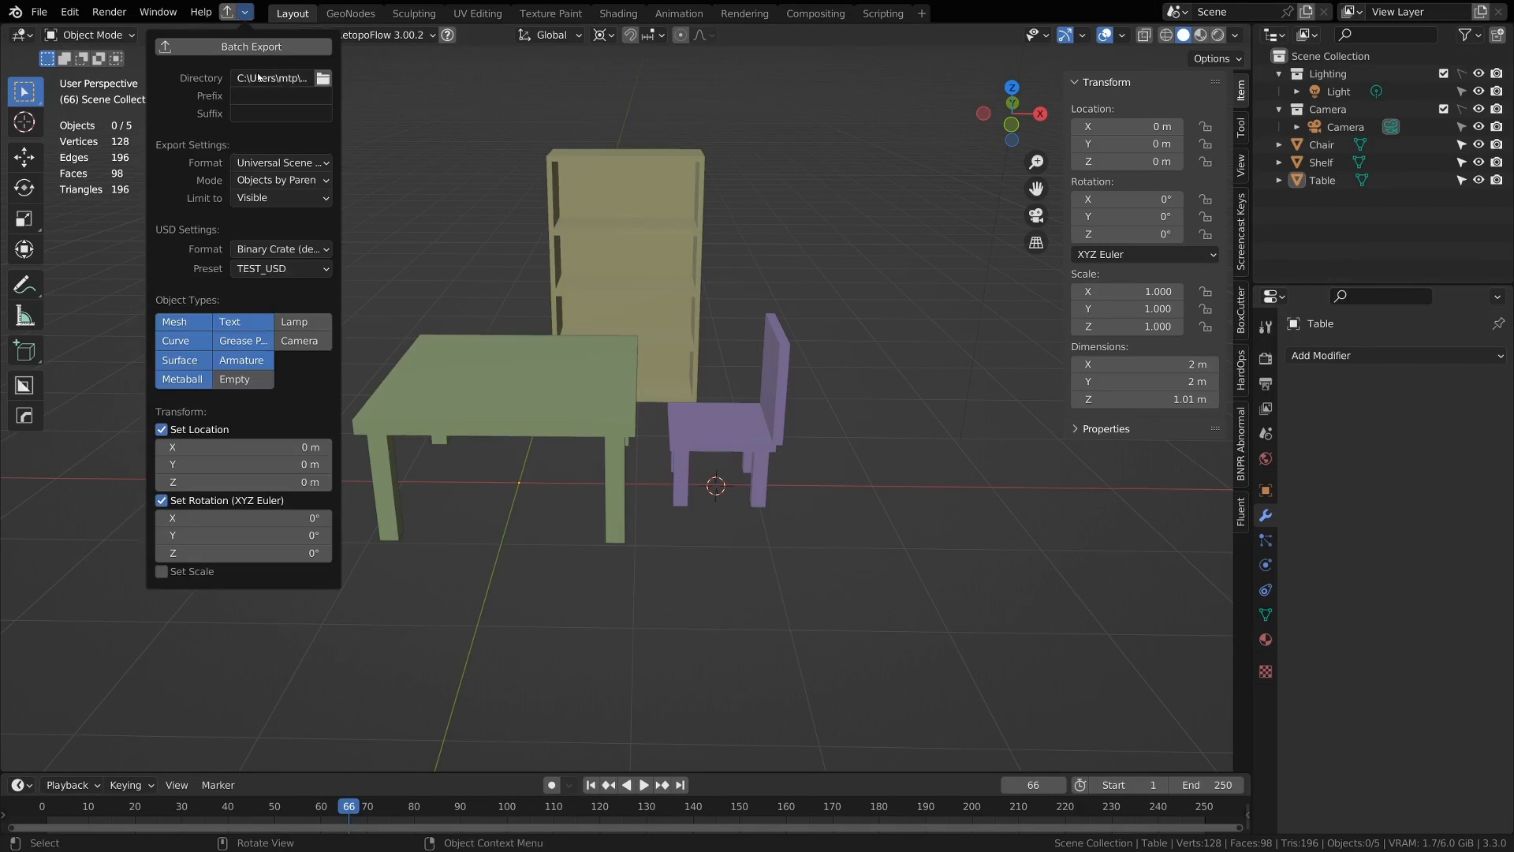
left_click(323, 79)
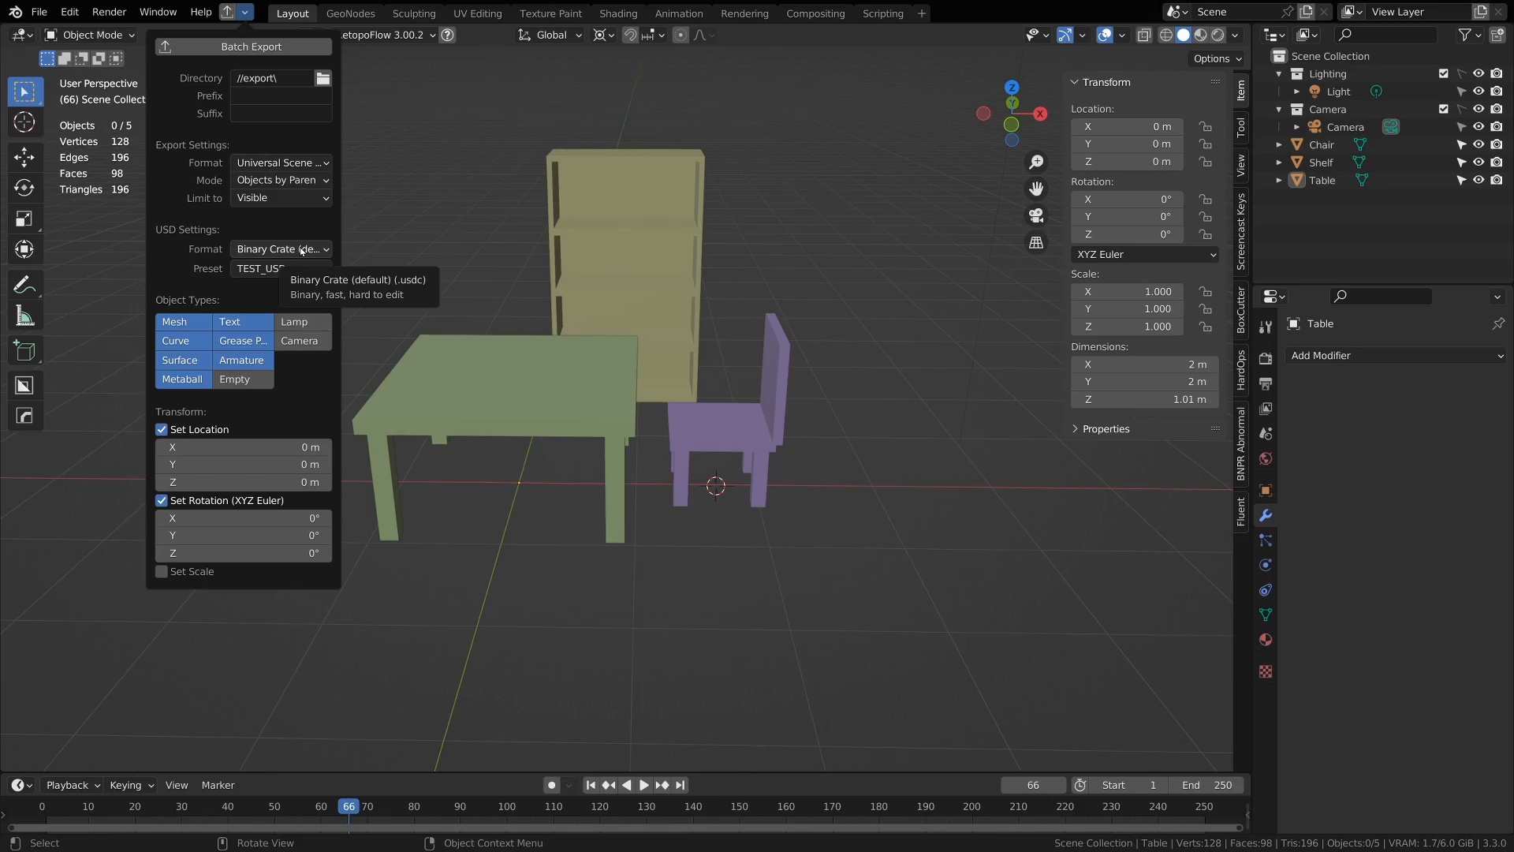
left_click(280, 96)
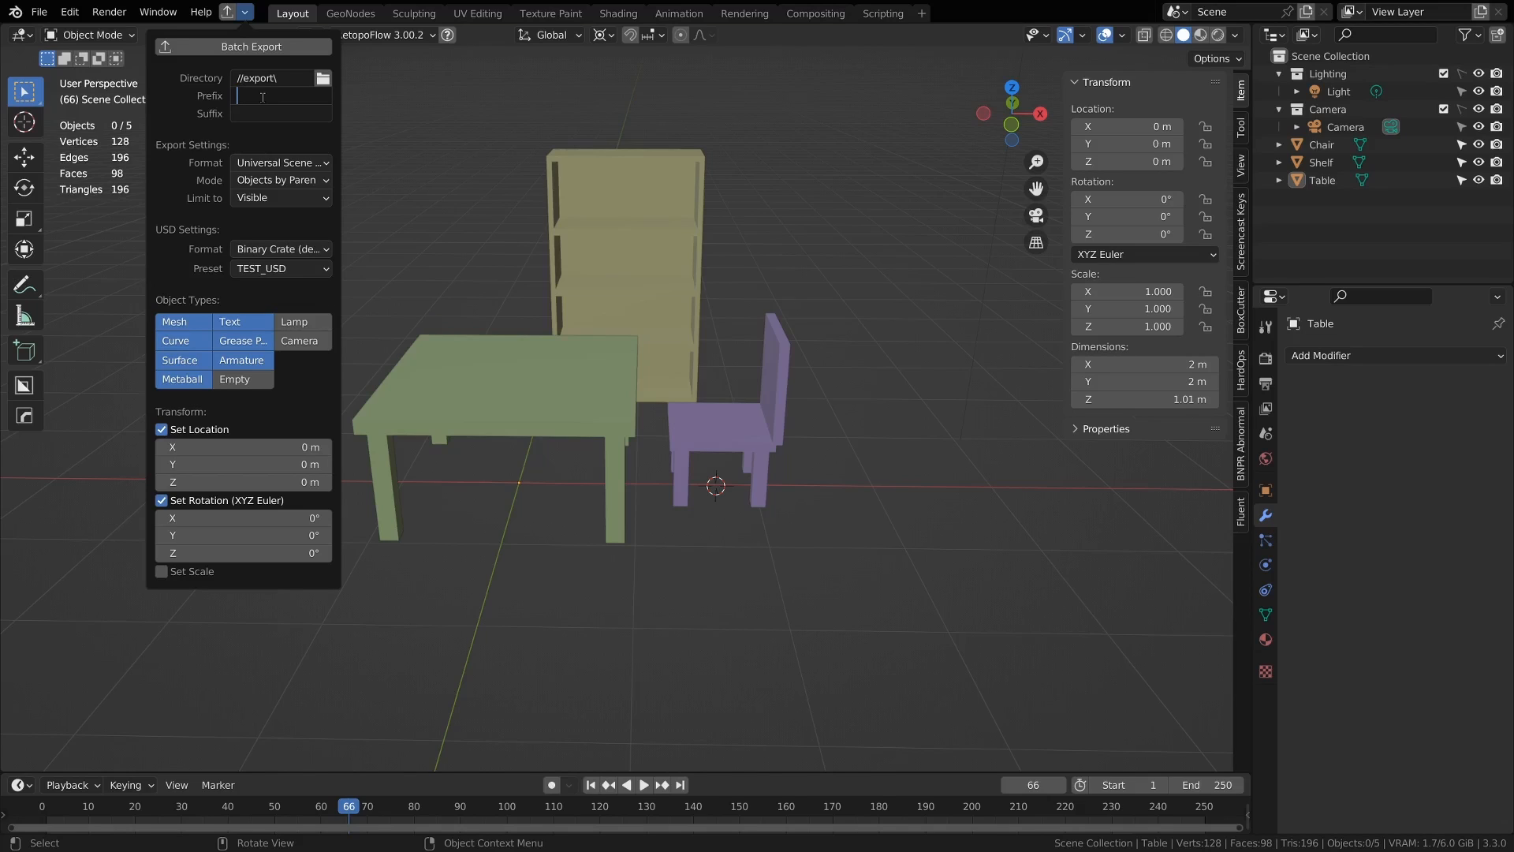
type("SM_")
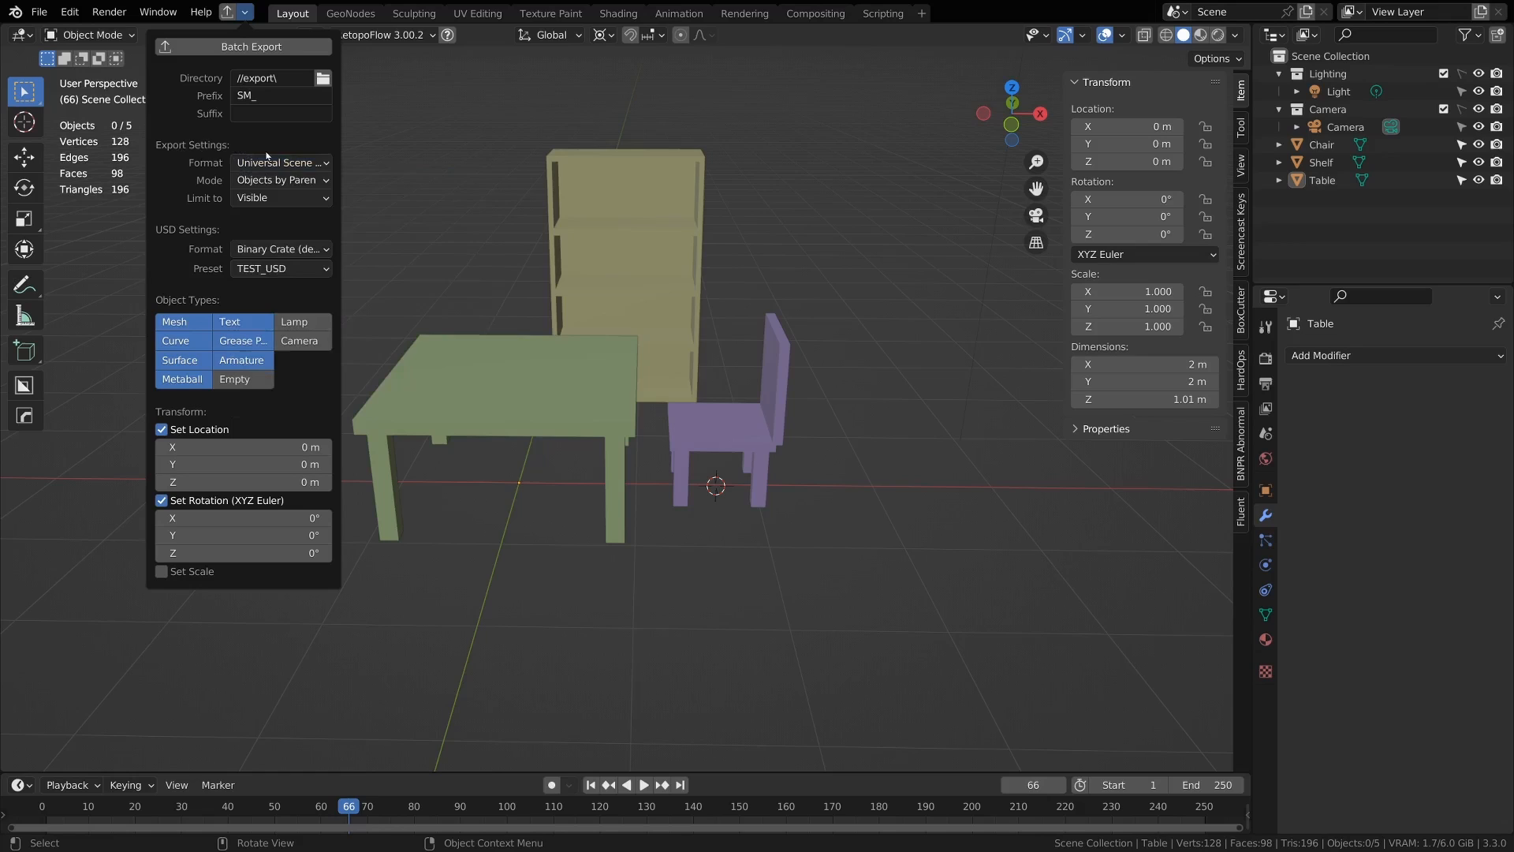
Step: Choose glTF (.glb/.gltf) as the batch export Format and check the Mode options
left_click(280, 162)
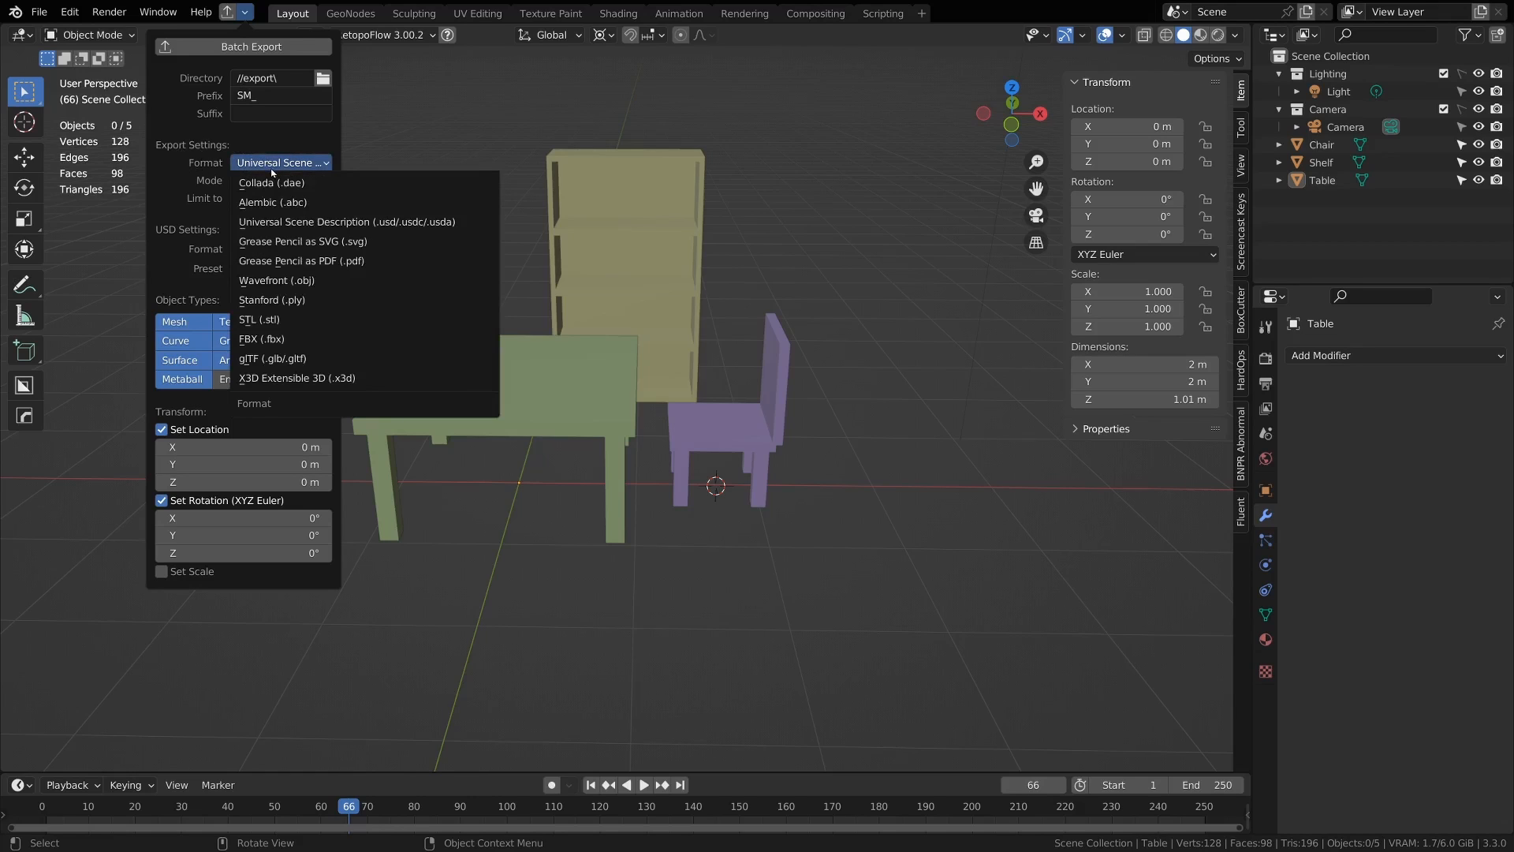
mouse_move(348, 221)
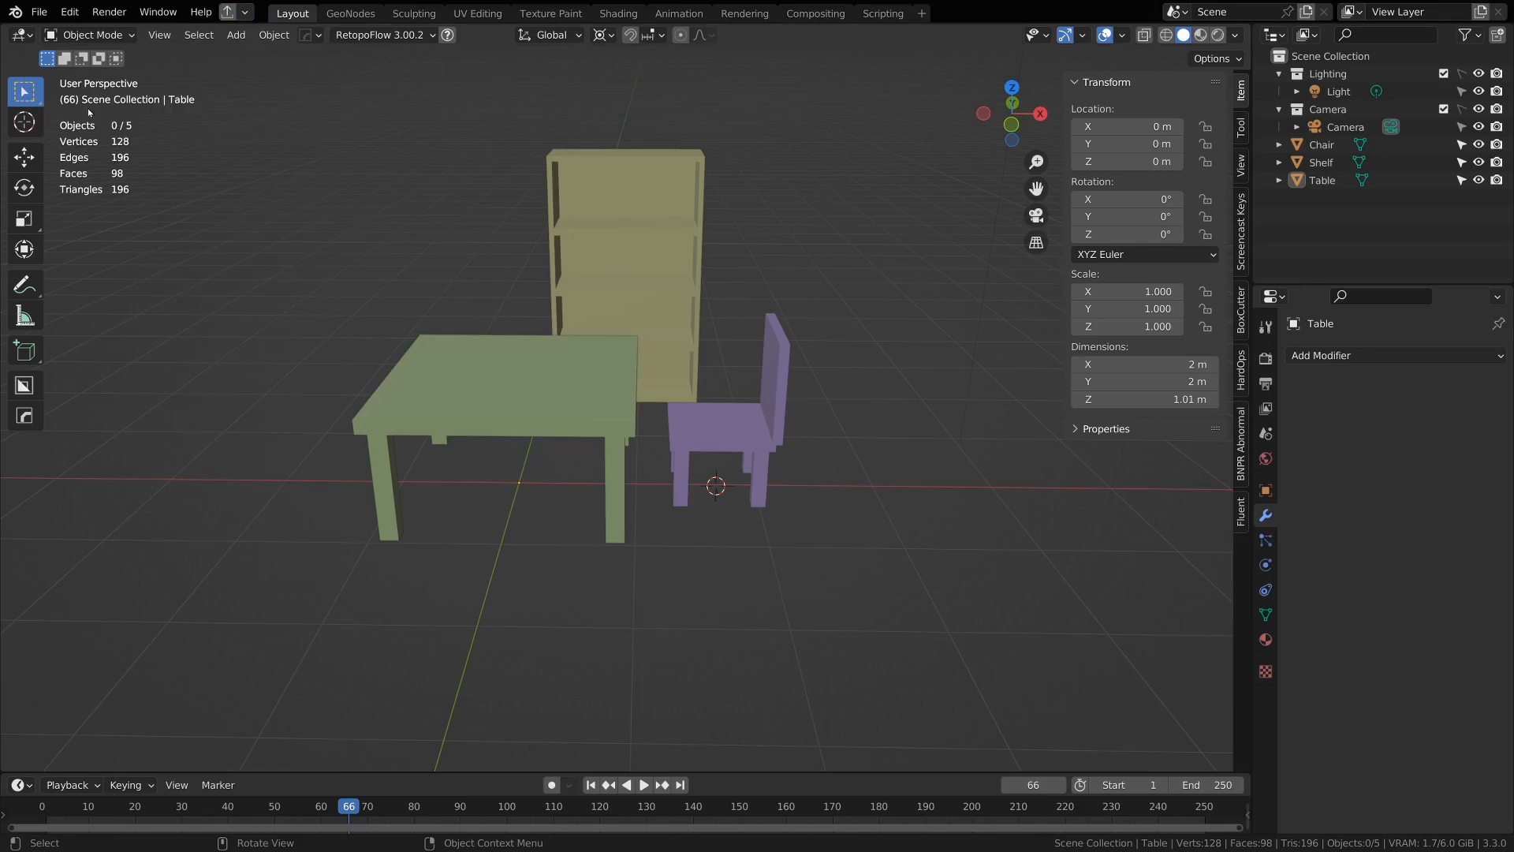
left_click(281, 162)
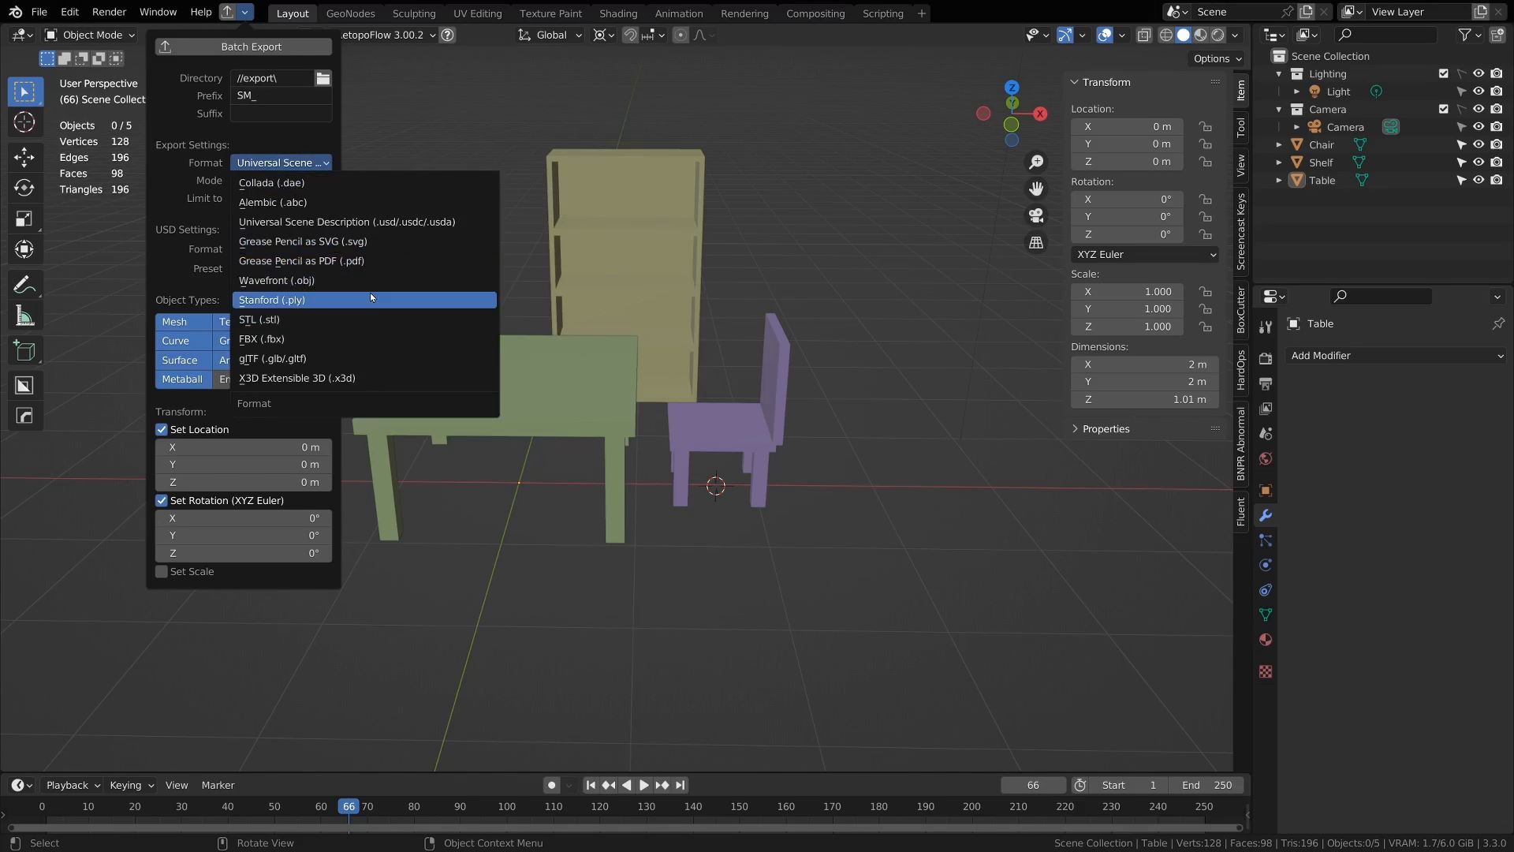
left_click(272, 358)
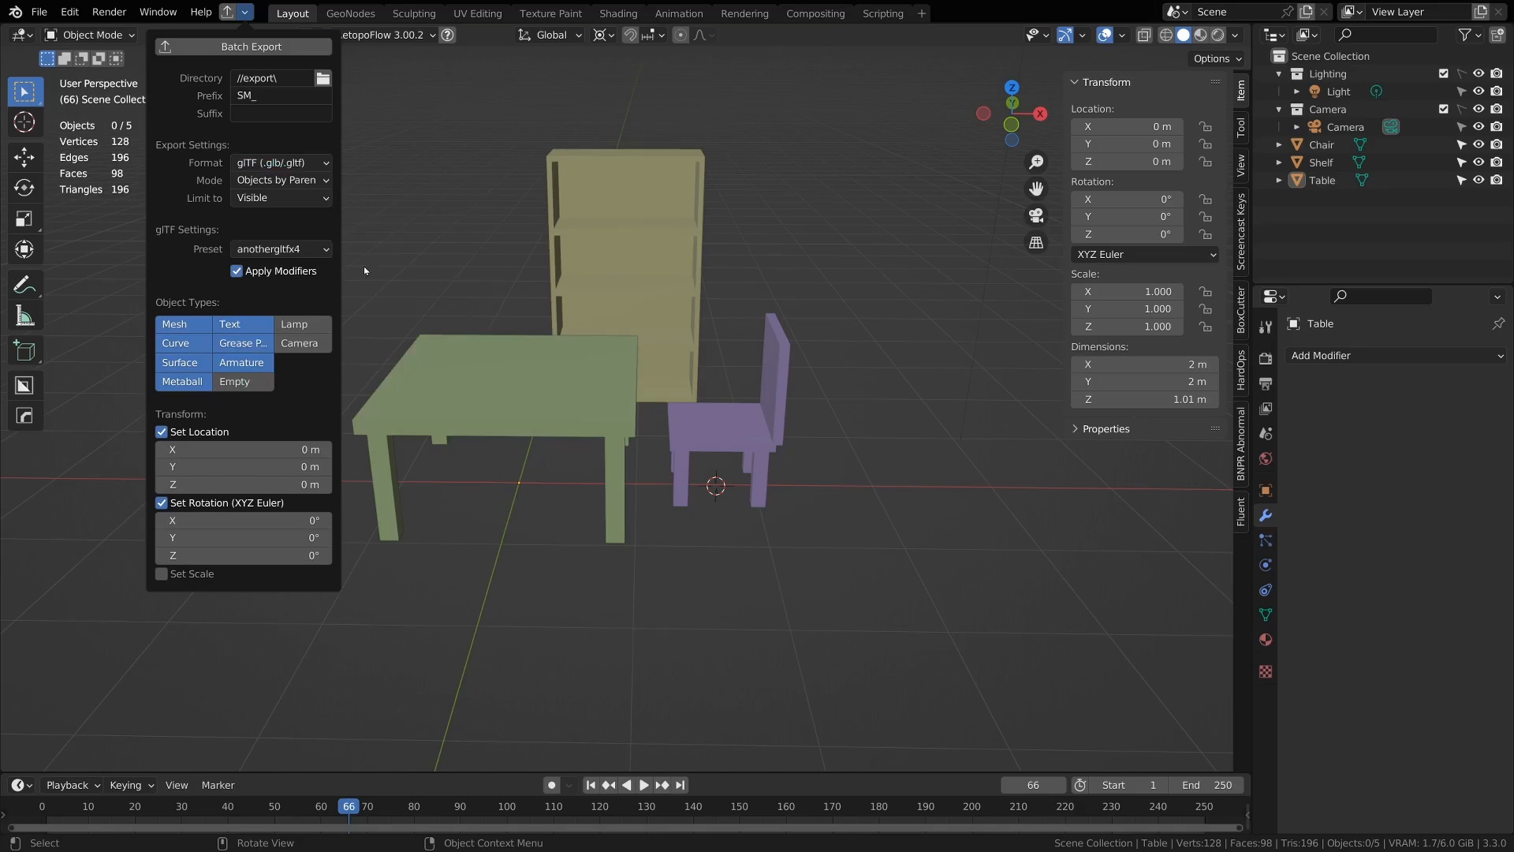
left_click(280, 180)
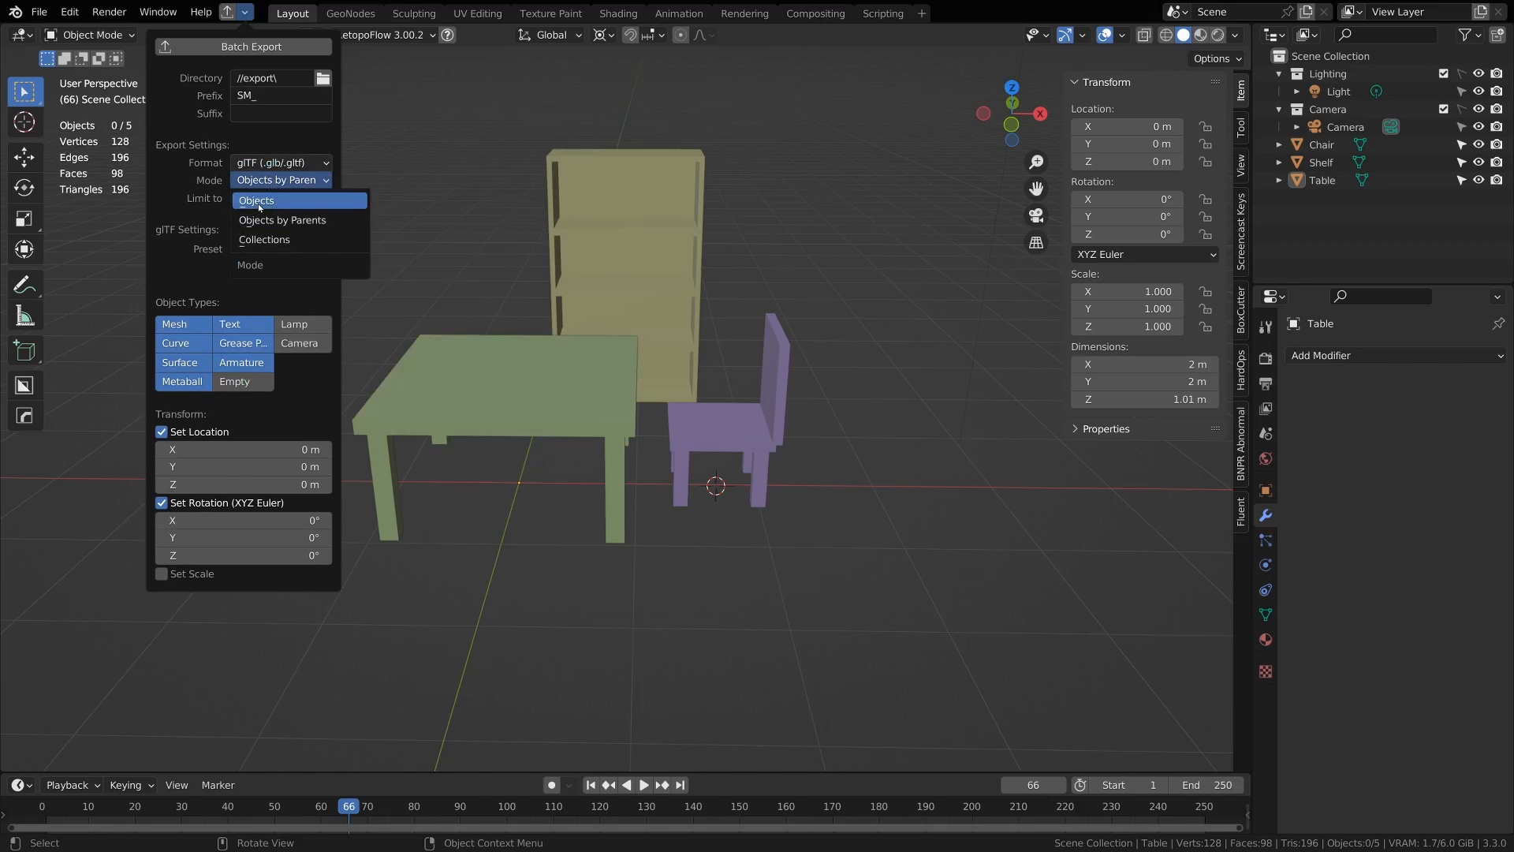
mouse_move(299, 240)
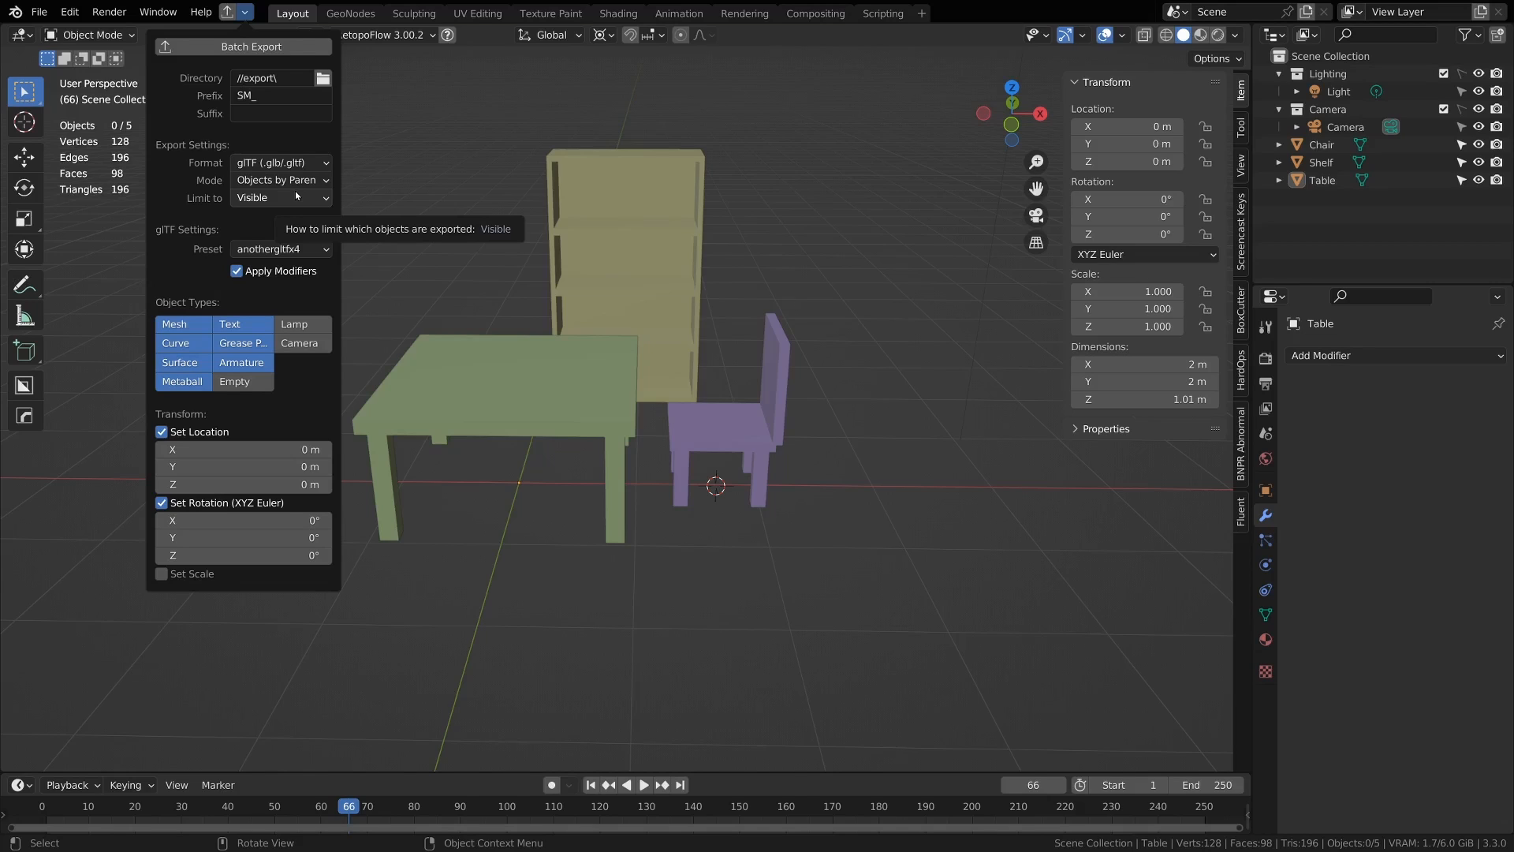
left_click(280, 180)
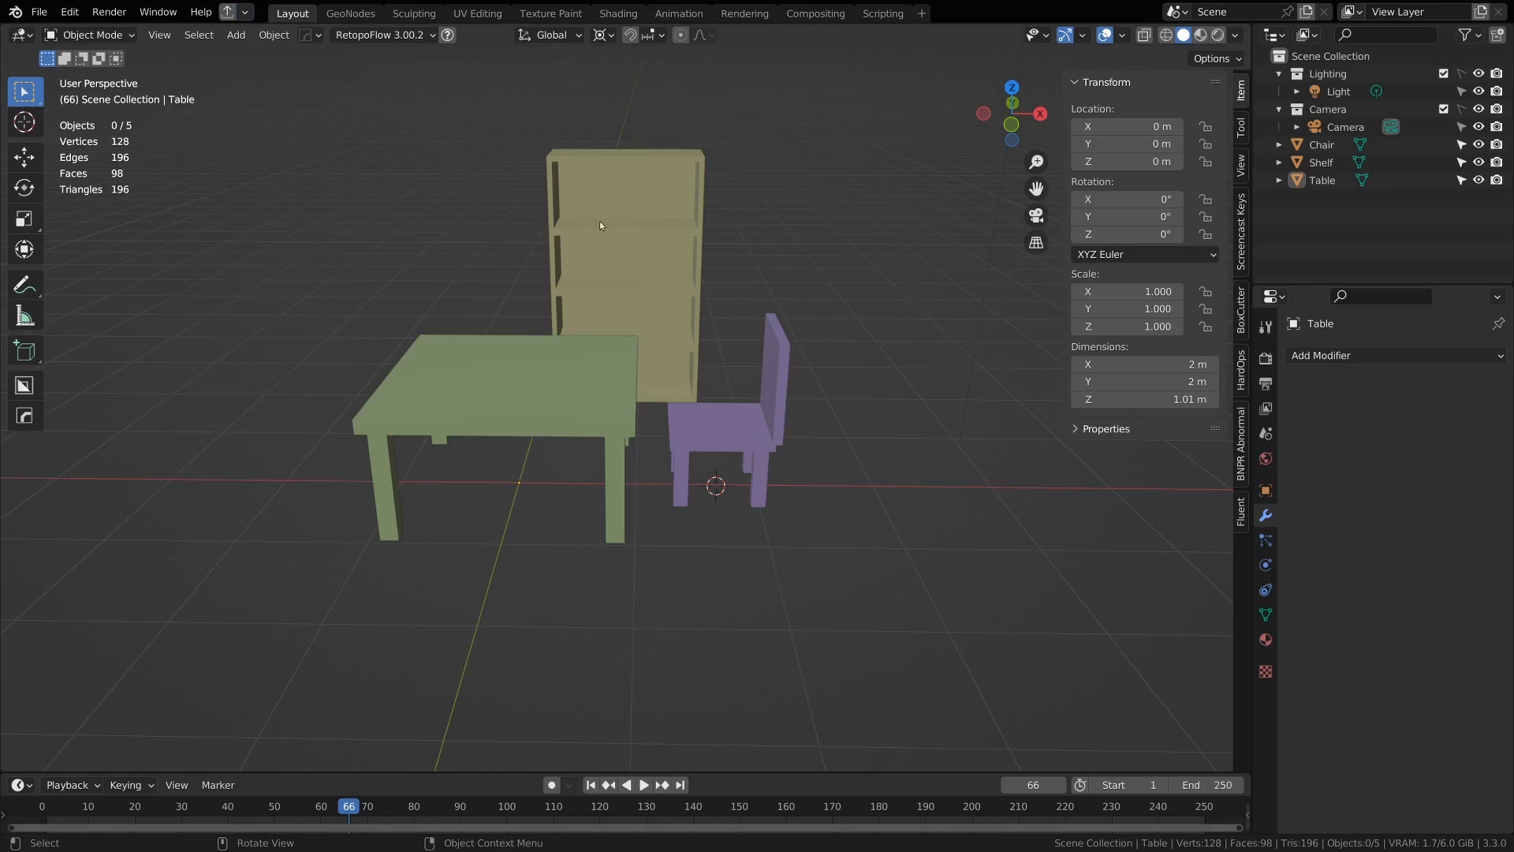
mouse_move(670, 470)
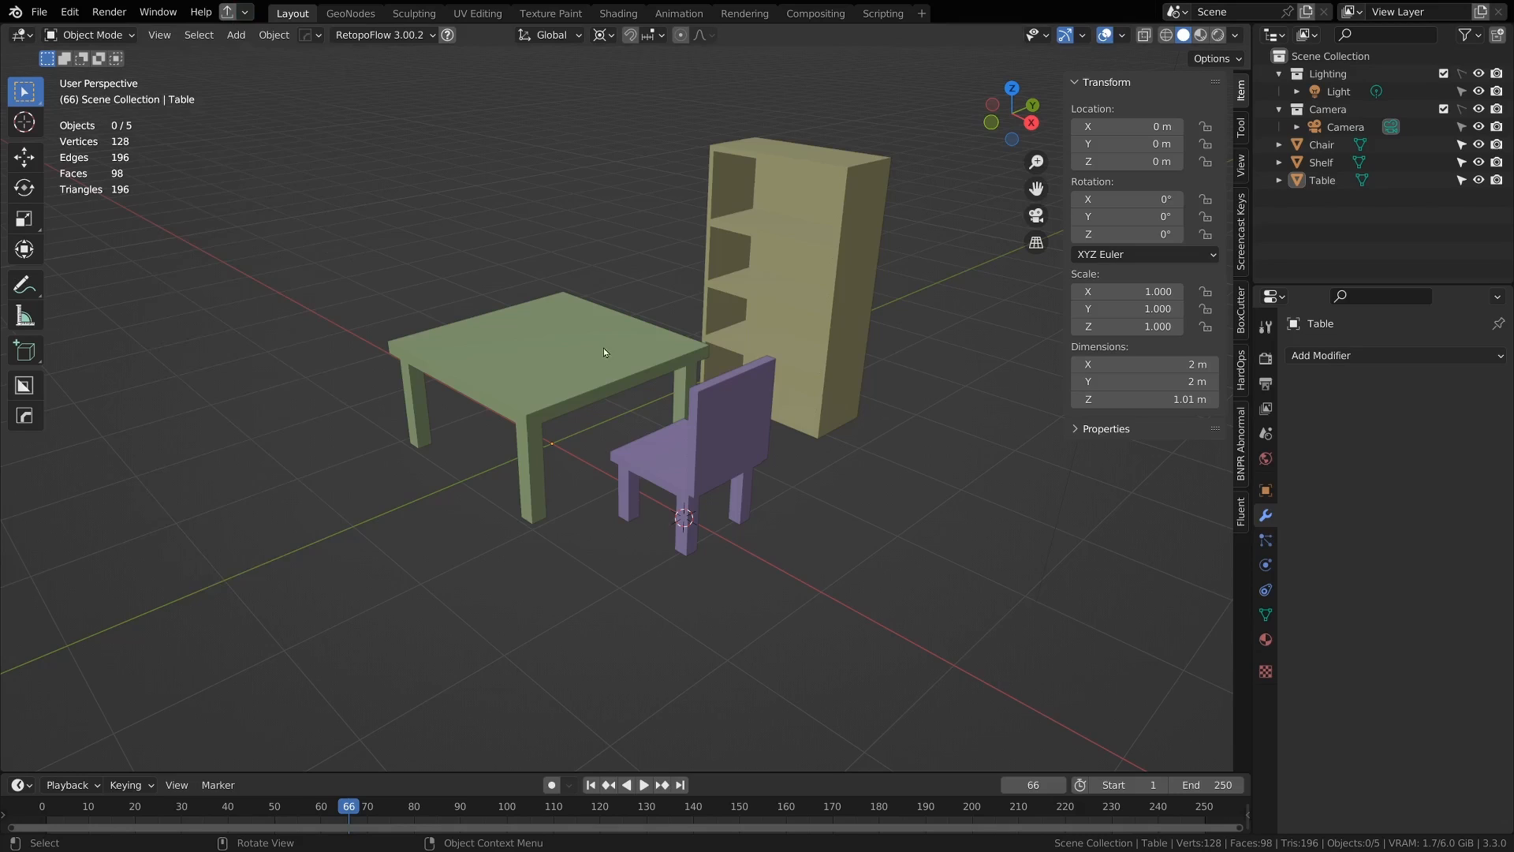
mouse_move(673, 381)
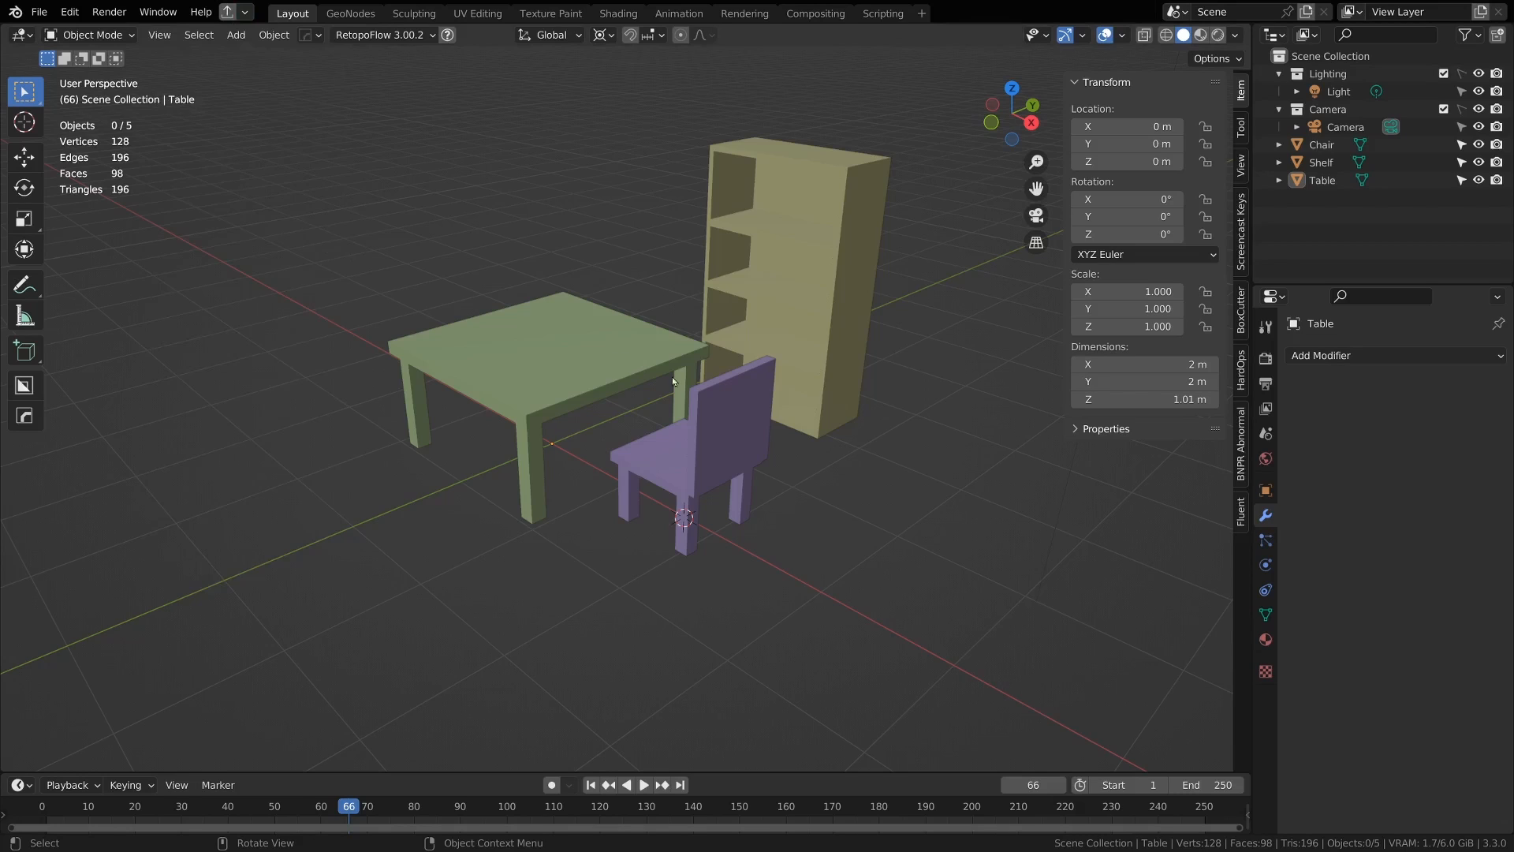
mouse_move(594, 352)
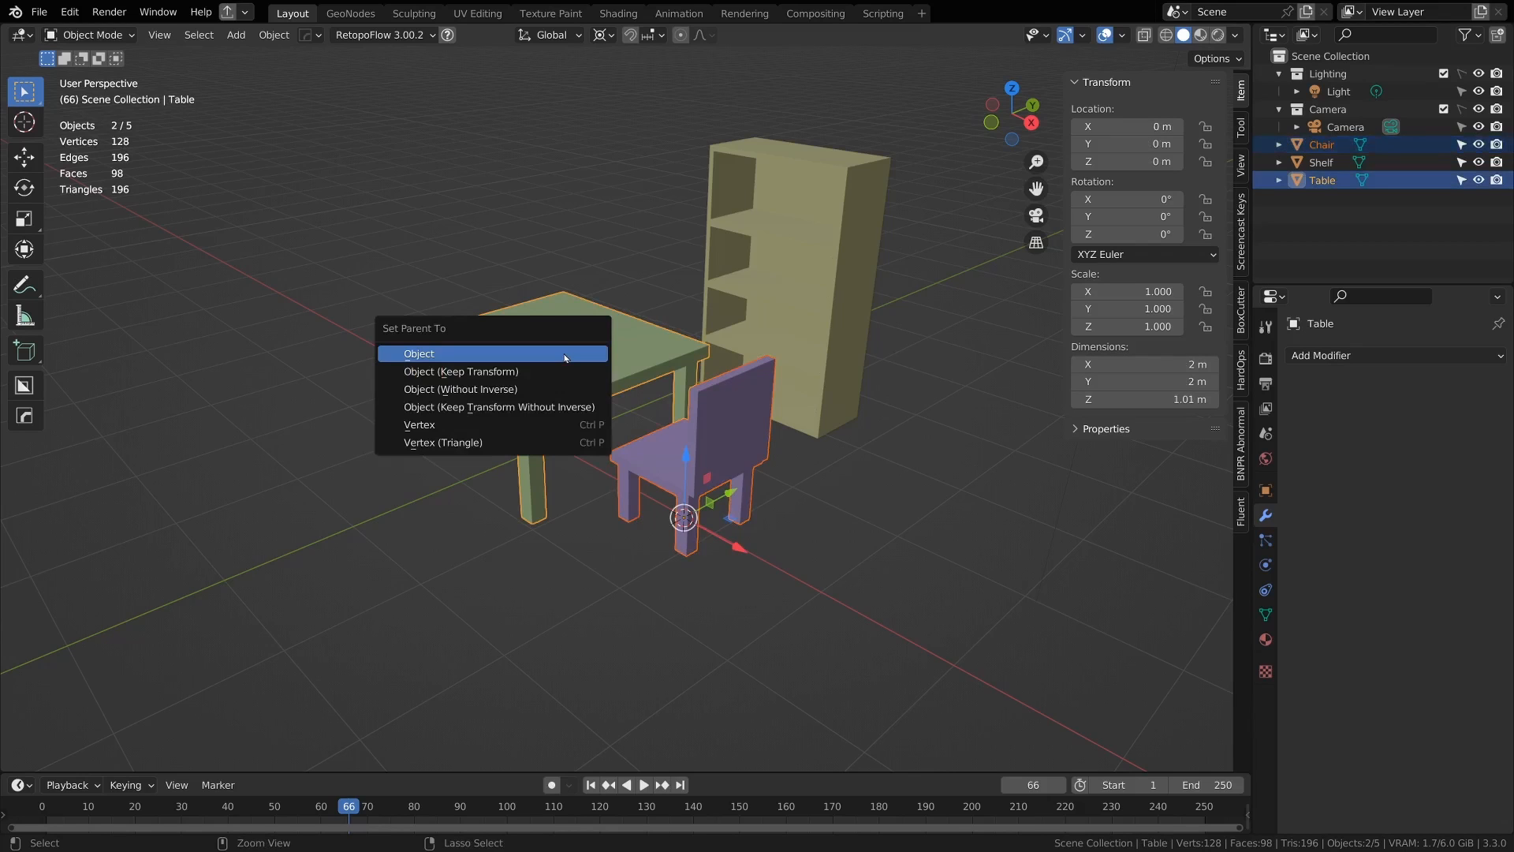
Step: Make the table the chair's parent, then select the chair alone
left_click(419, 353)
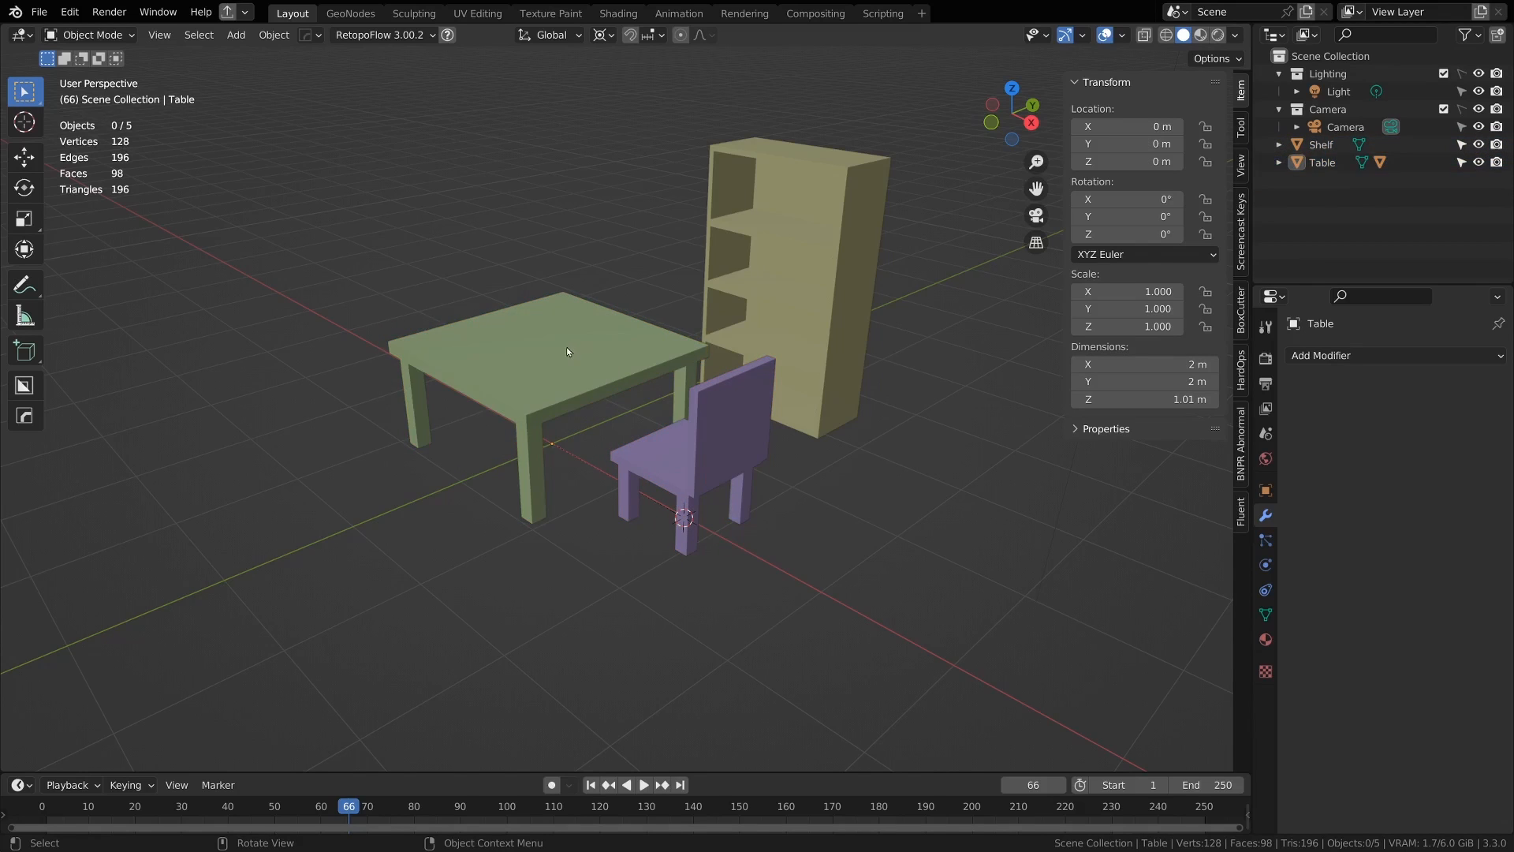
left_click(705, 444)
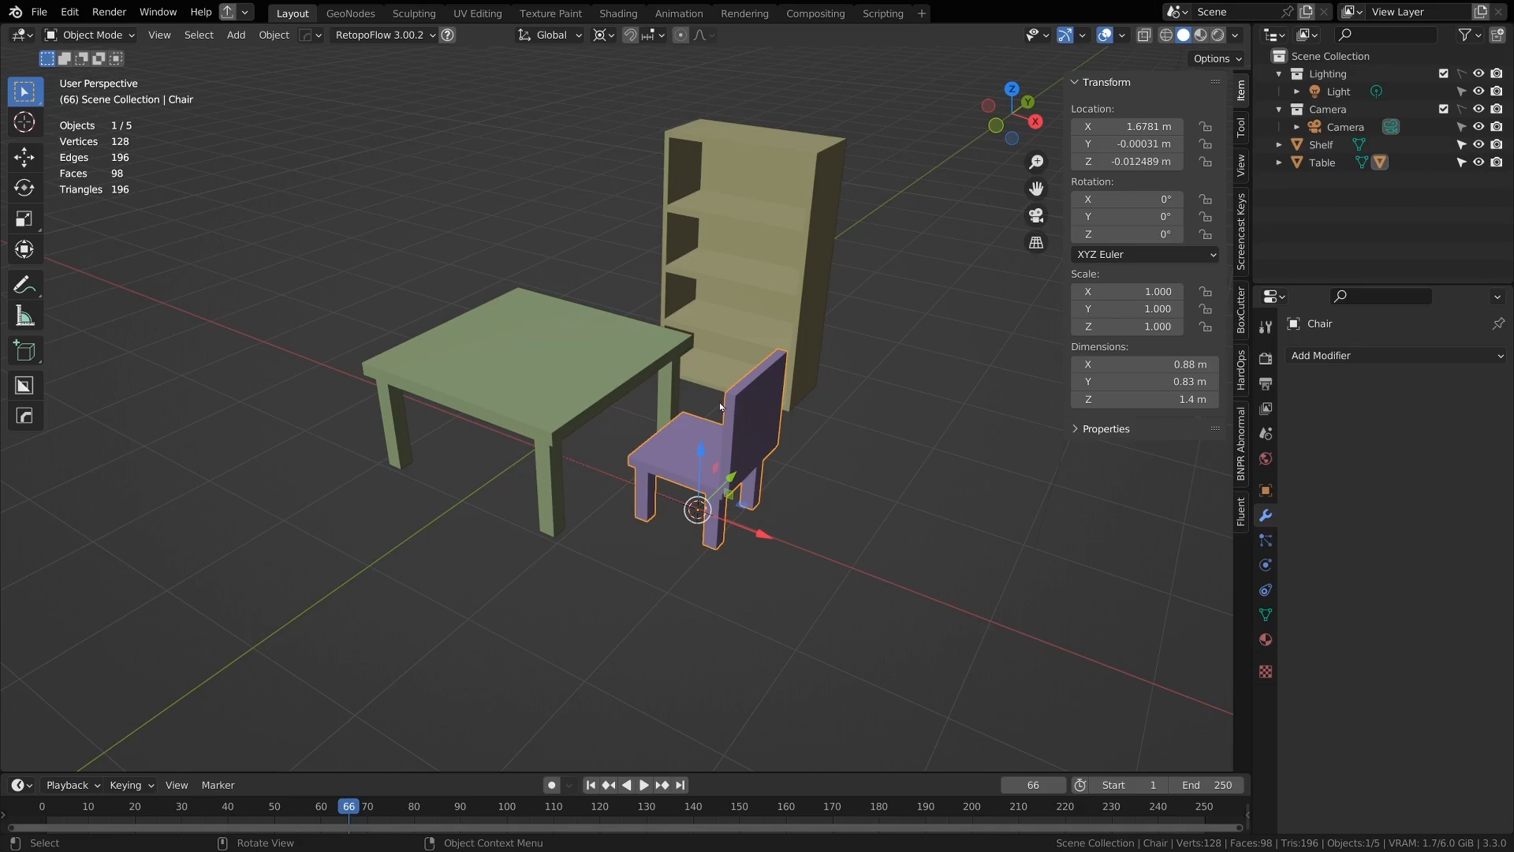
Step: Set batch export Mode to Objects by Parents and Limit to Visible objects
left_click(280, 180)
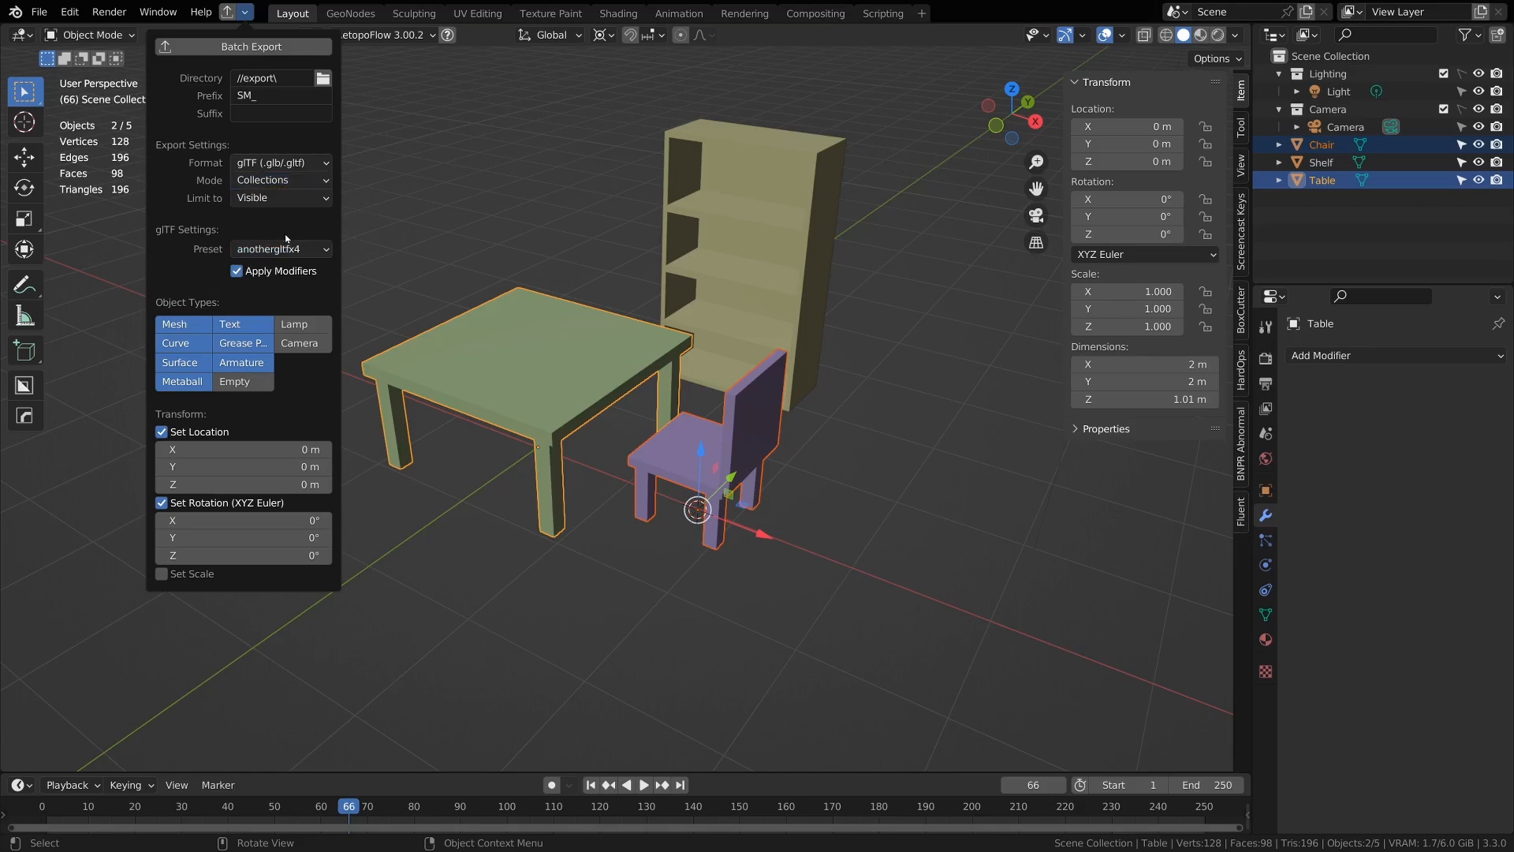
left_click(280, 179)
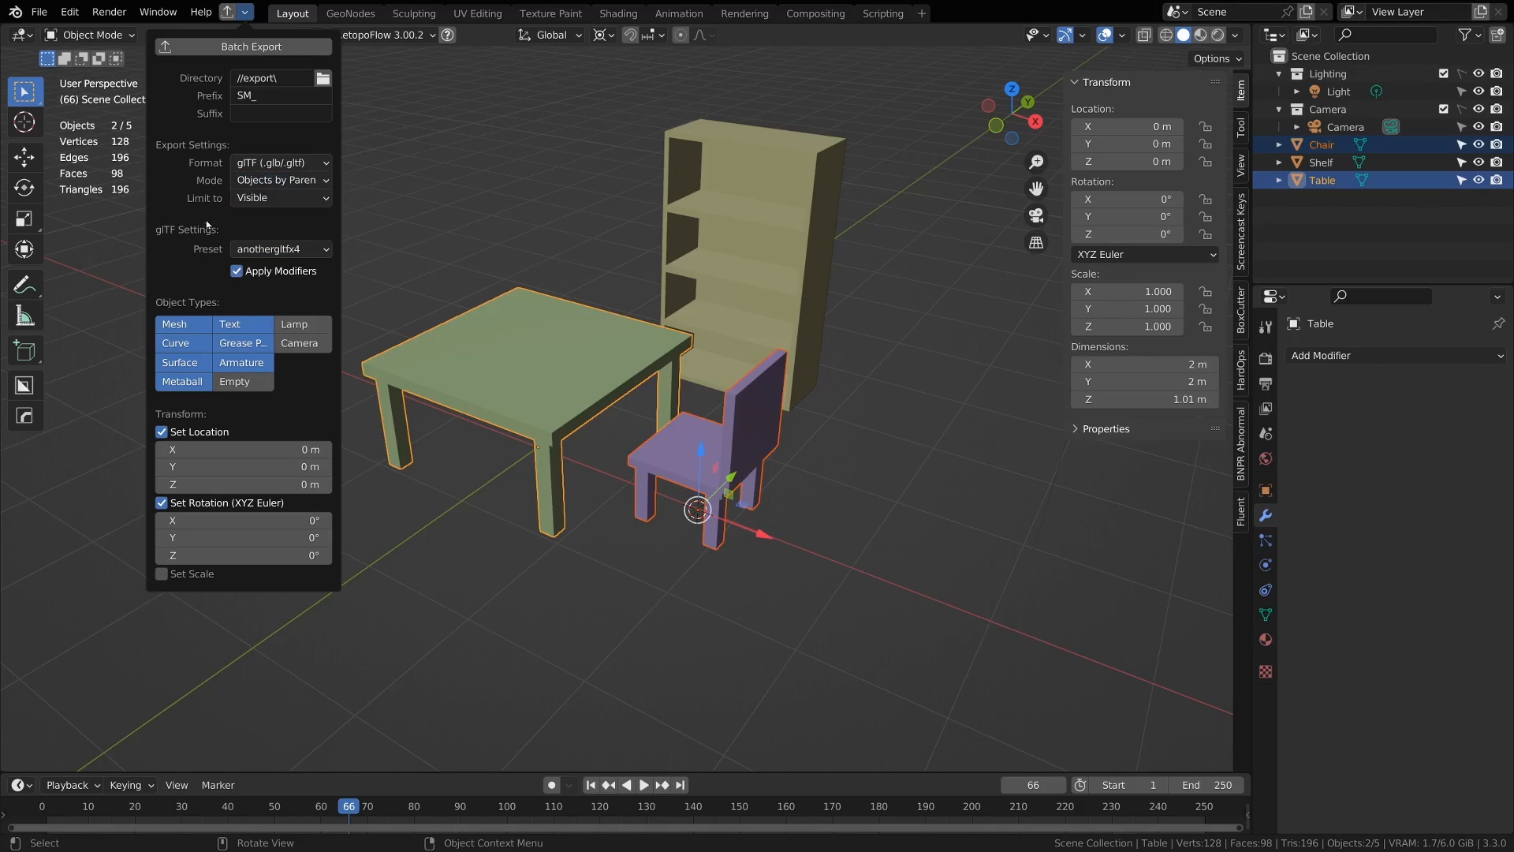
left_click(280, 198)
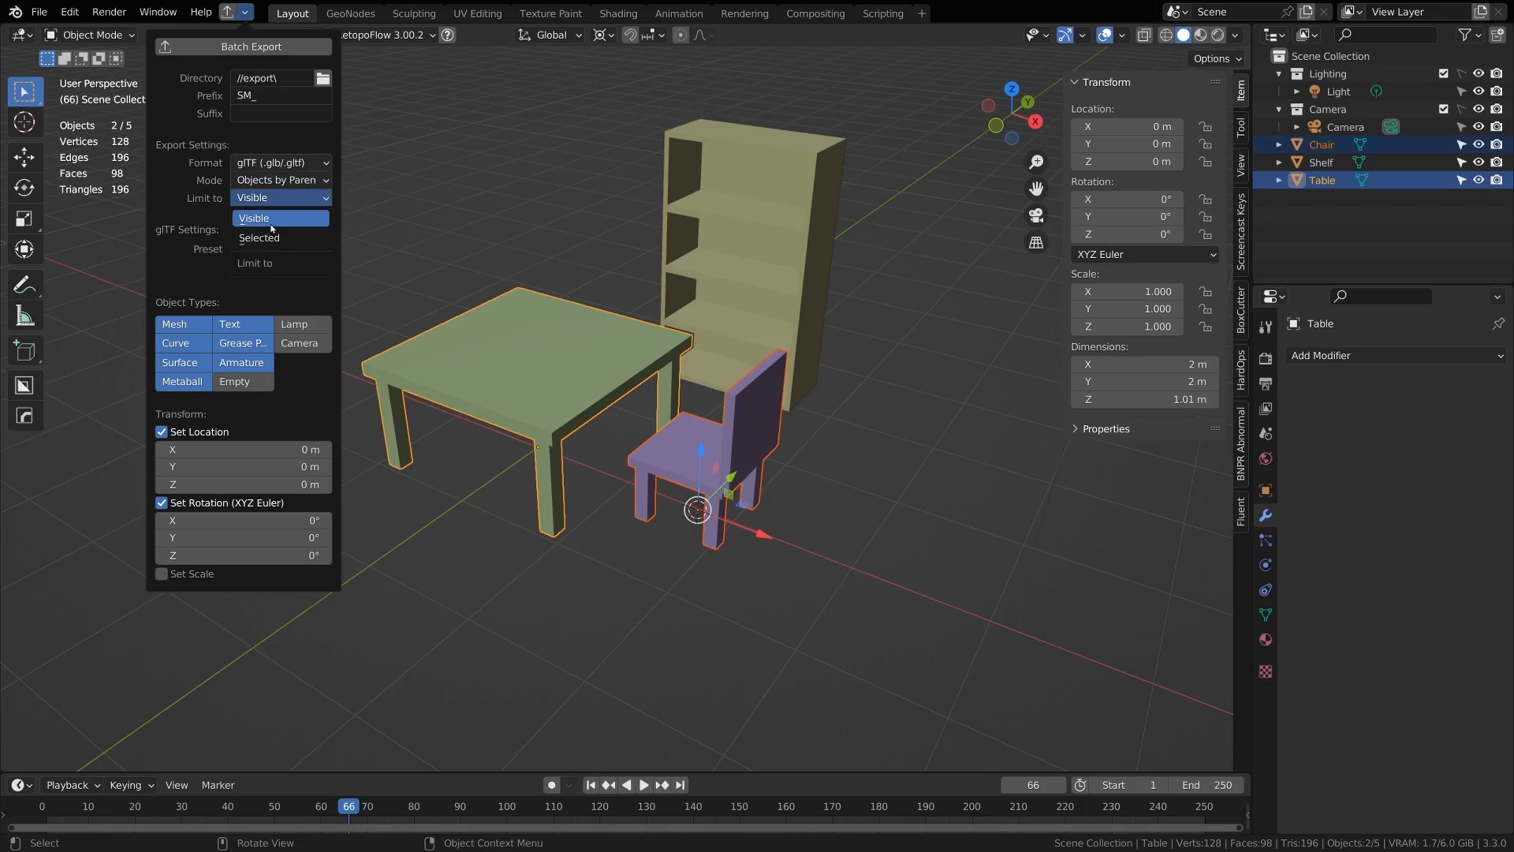
left_click(547, 401)
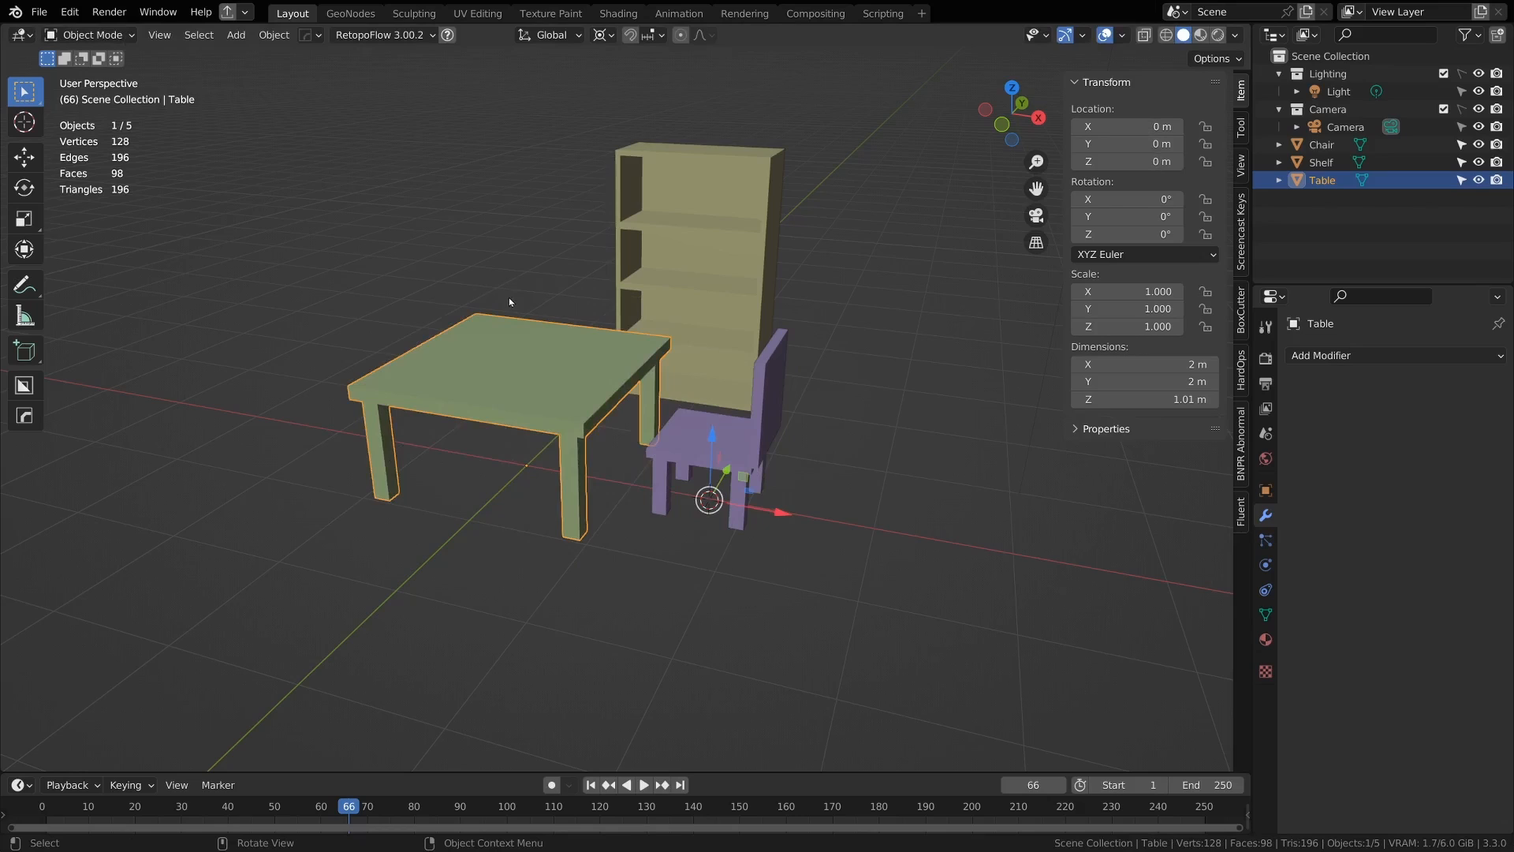
mouse_move(490, 280)
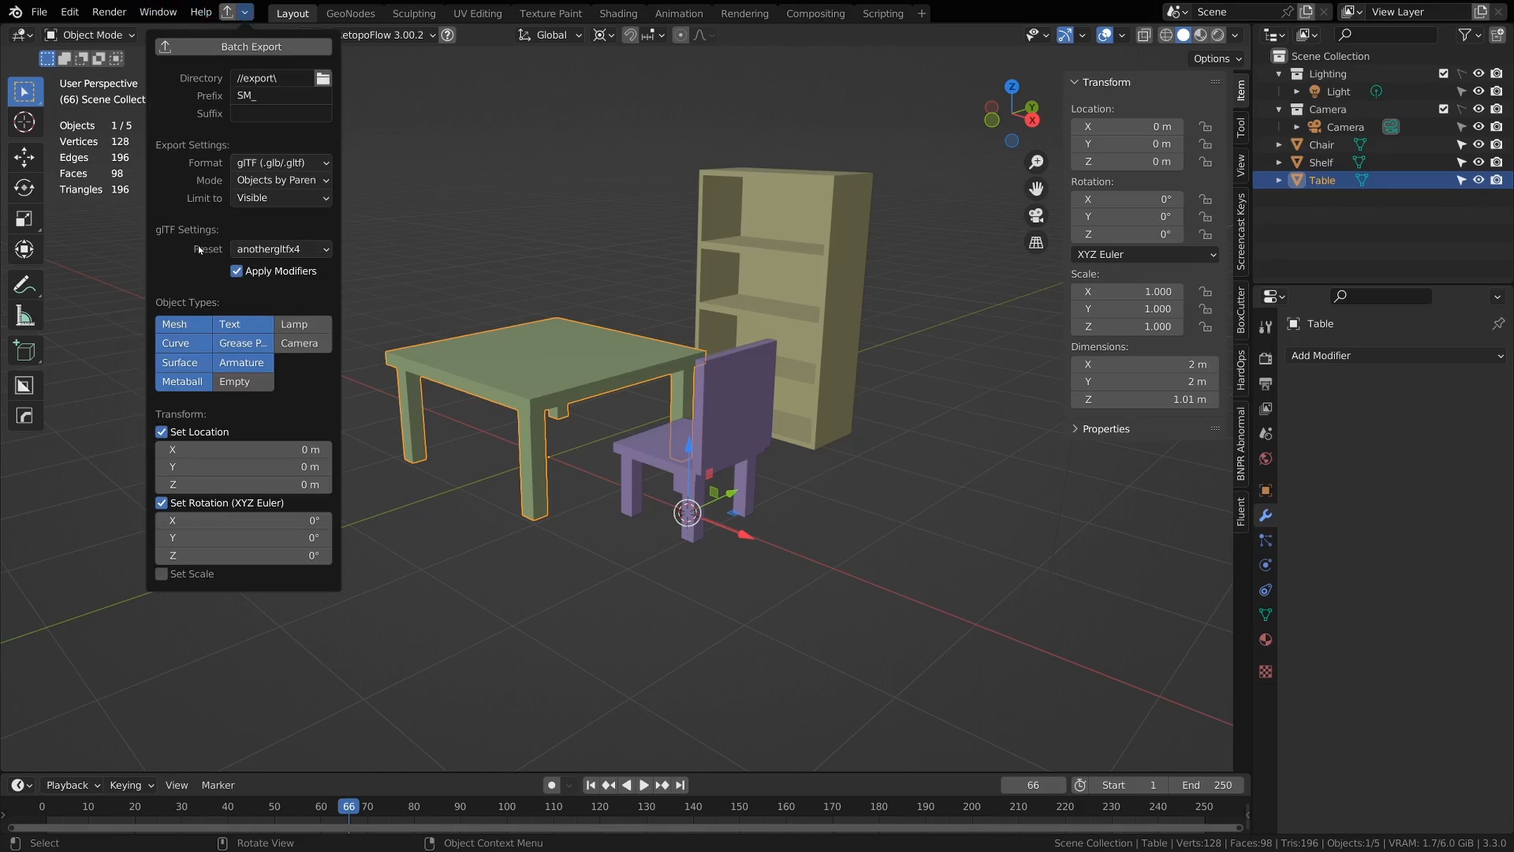
mouse_move(280, 249)
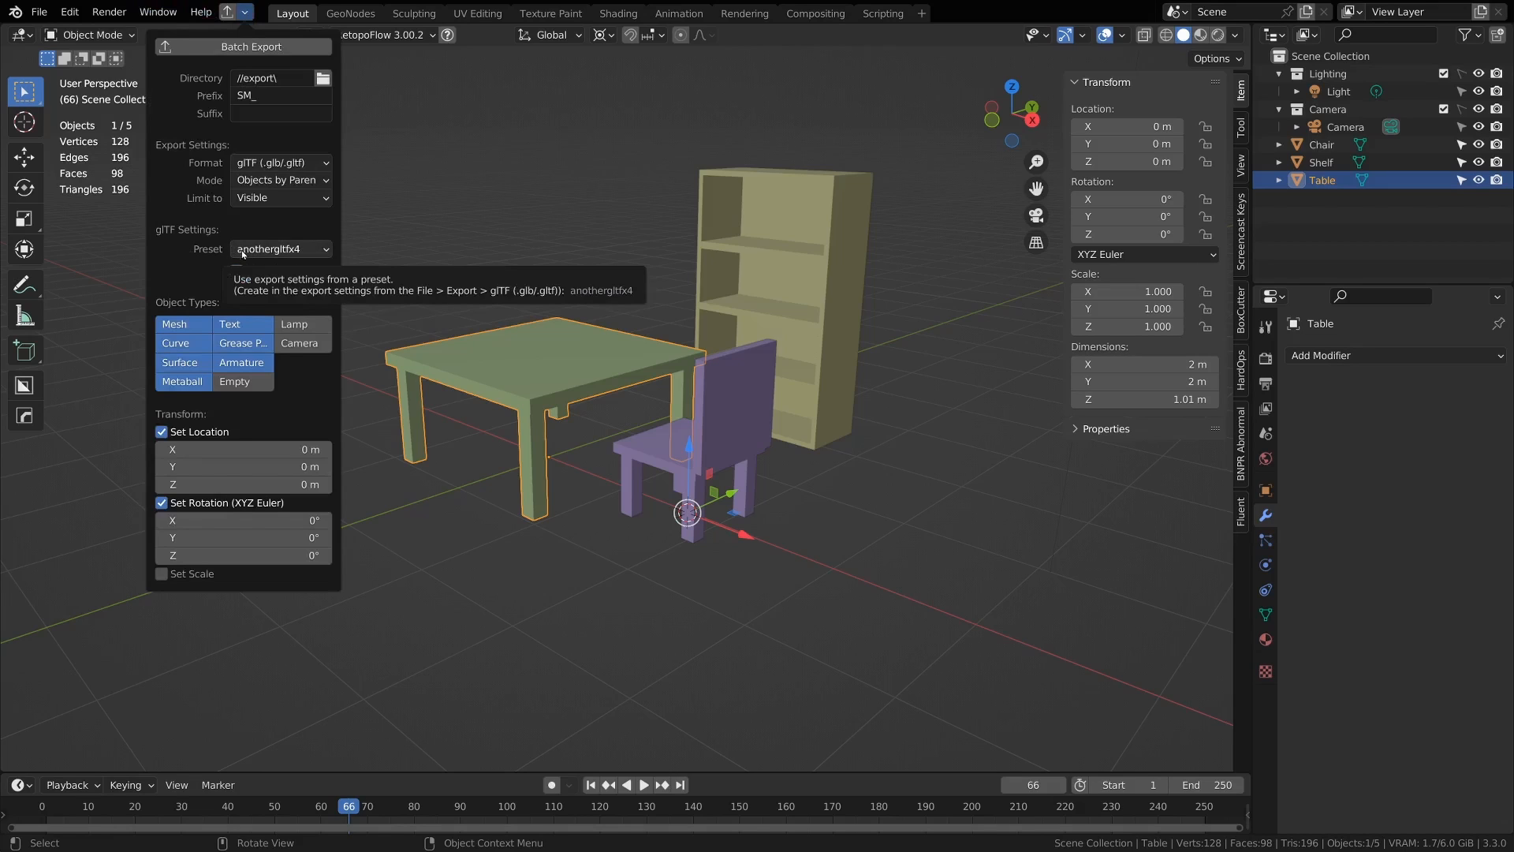
Step: Open the glTF 2.0 export window and save an operator preset named 'Demo P'
left_click(39, 12)
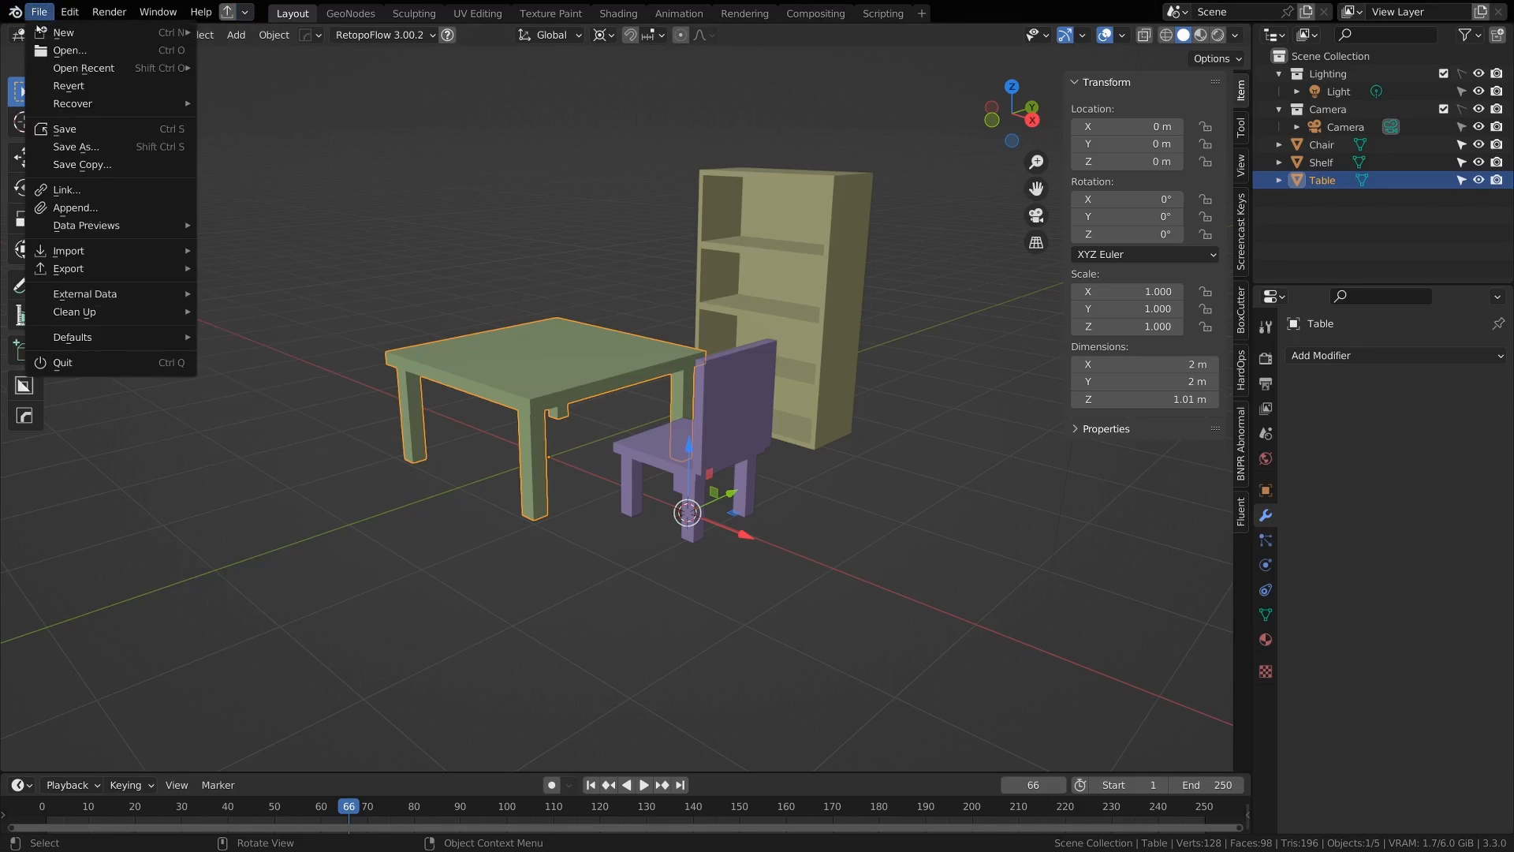
mouse_move(68, 268)
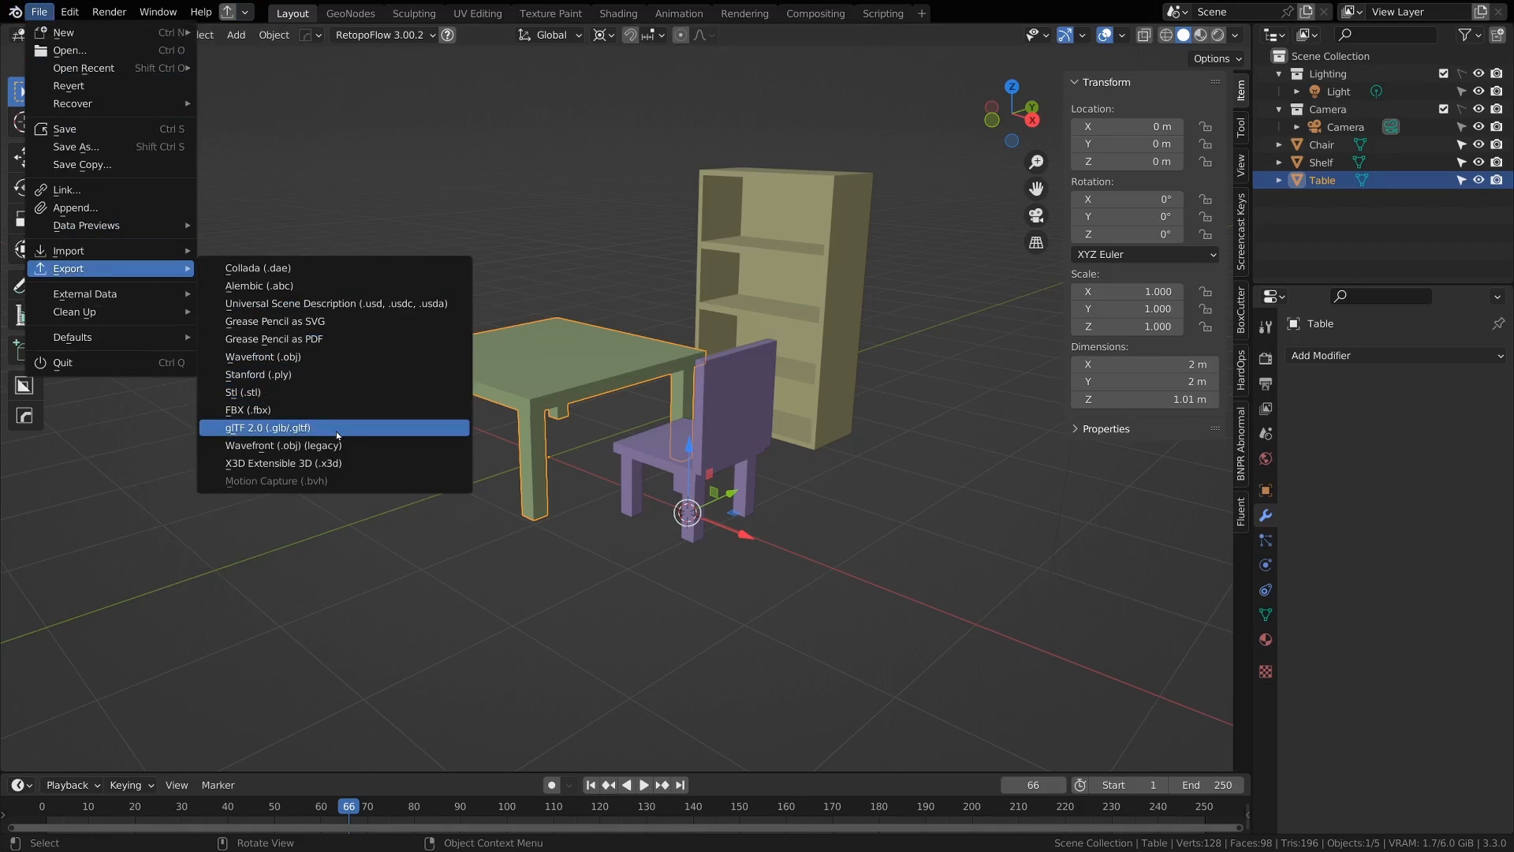
left_click(266, 426)
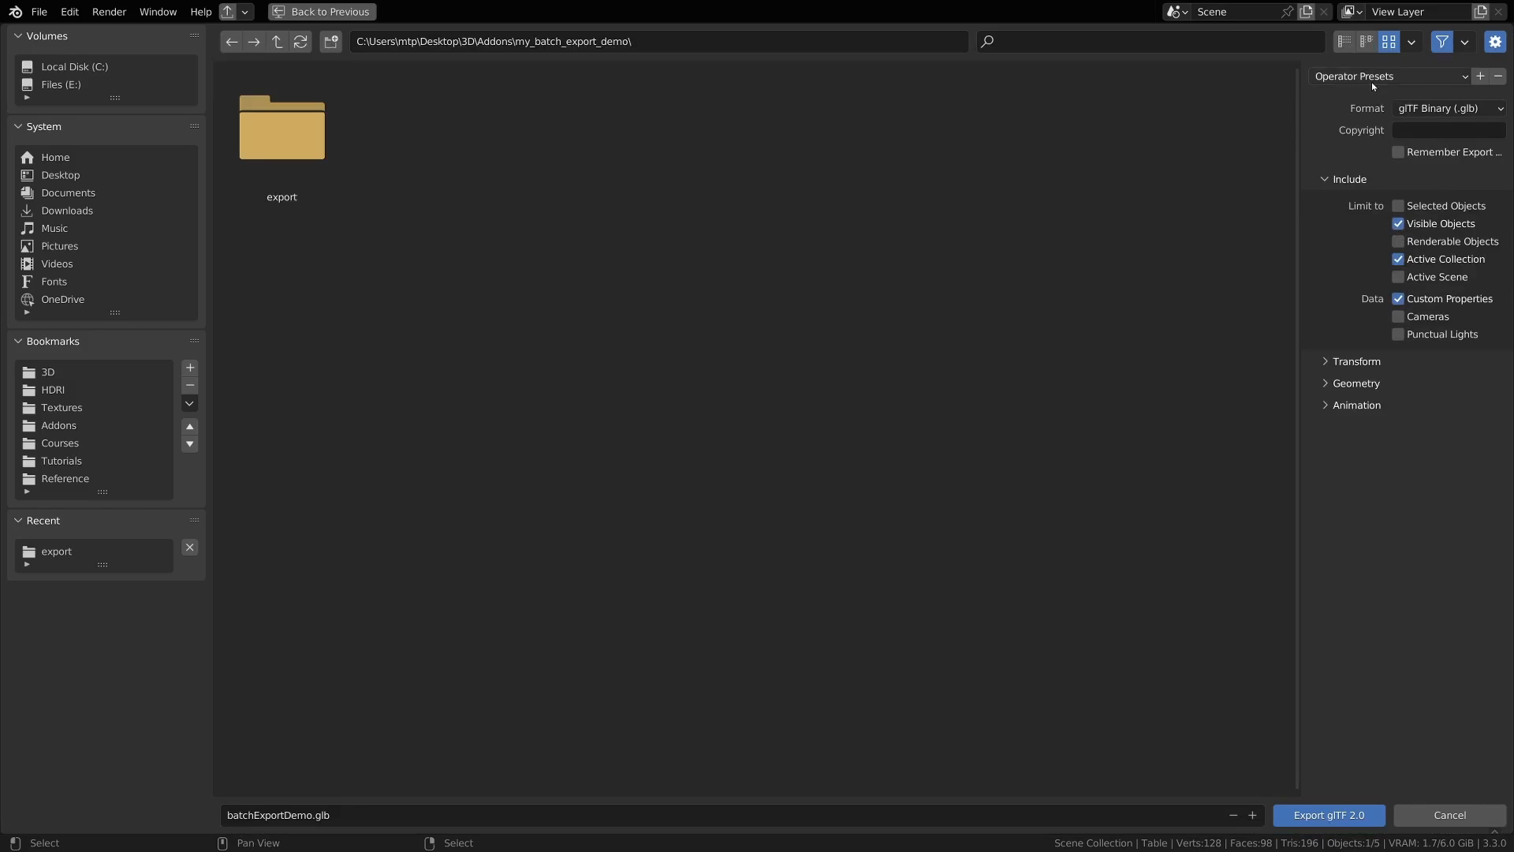
left_click(1481, 76)
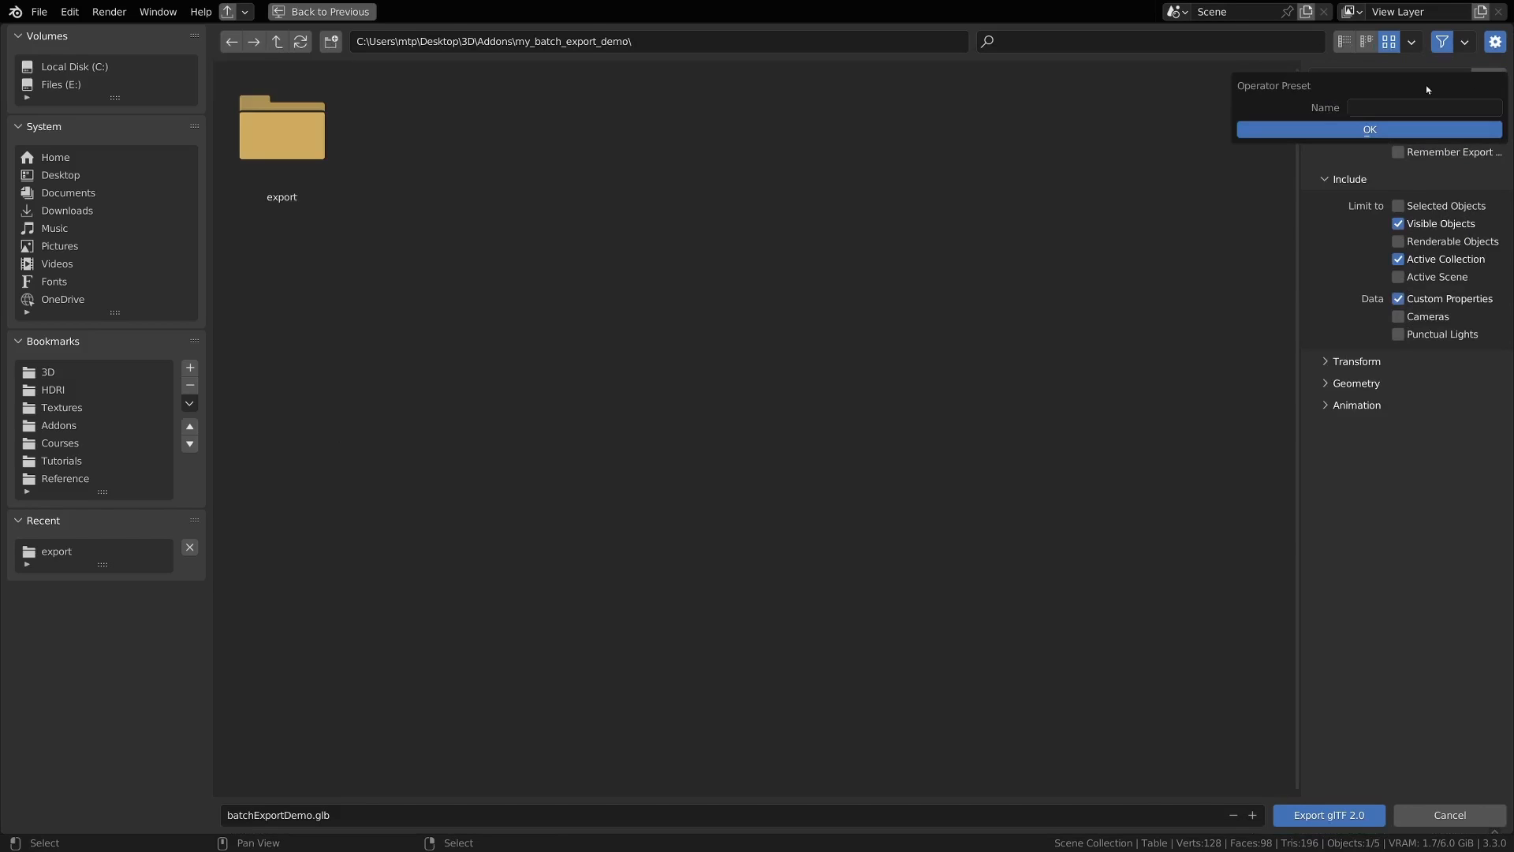
left_click(1423, 107)
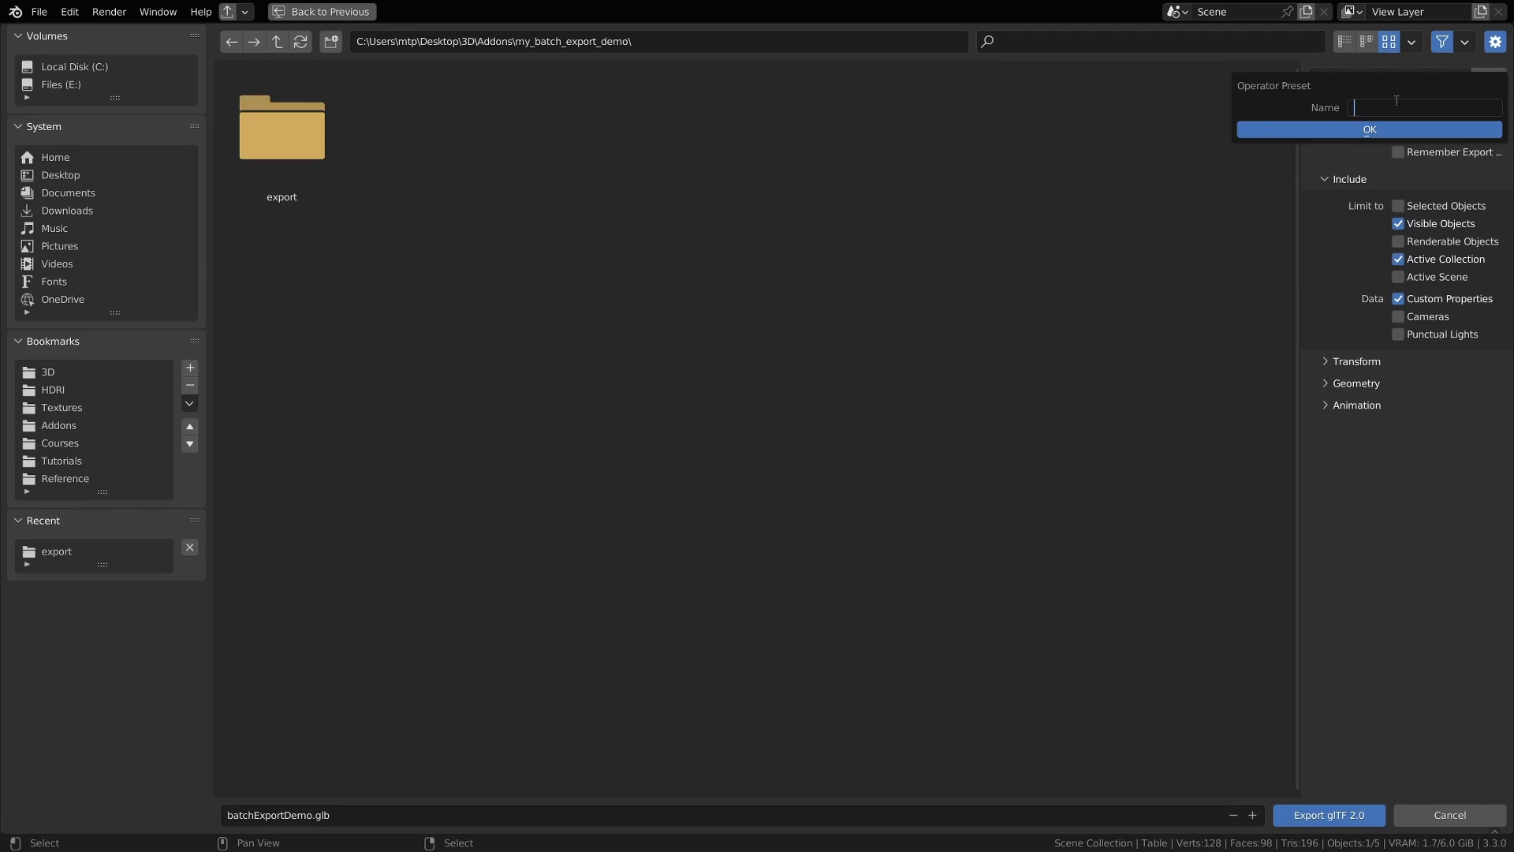
type("Demo Prese")
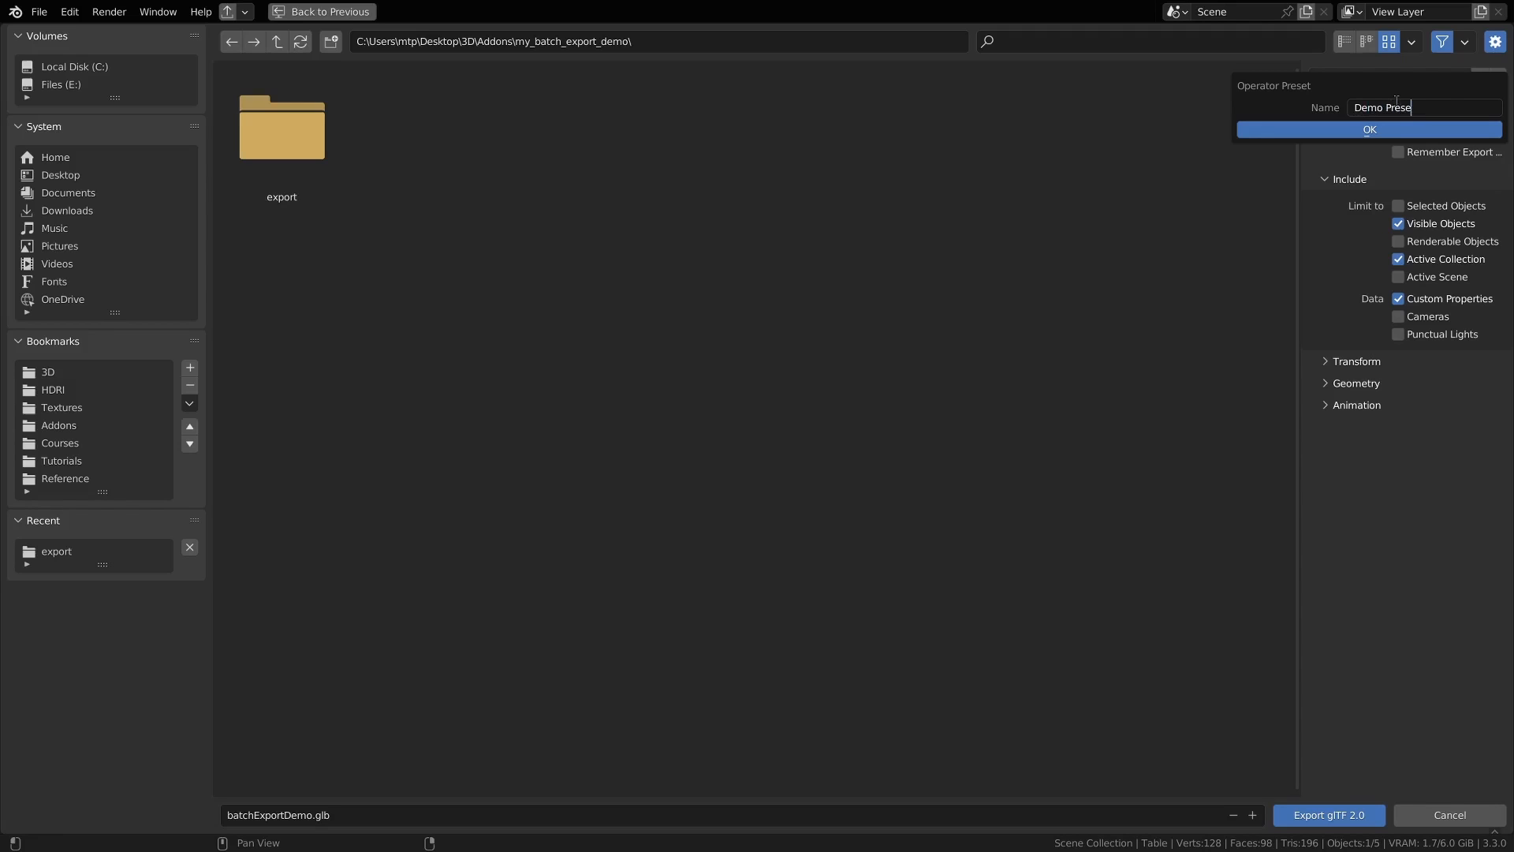
left_click(1369, 130)
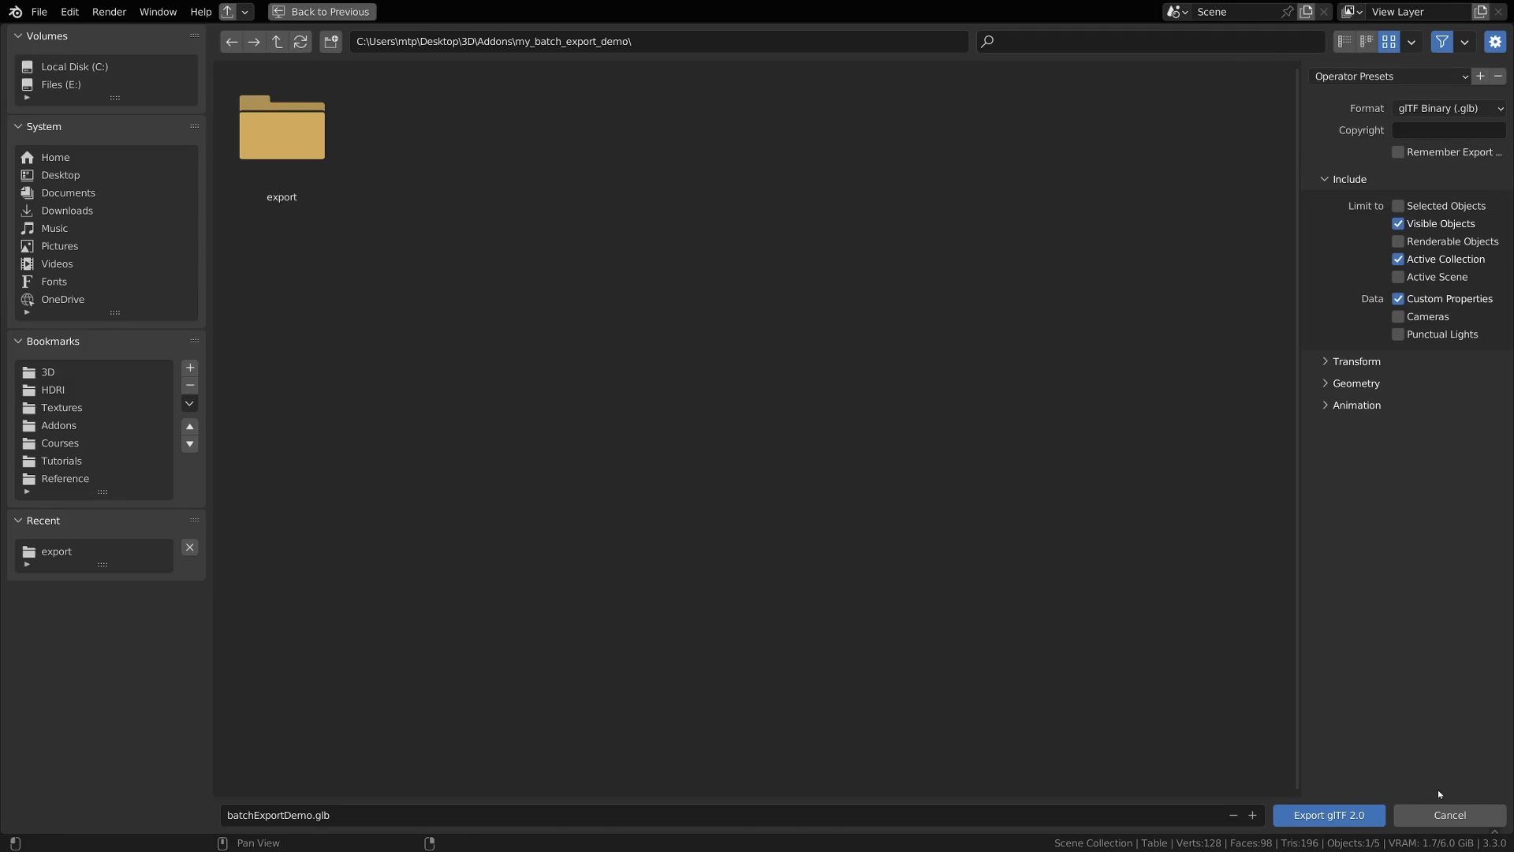
Step: Cancel the glTF export browser and pick Demo_Preset as the batch export glTF preset
left_click(1449, 813)
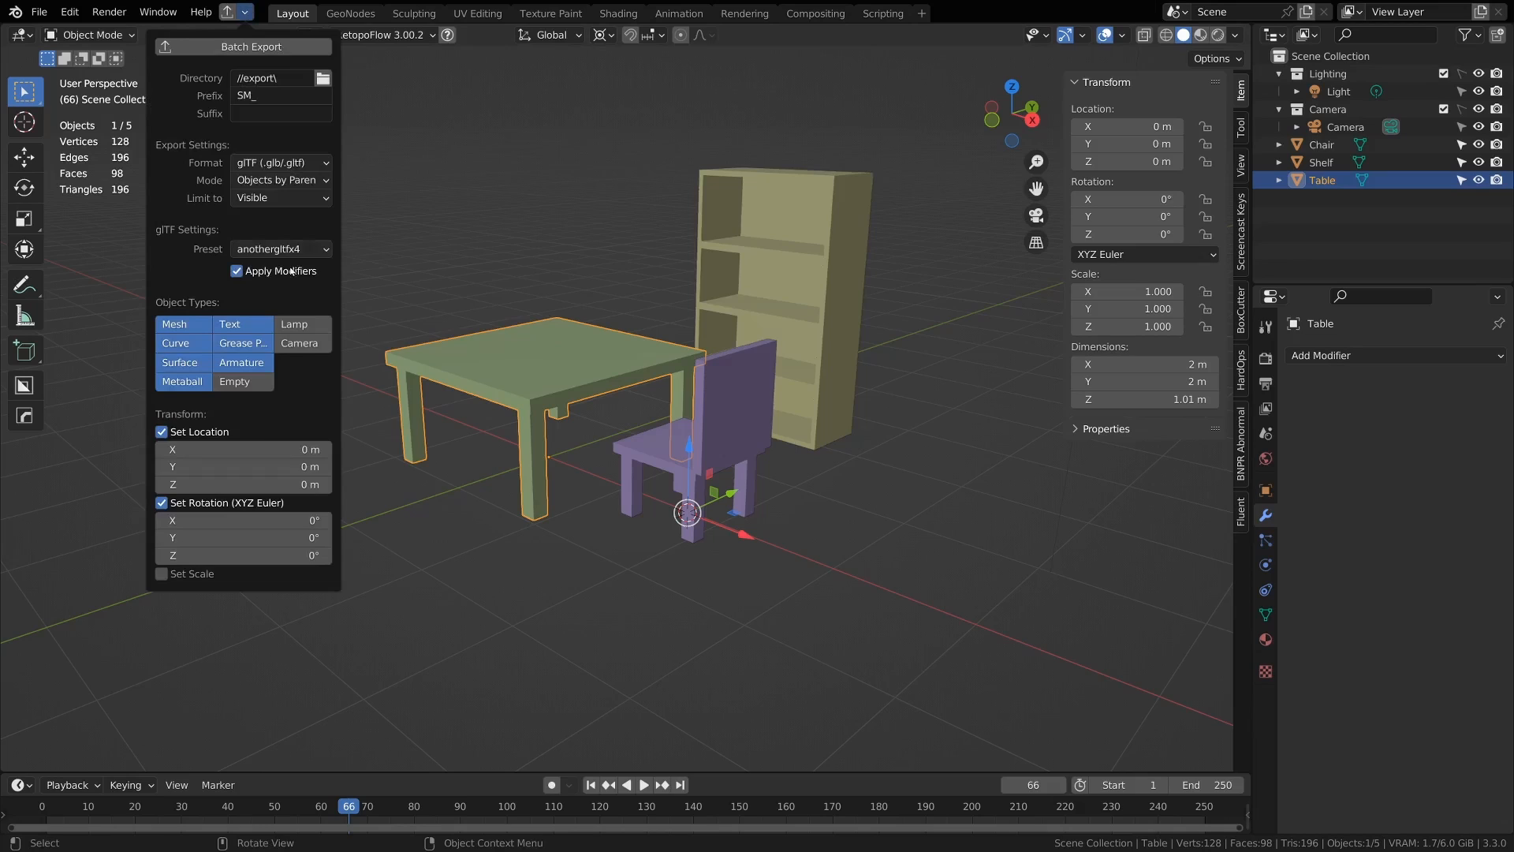
left_click(280, 249)
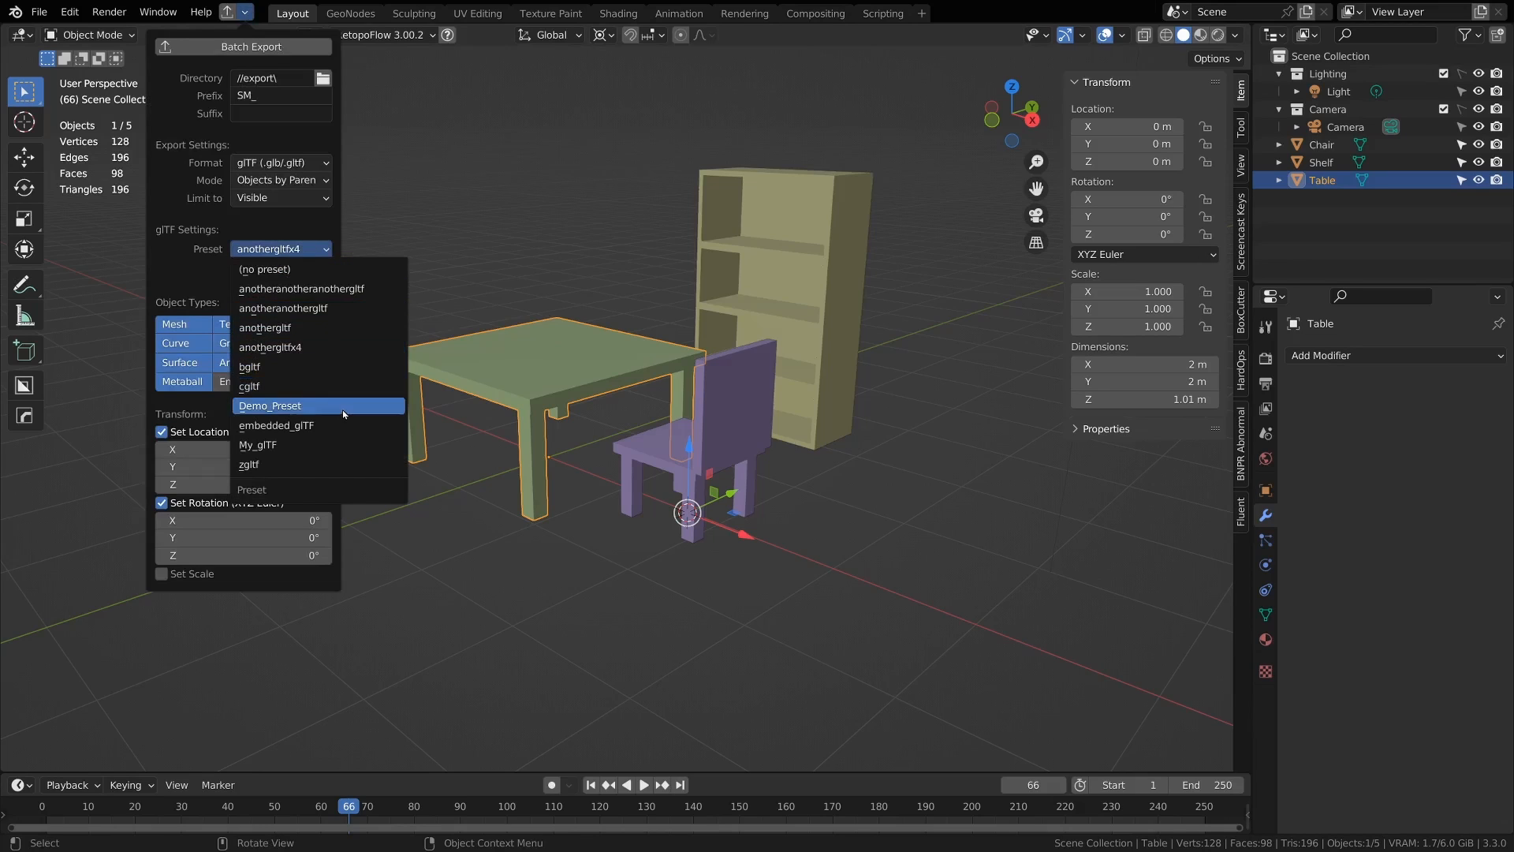
left_click(271, 405)
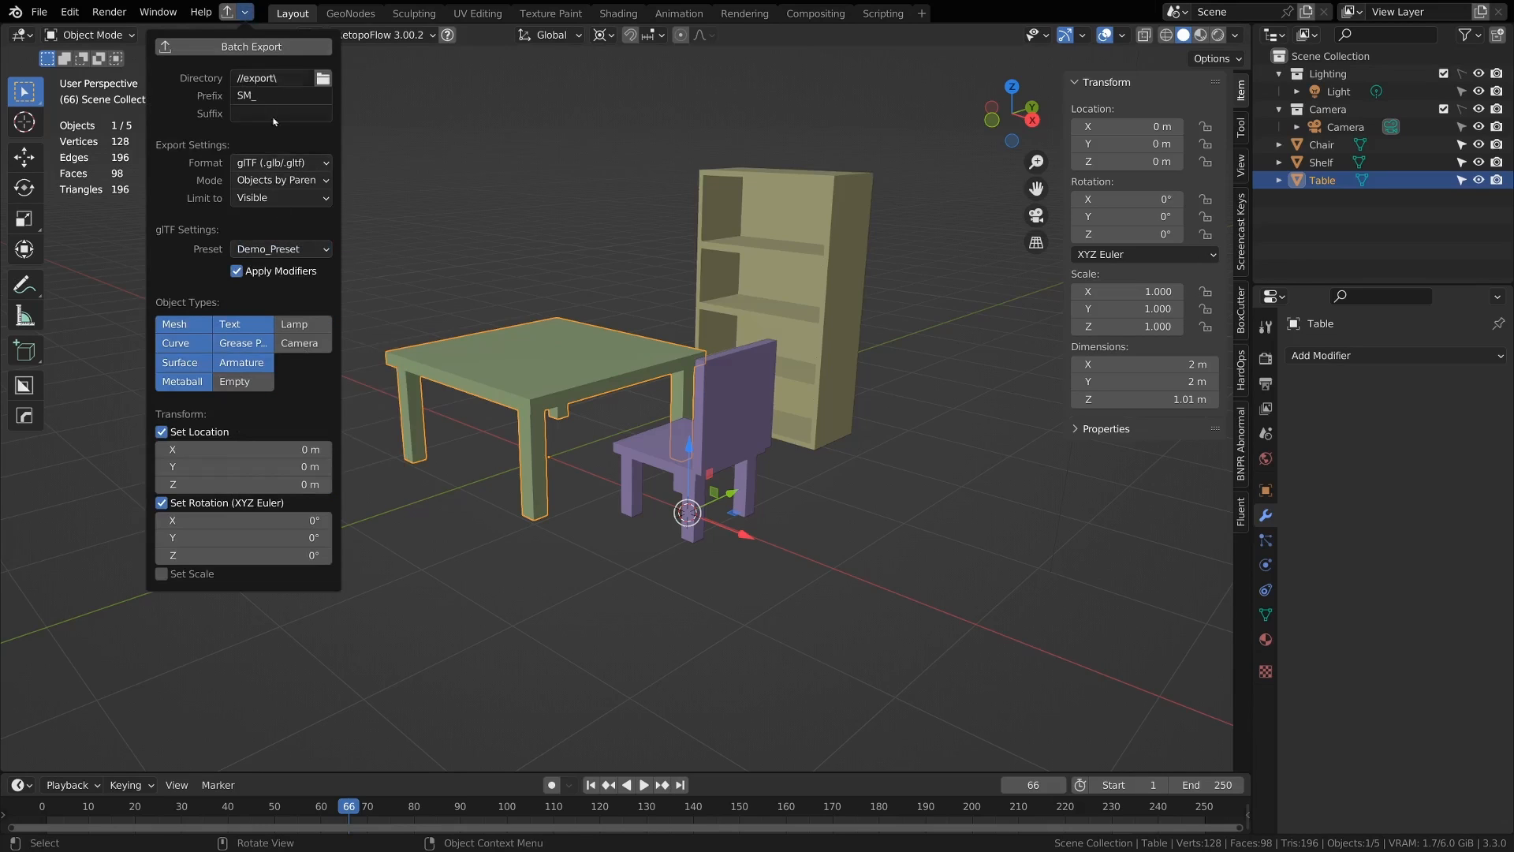
mouse_move(280, 249)
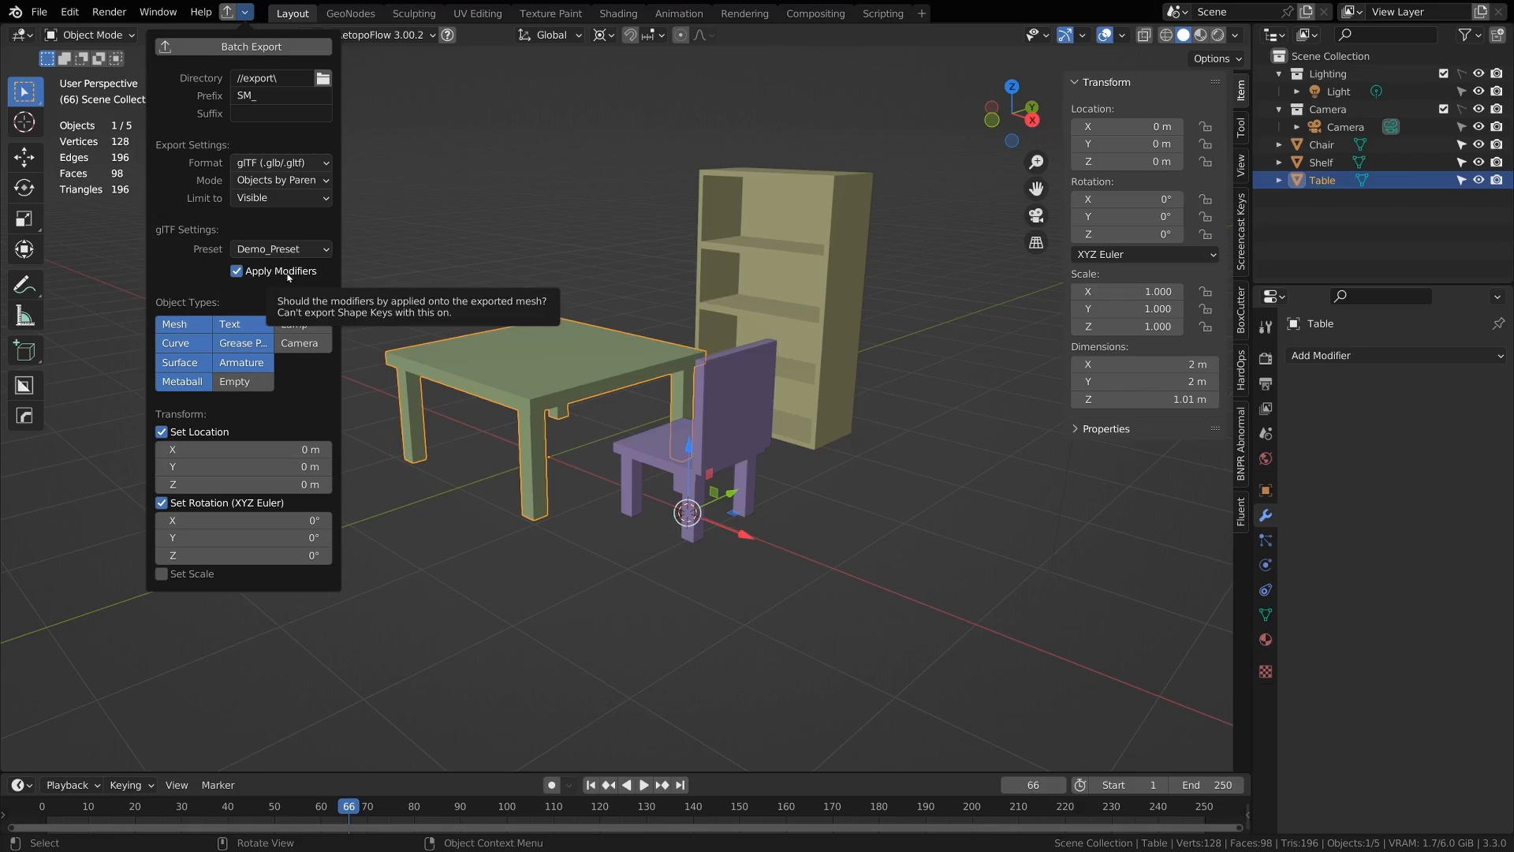
mouse_move(327, 279)
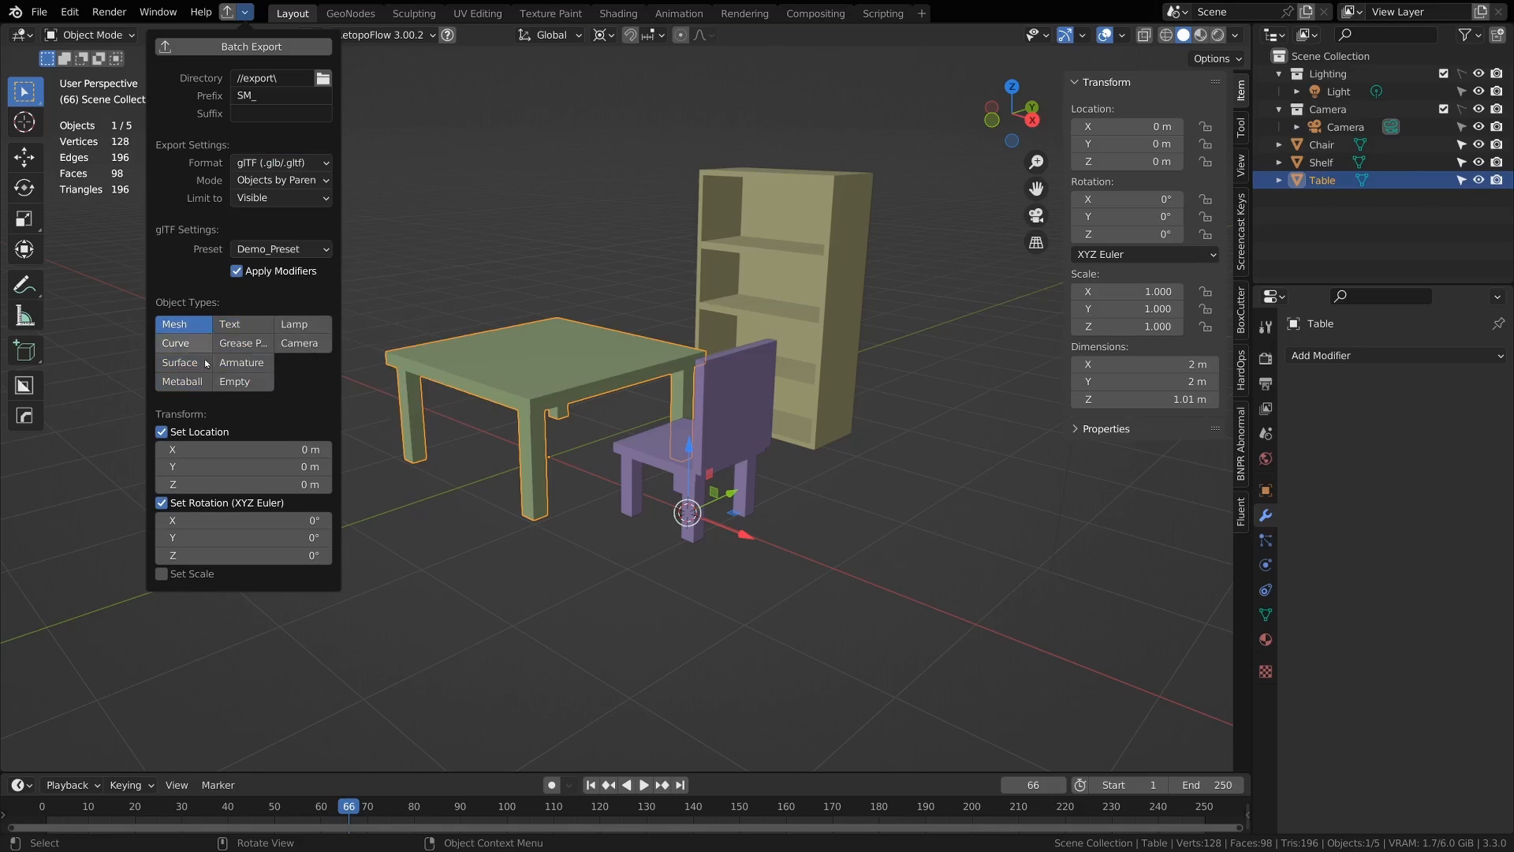
Step: Re-enable the other export object types and keep glTF as the batch export format
left_click(179, 362)
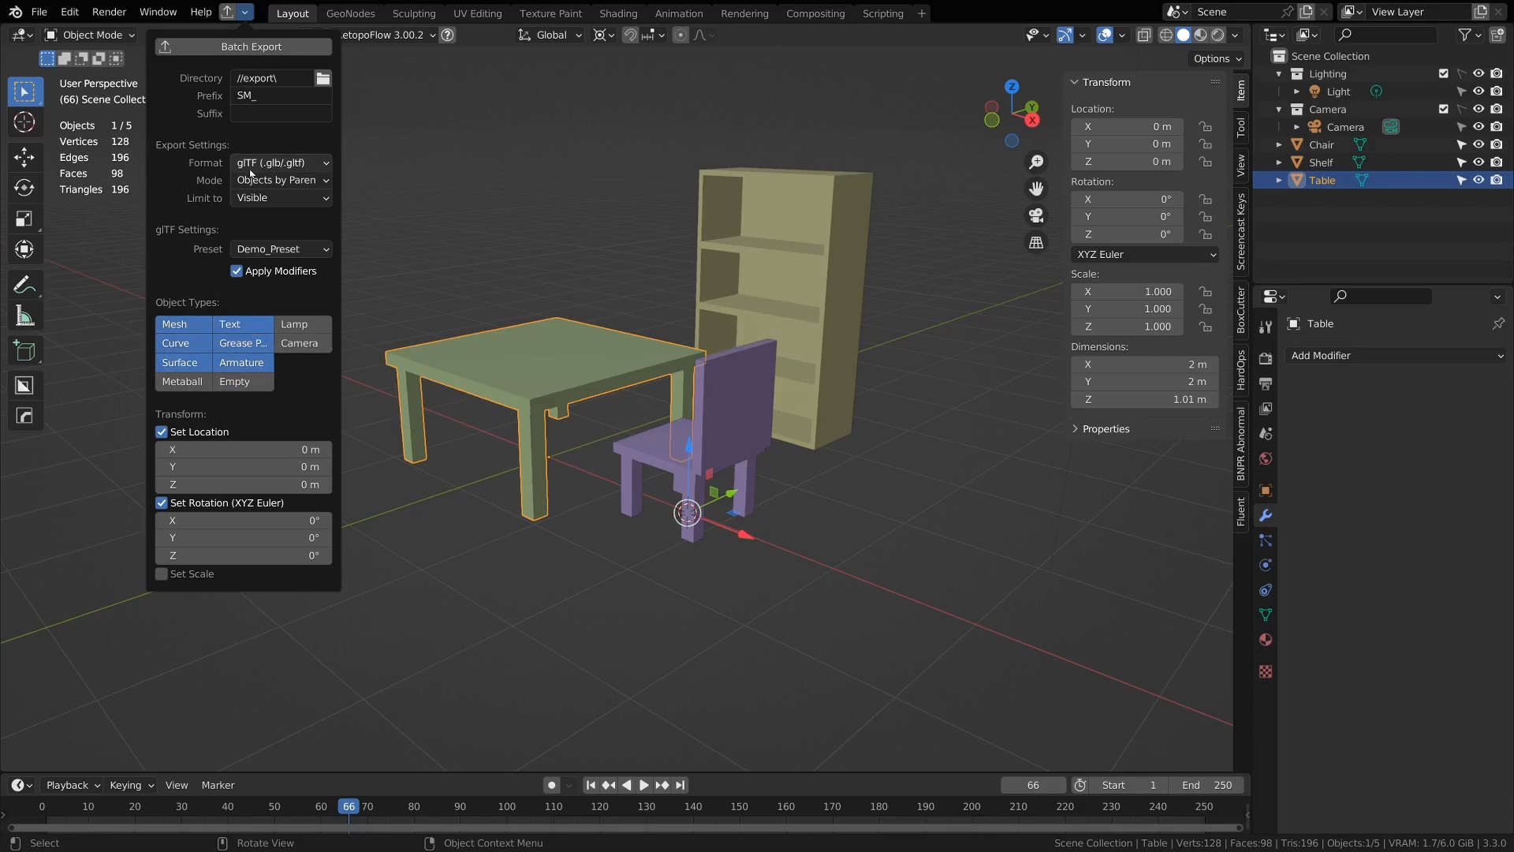
left_click(280, 162)
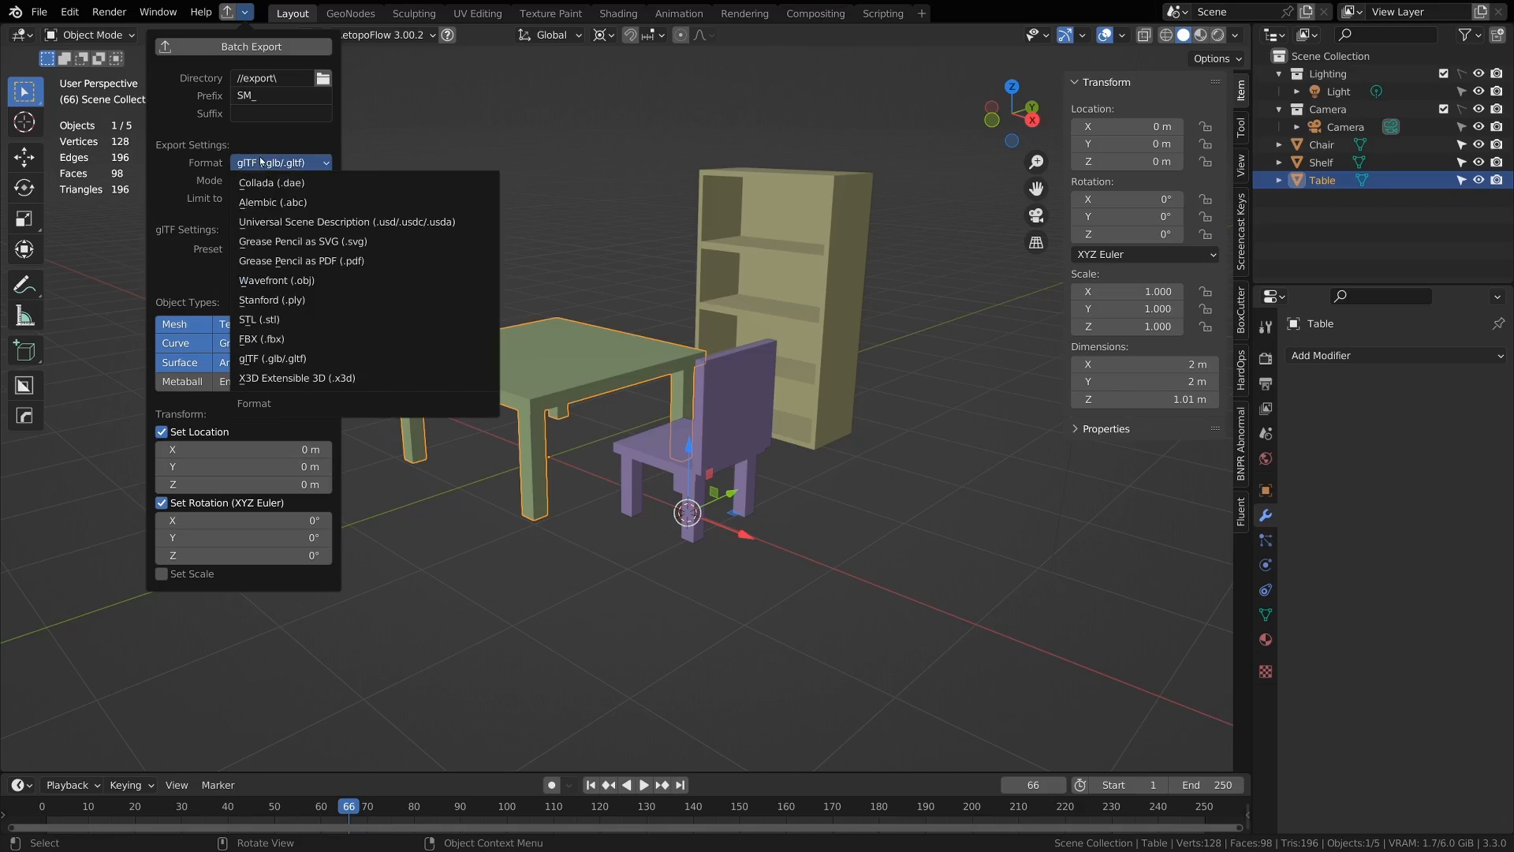
left_click(271, 358)
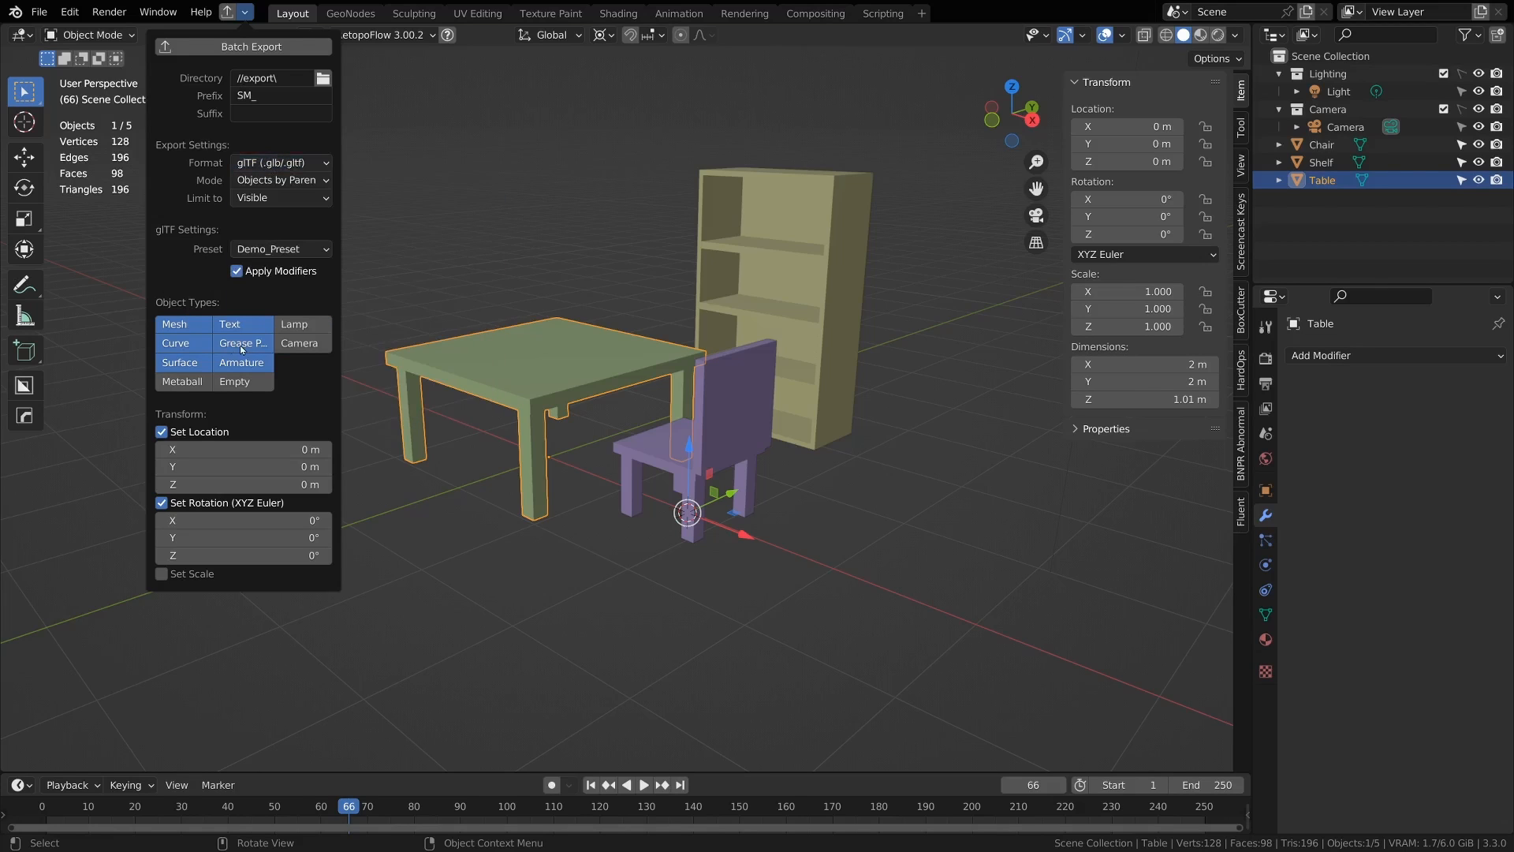
mouse_move(242, 343)
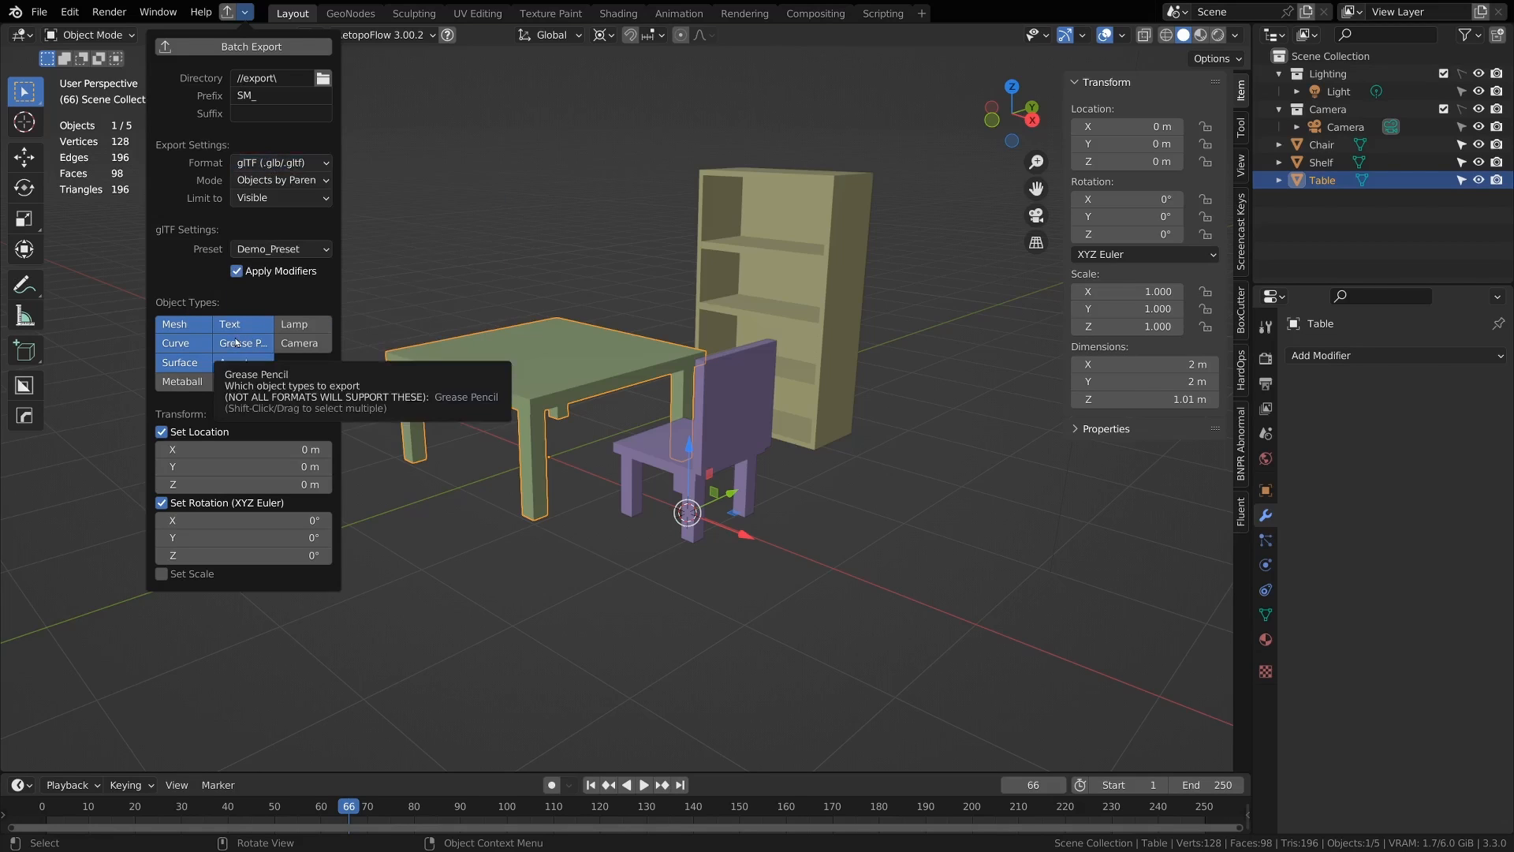
mouse_move(200, 317)
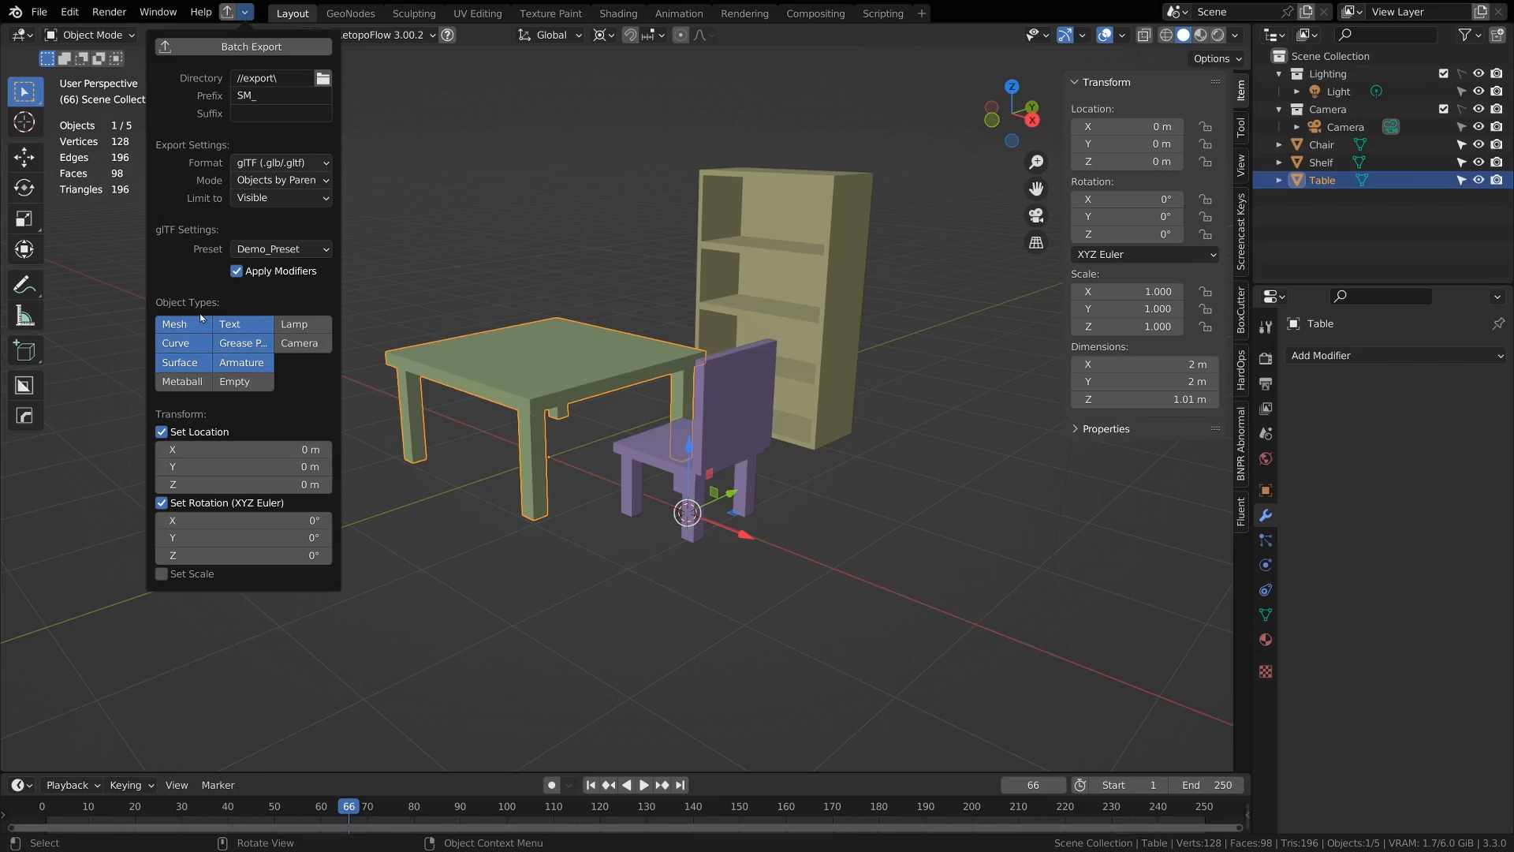
mouse_move(203, 317)
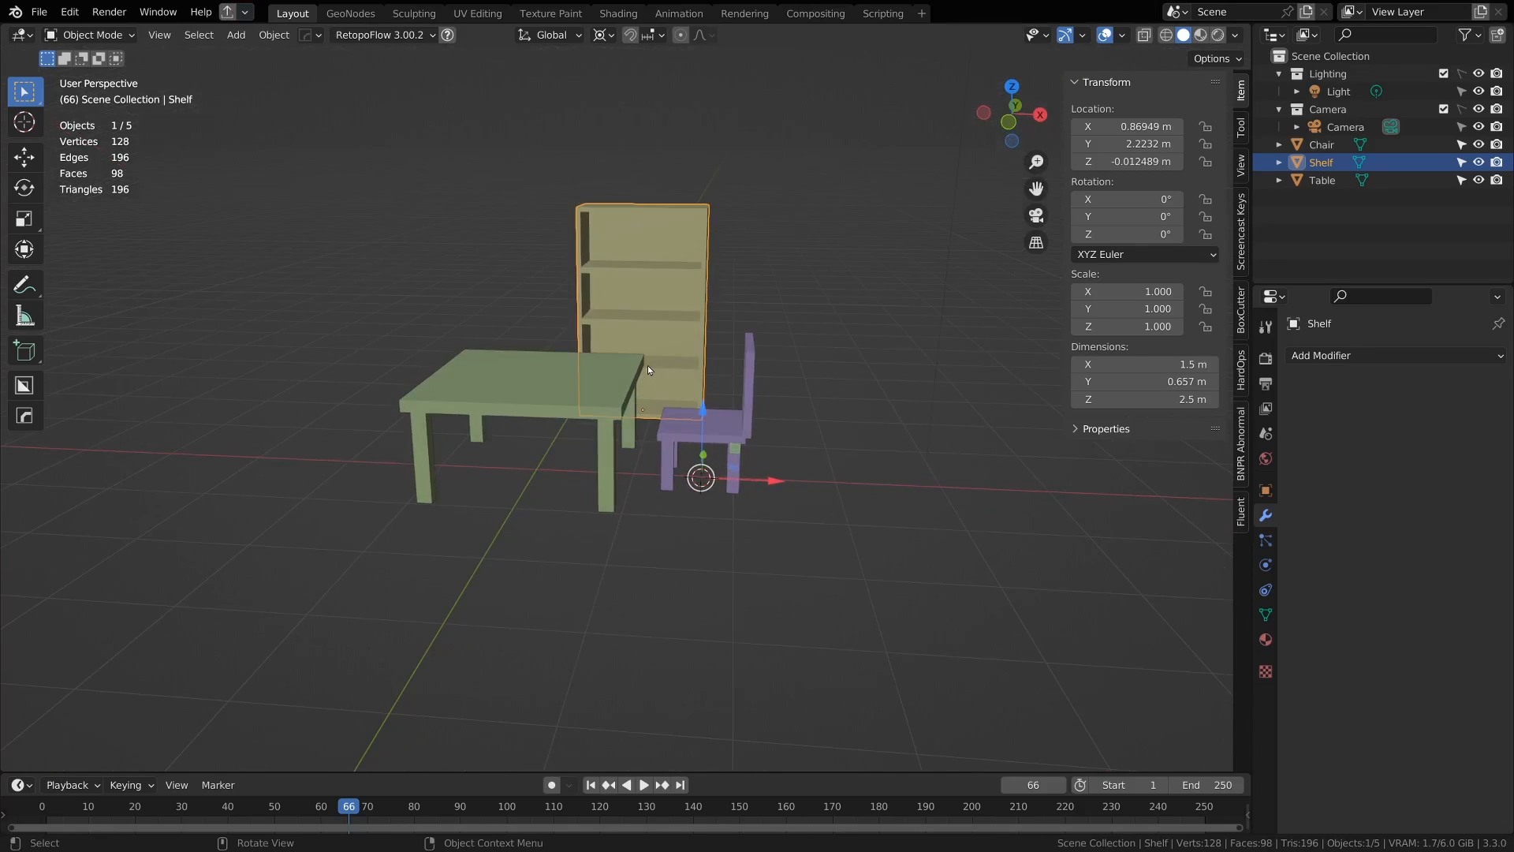
mouse_move(791, 357)
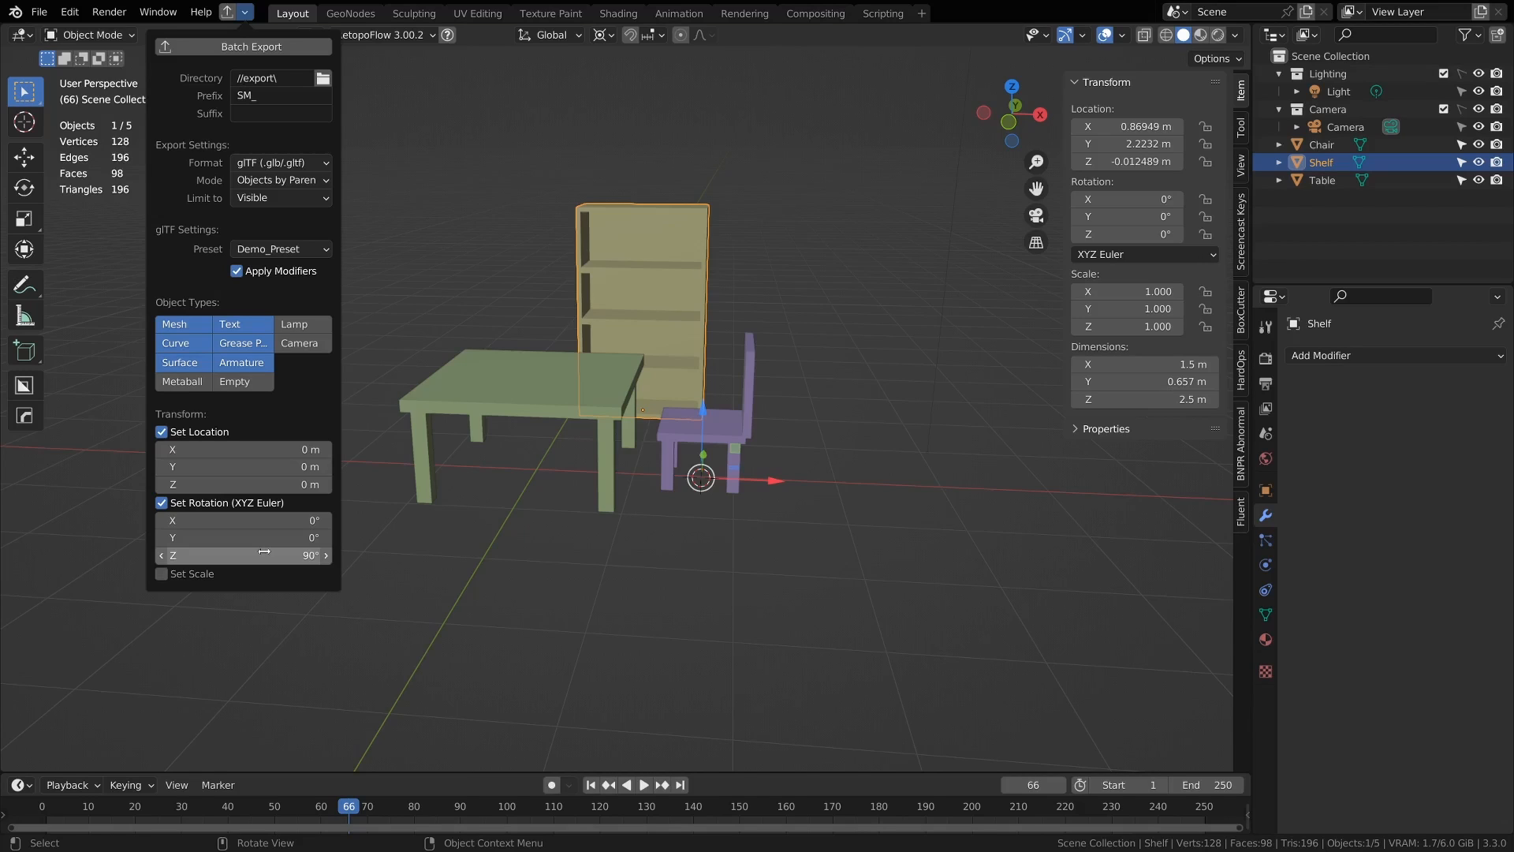
Step: Turn on the Set Scale override in the batch export settings
left_click(161, 573)
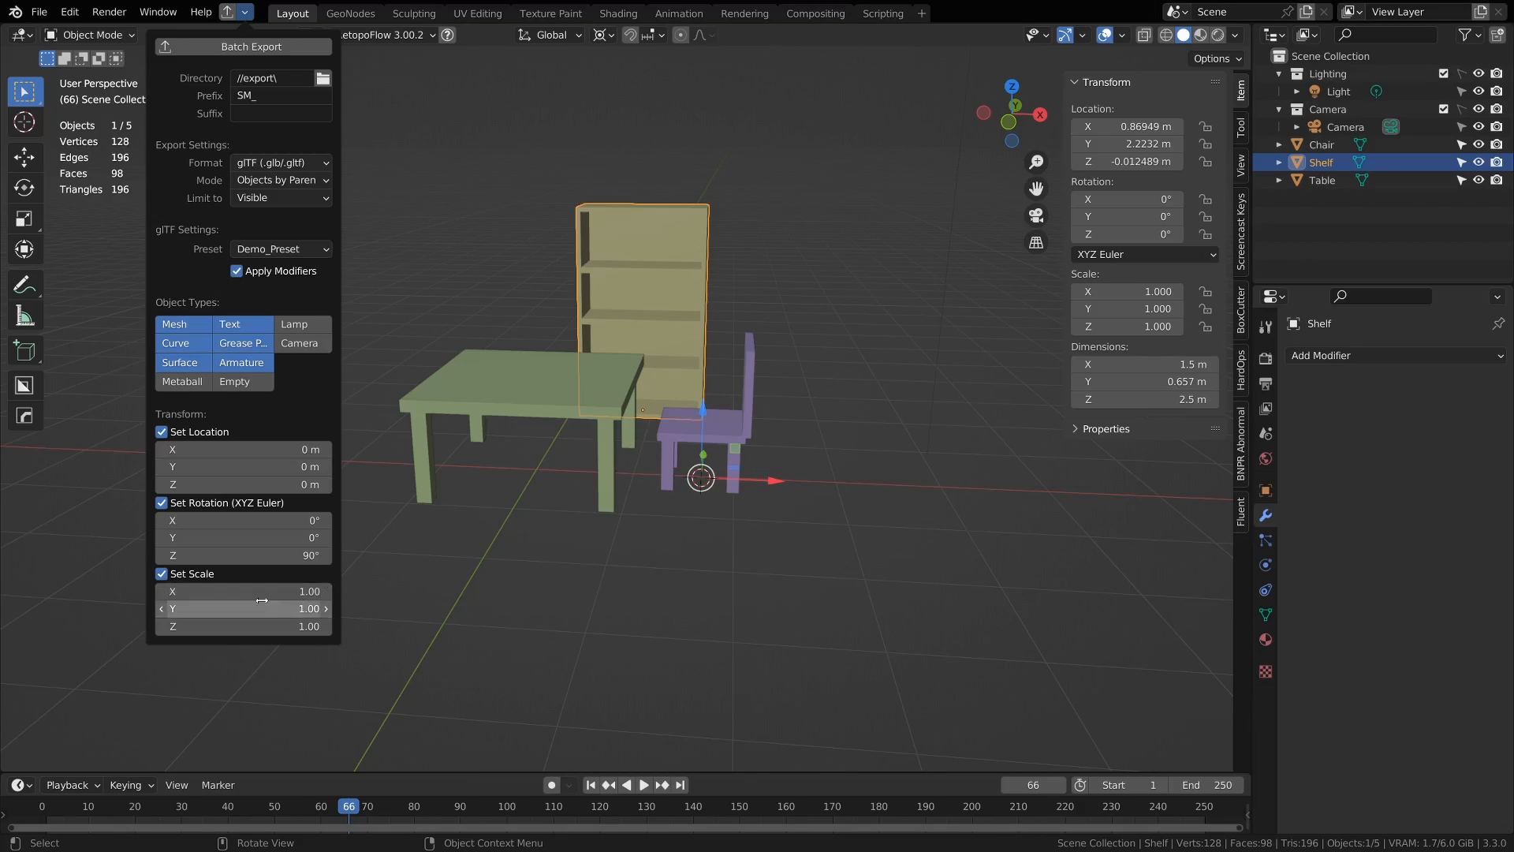
mouse_move(258, 607)
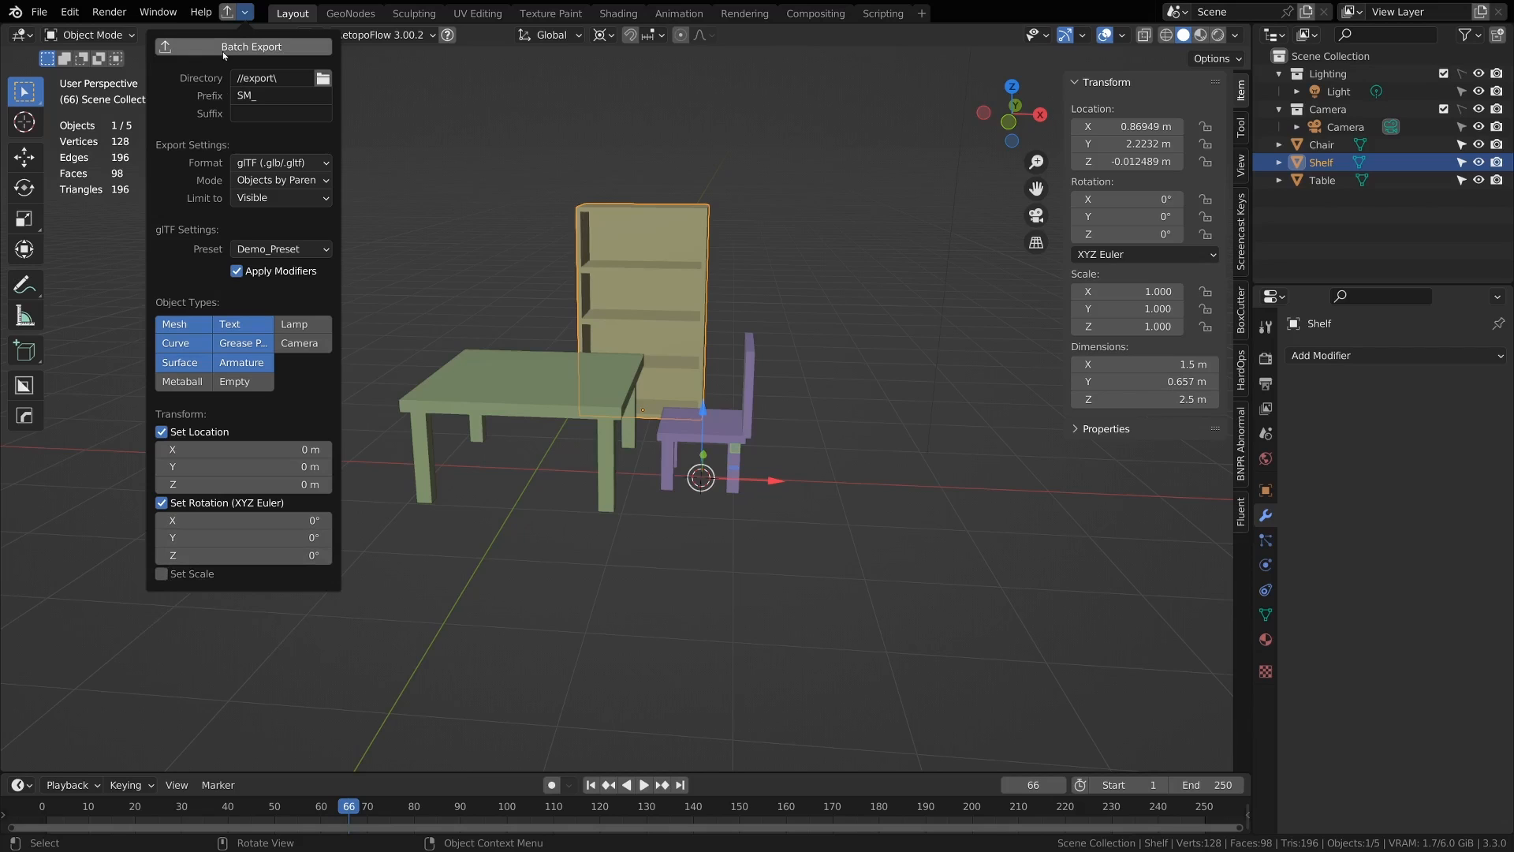
Step: Run Batch Export and open the export folder containing SM_Chair, SM_Shelf and SM_Table .glb files
left_click(250, 47)
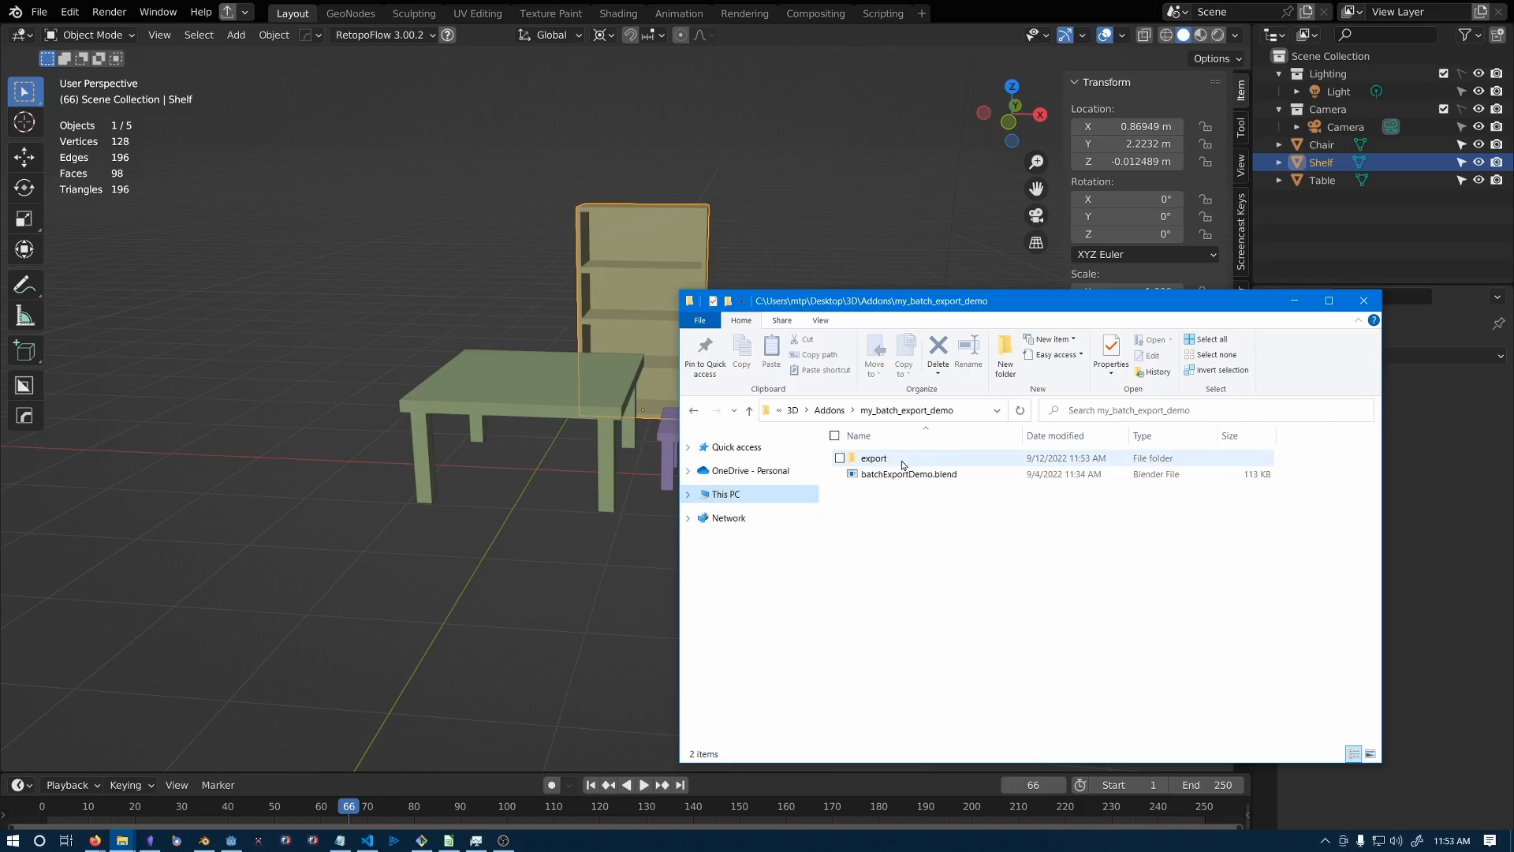
double_click(873, 457)
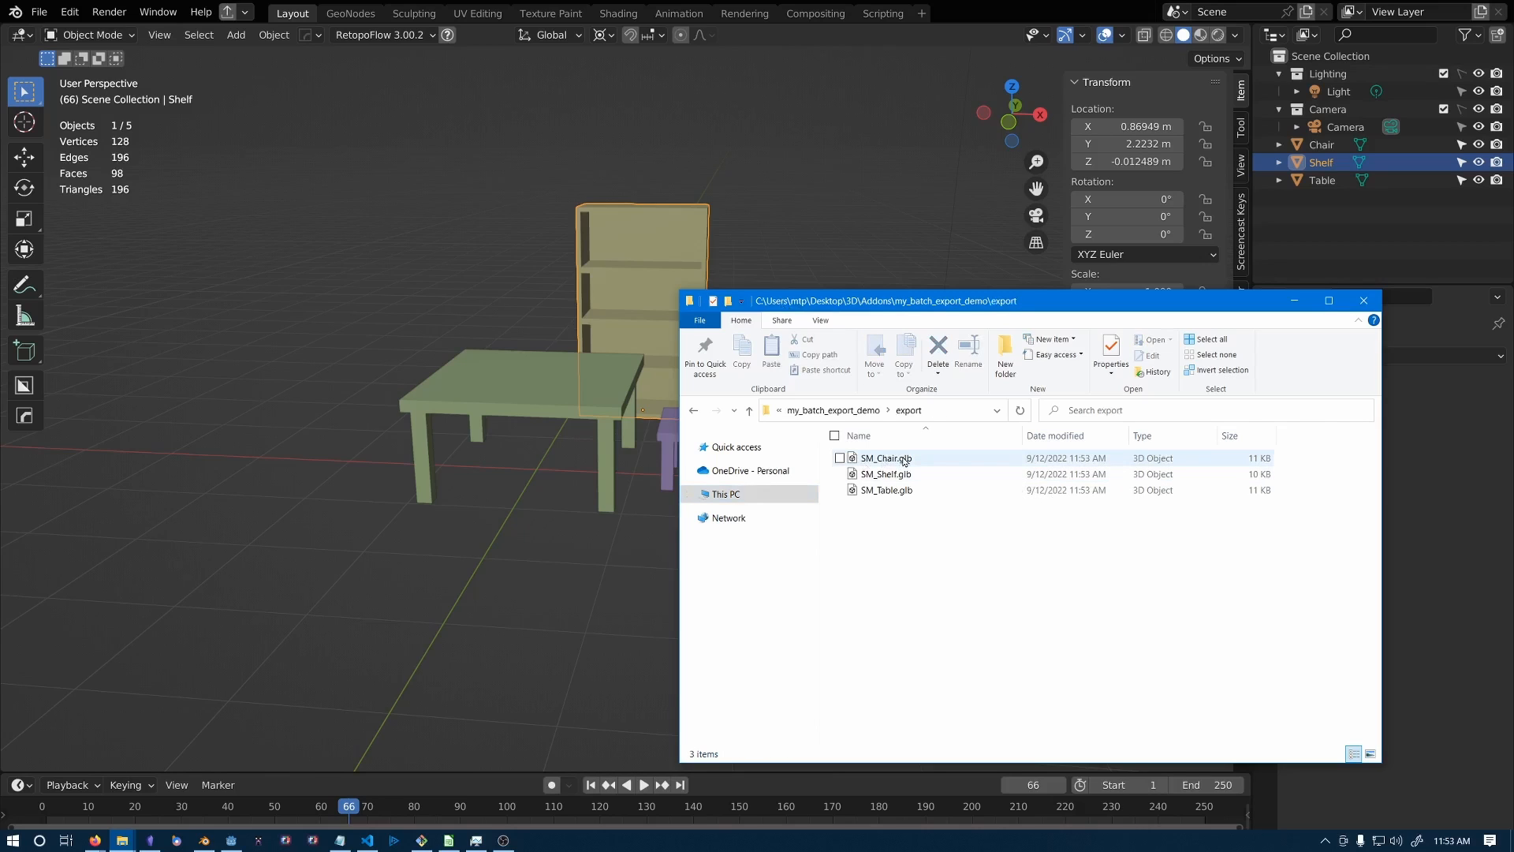
left_click(885, 473)
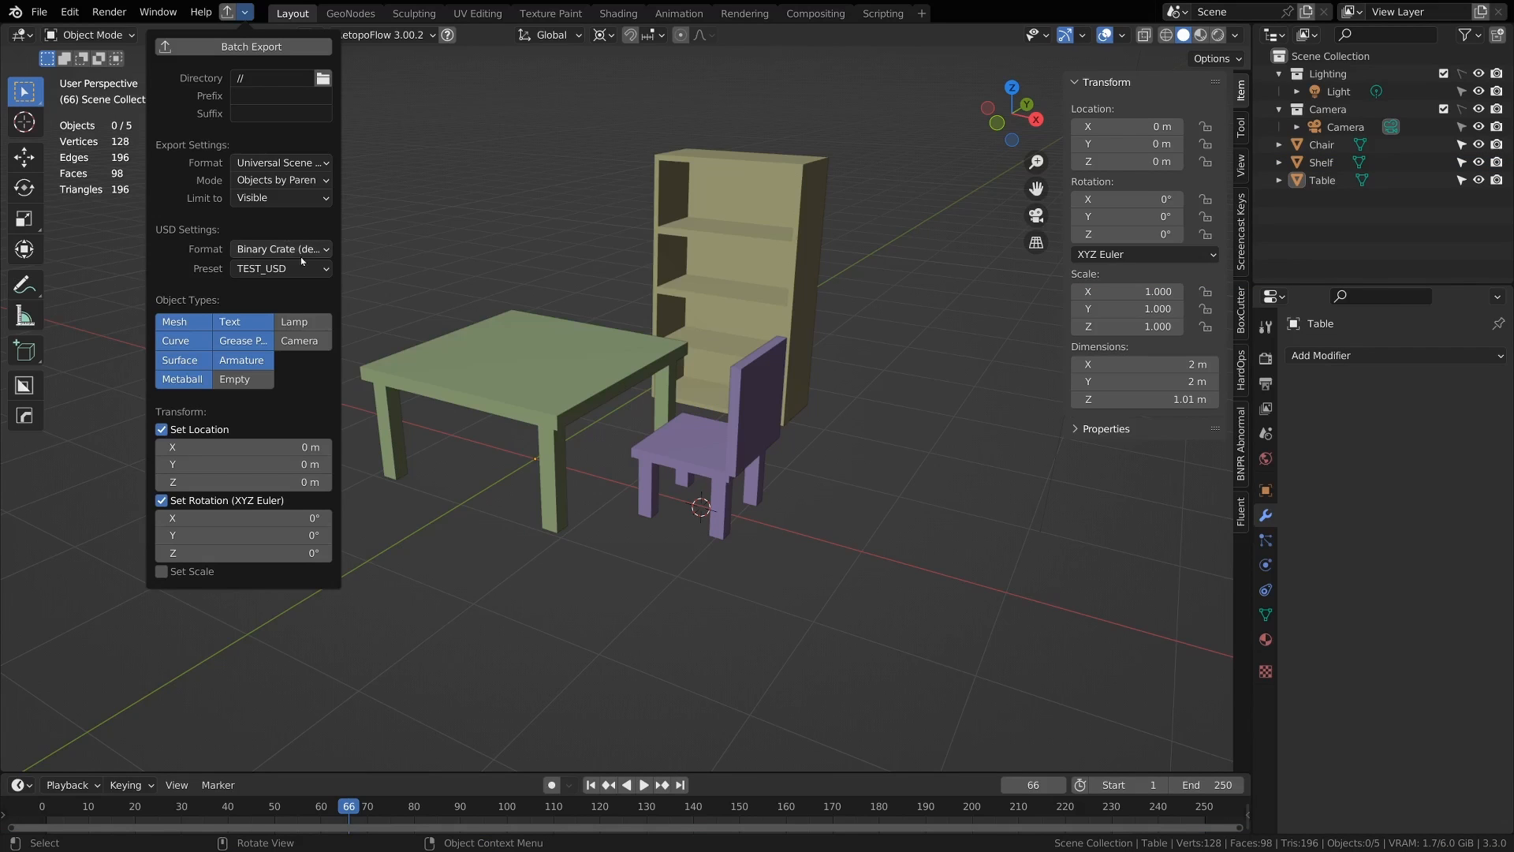
mouse_move(296, 215)
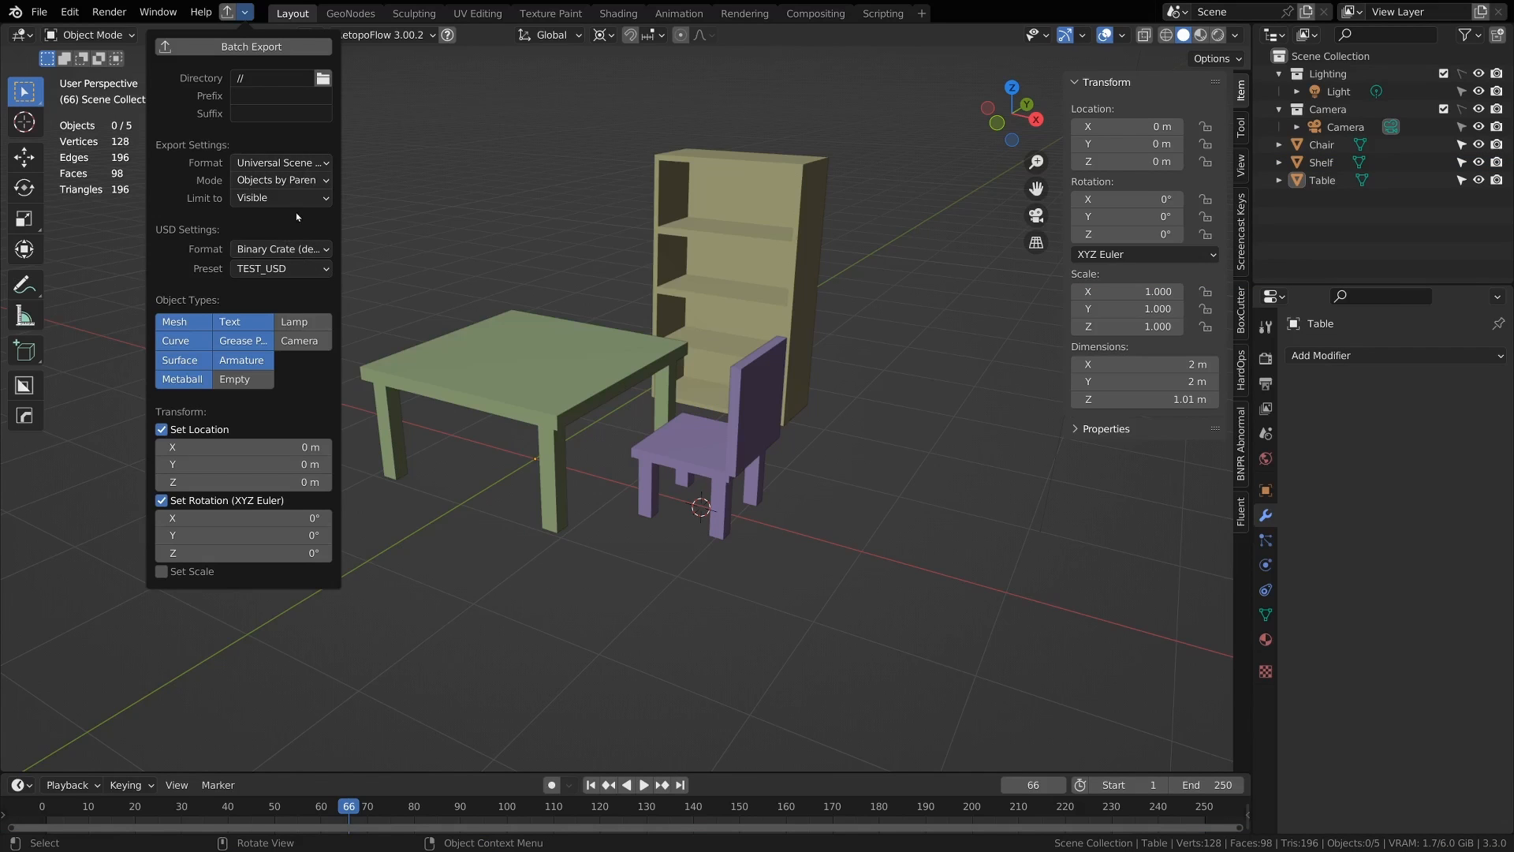
mouse_move(269, 436)
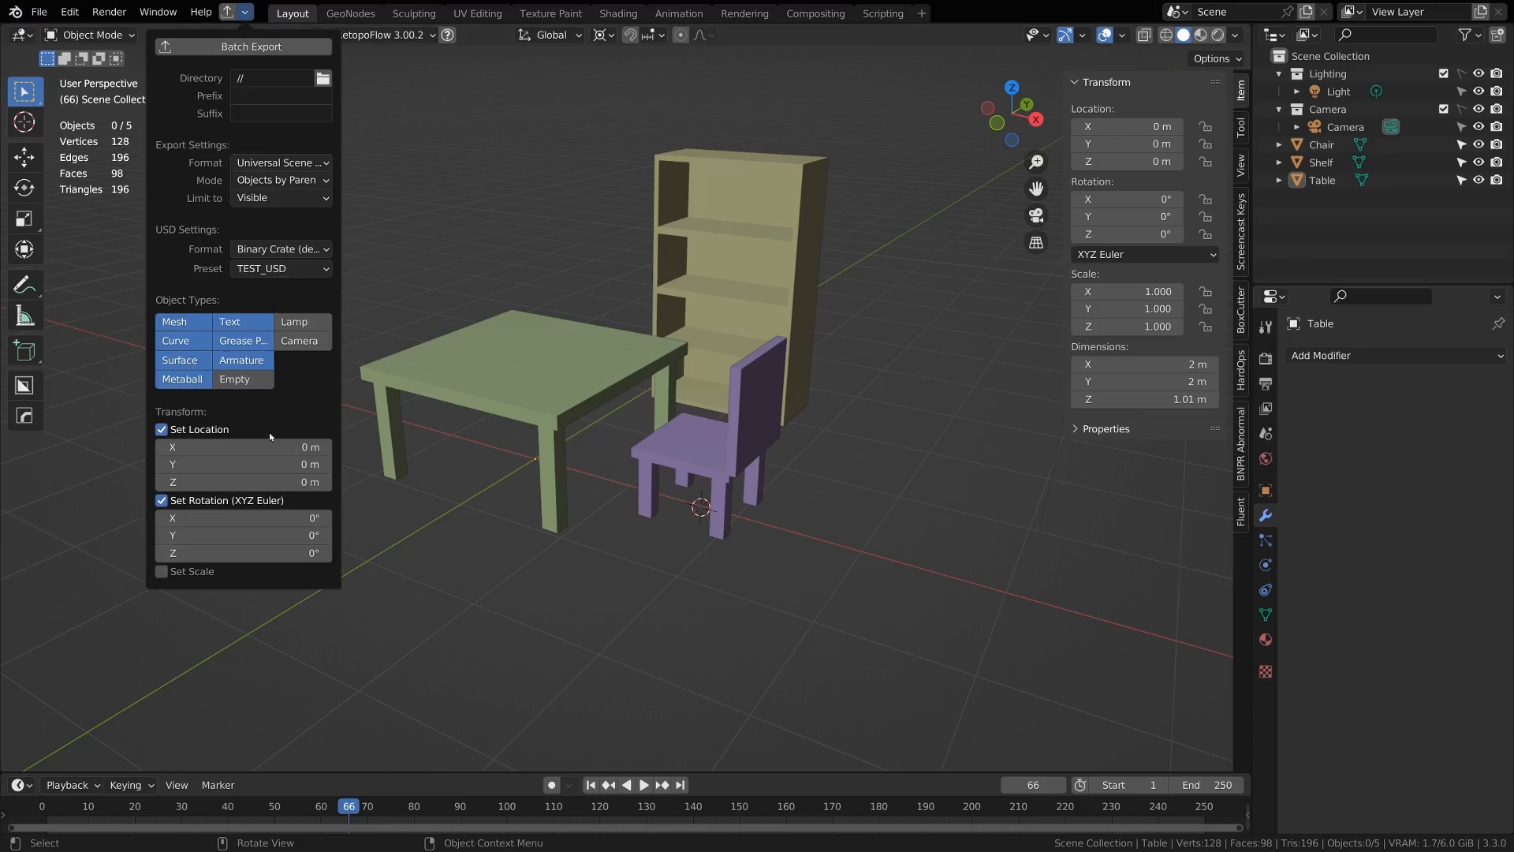
mouse_move(63, 203)
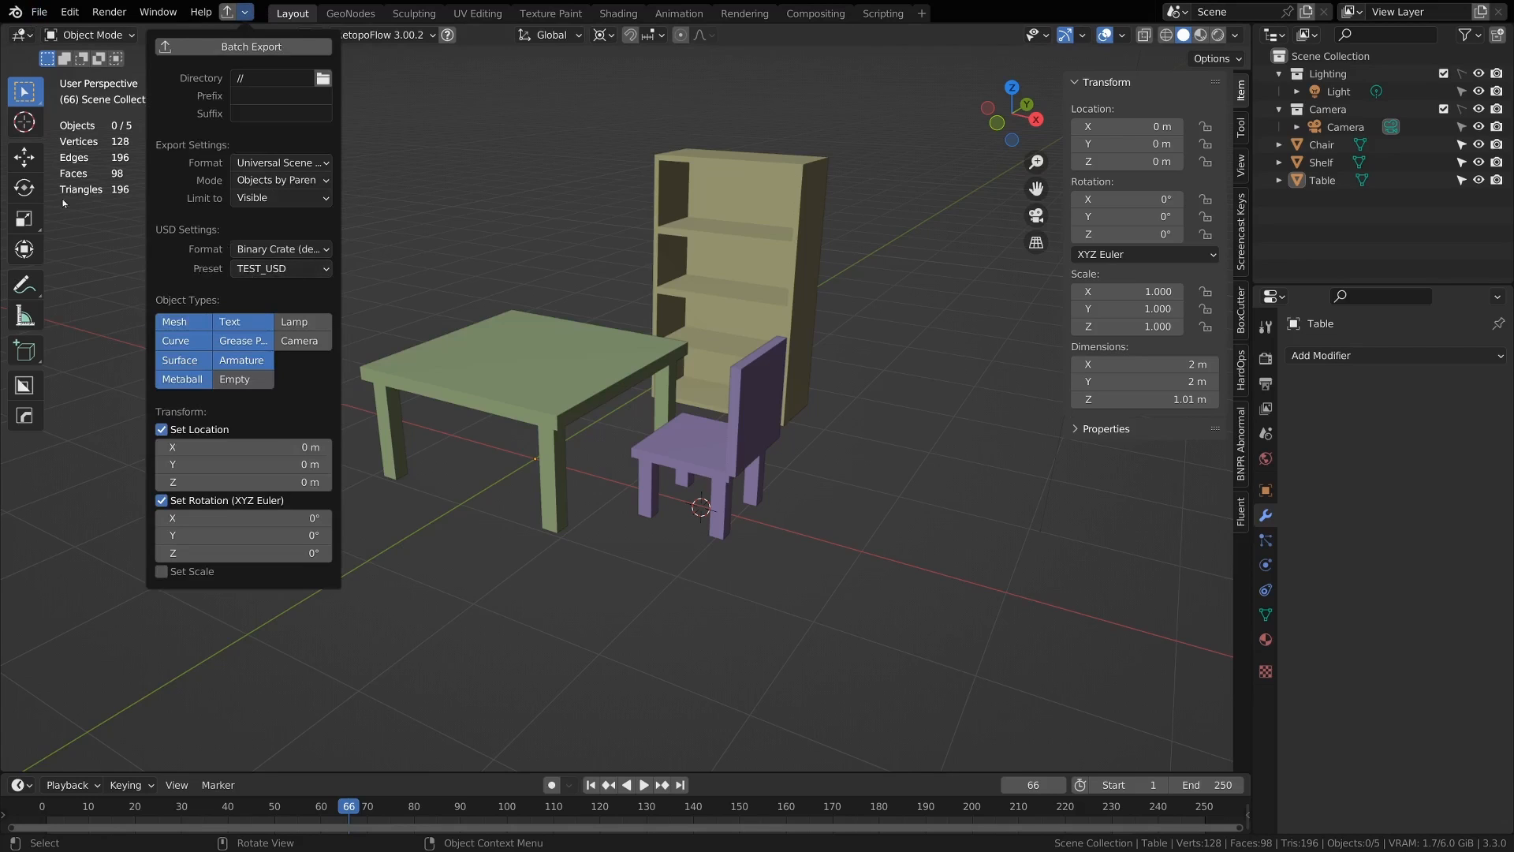
Step: Open the File menu to reach the New template list
left_click(39, 12)
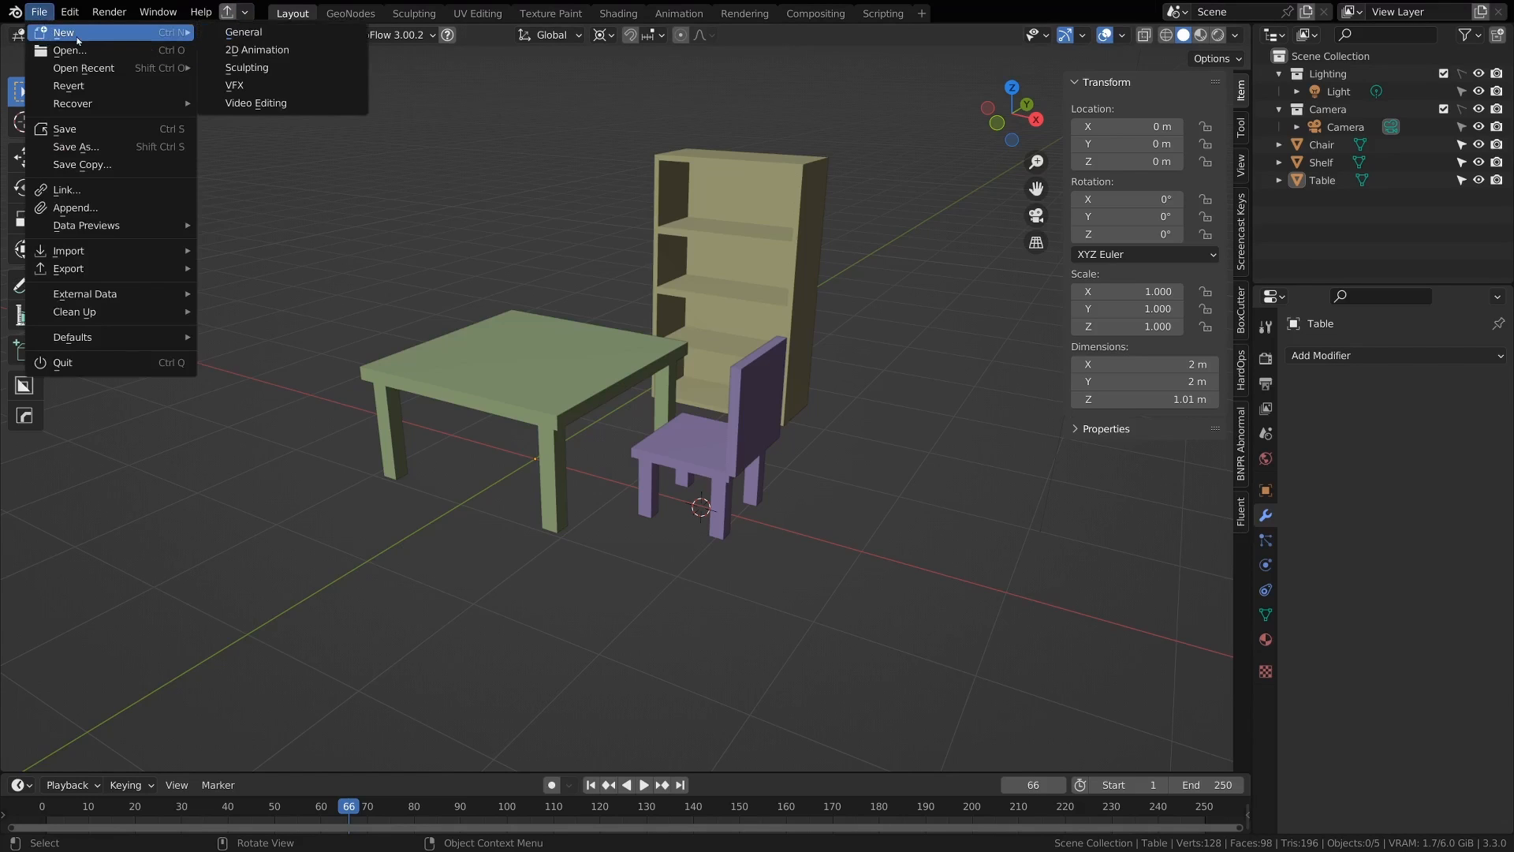
Step: Create a new General scene and reopen the File menu for startup defaults
left_click(242, 32)
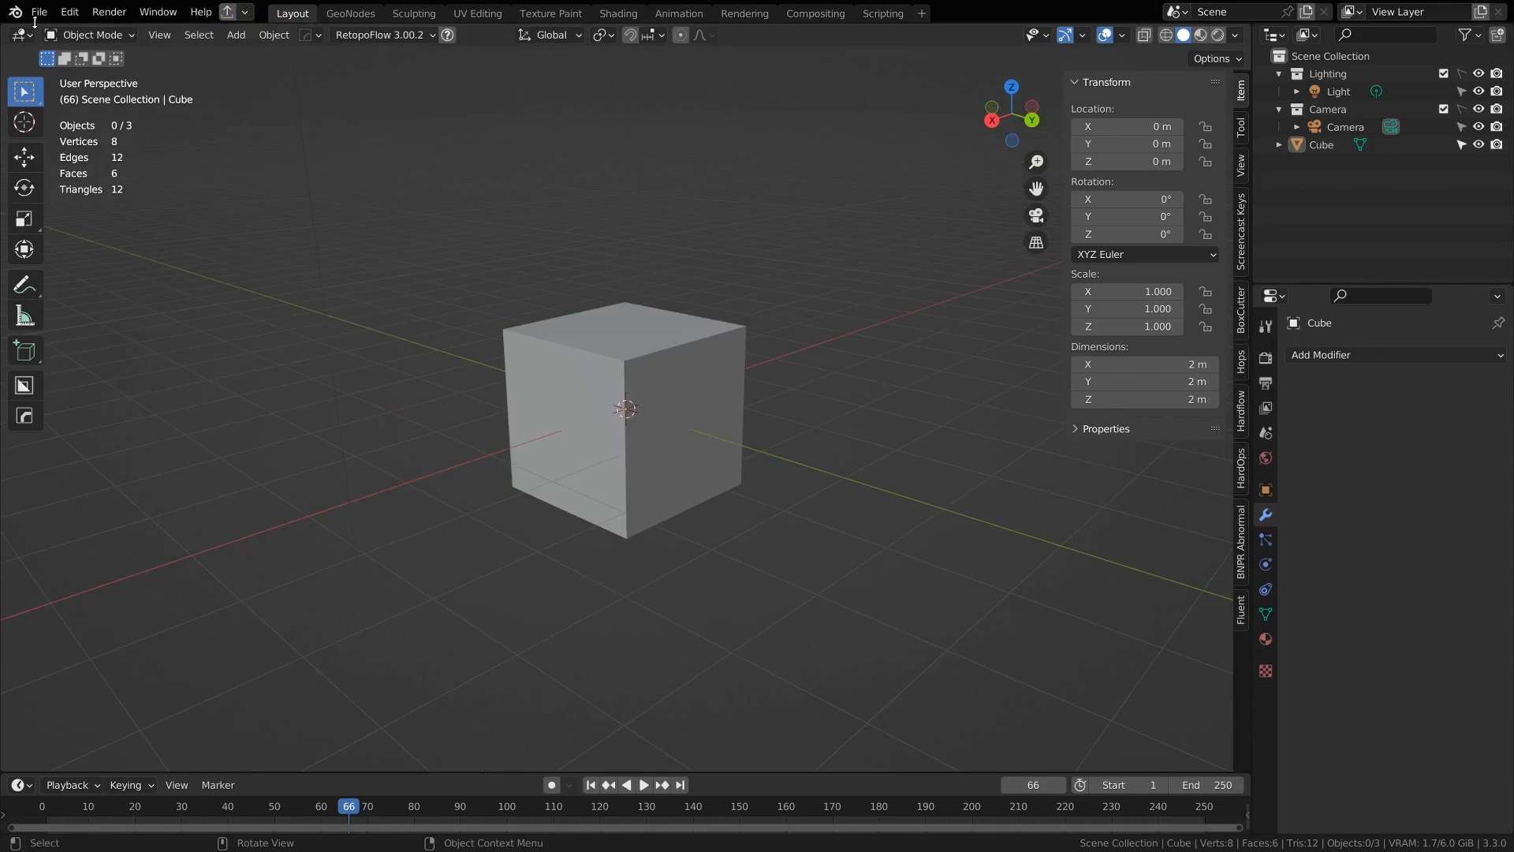
left_click(38, 12)
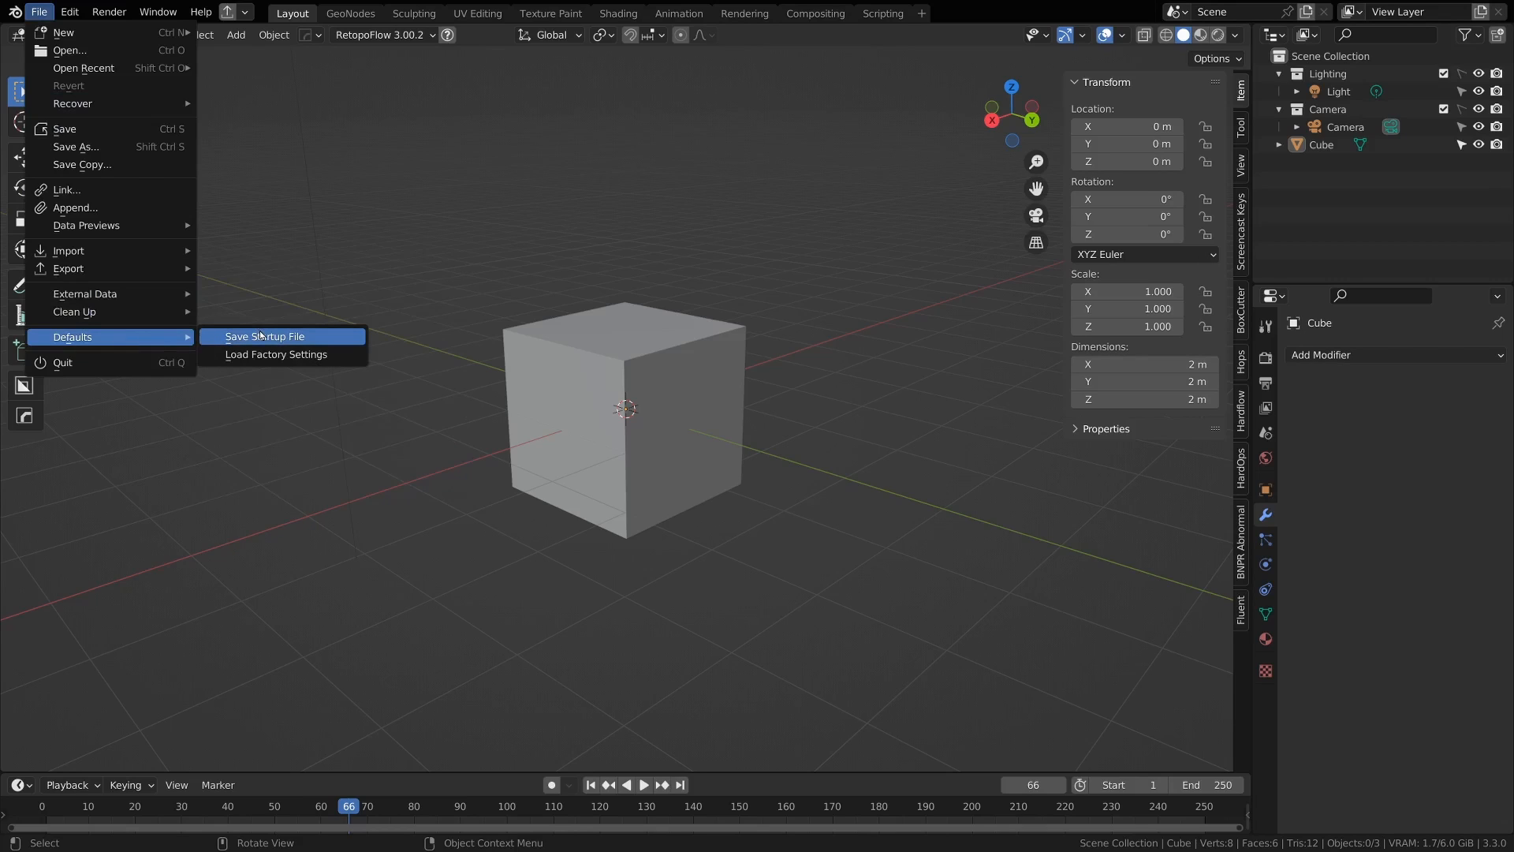
mouse_move(265, 336)
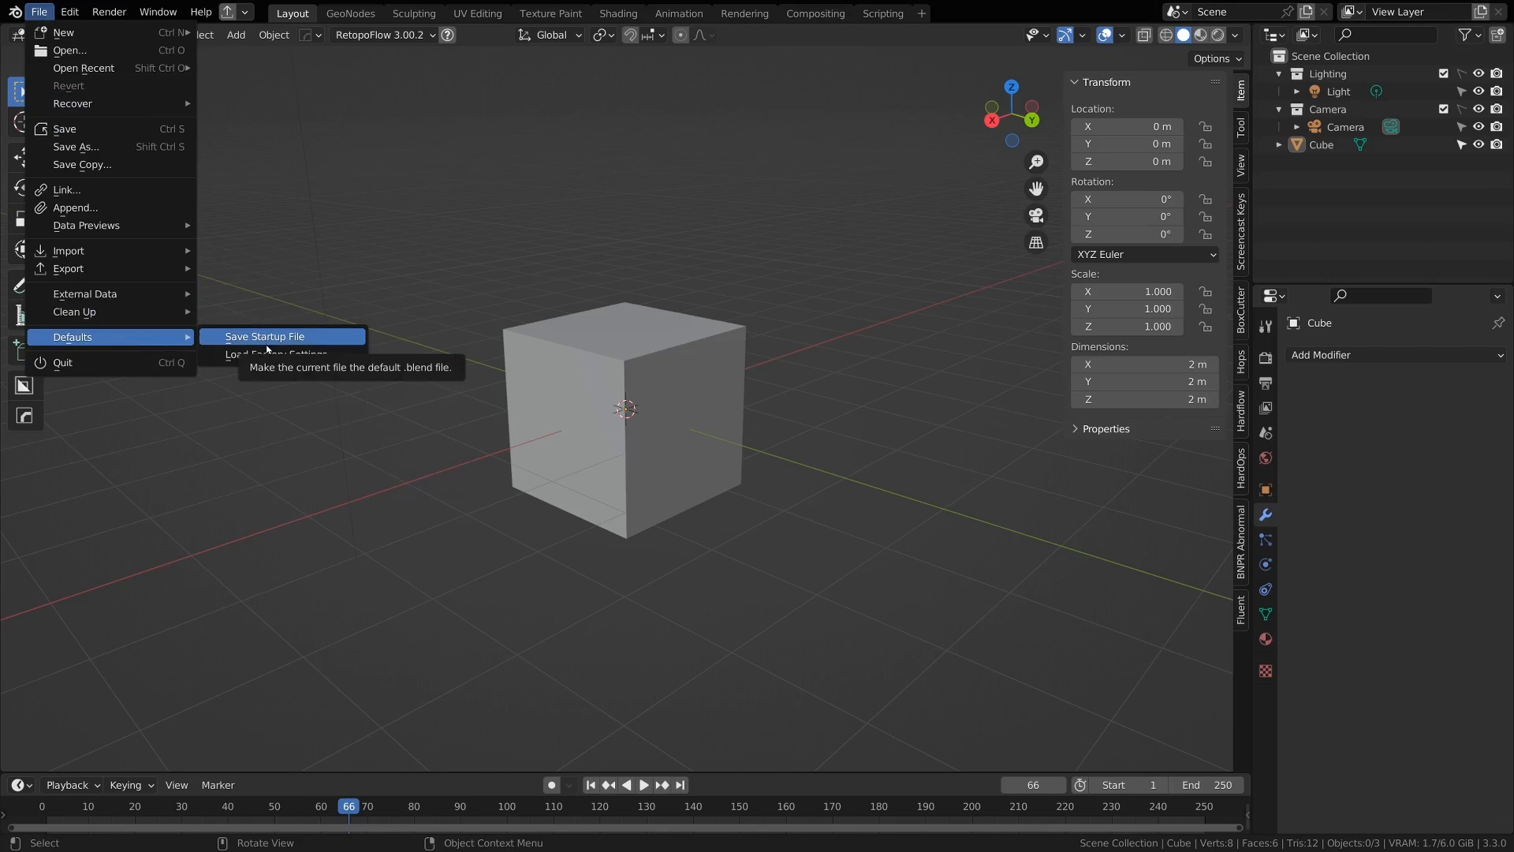